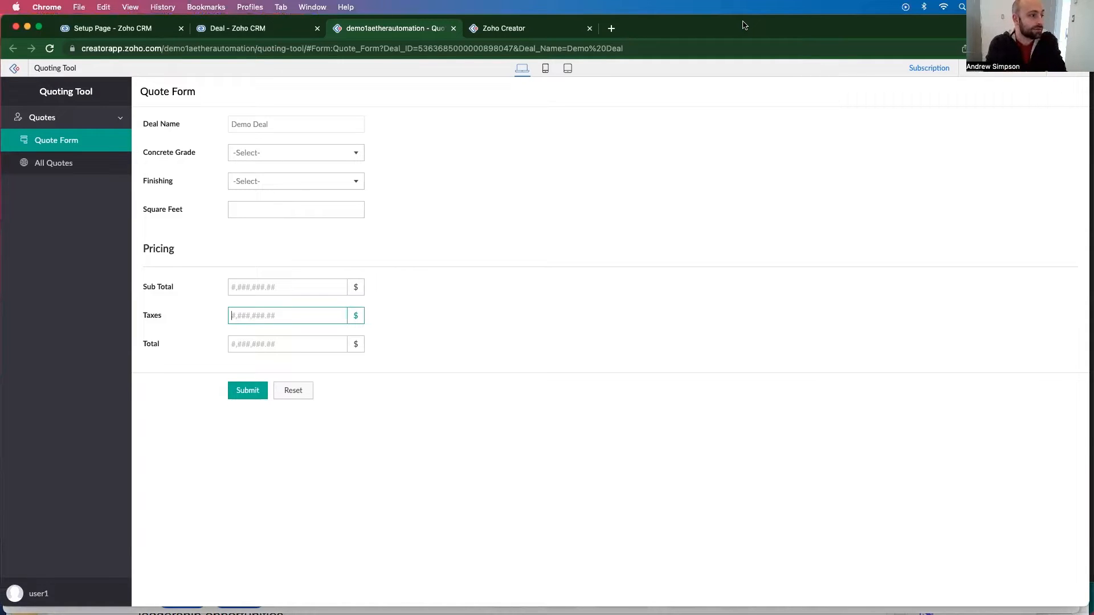
mouse_move(188, 132)
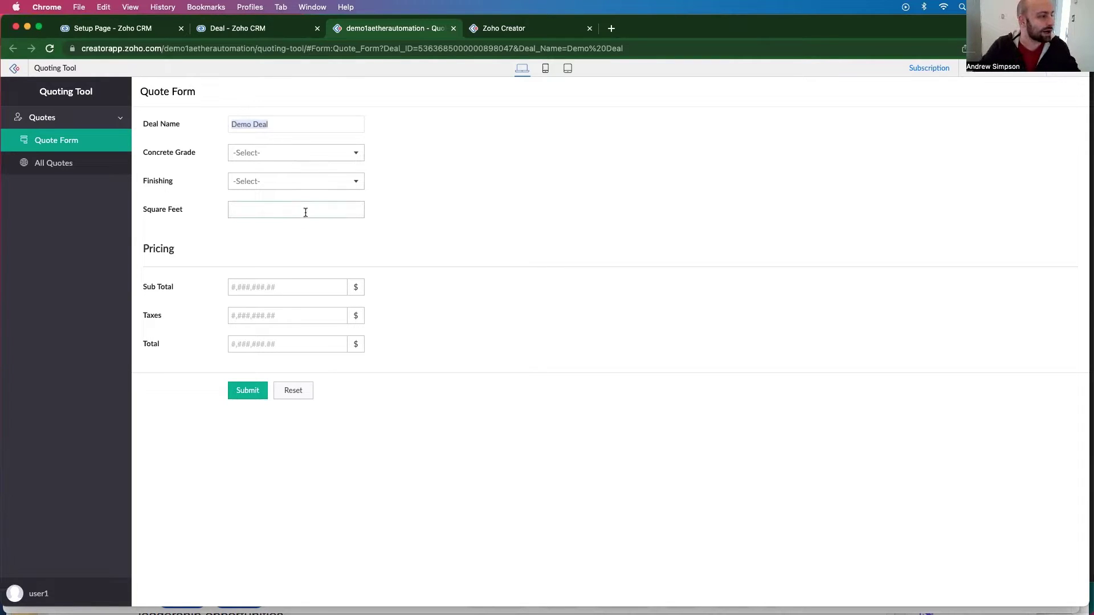
Click into the live Quote Form's fields, then switch to the Quote Form in the builder
click(295, 210)
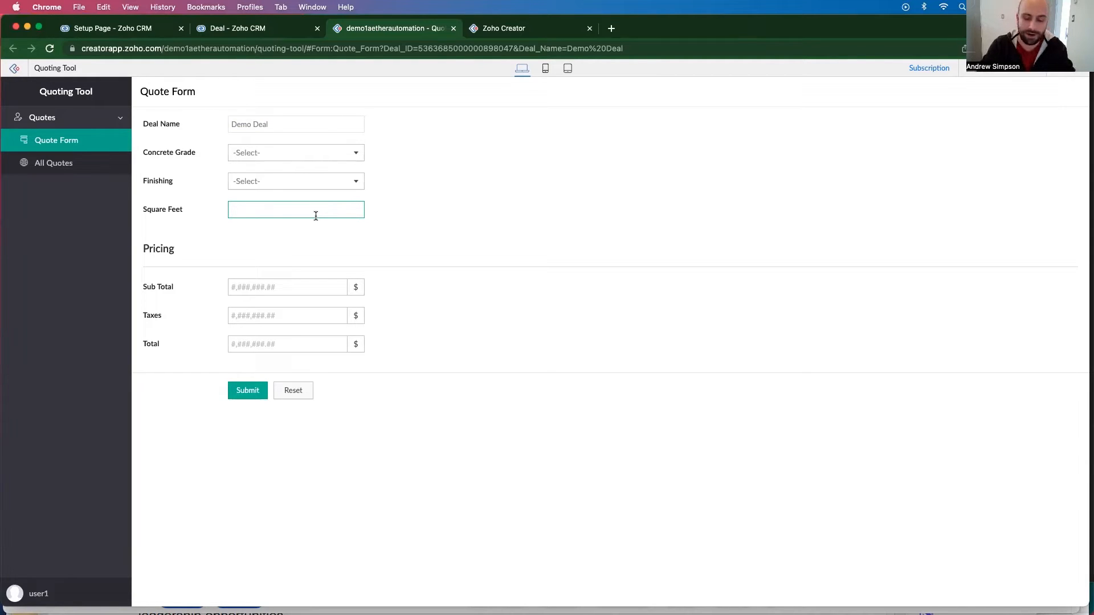
click(296, 181)
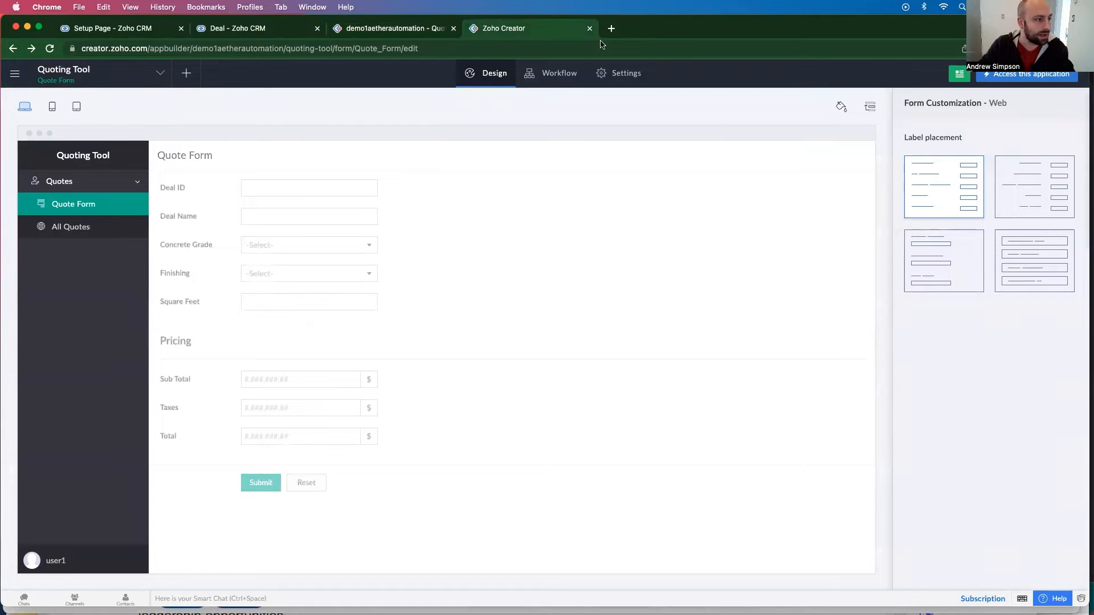
Open the Workflow tab to list the Quote Form's form workflows
click(558, 73)
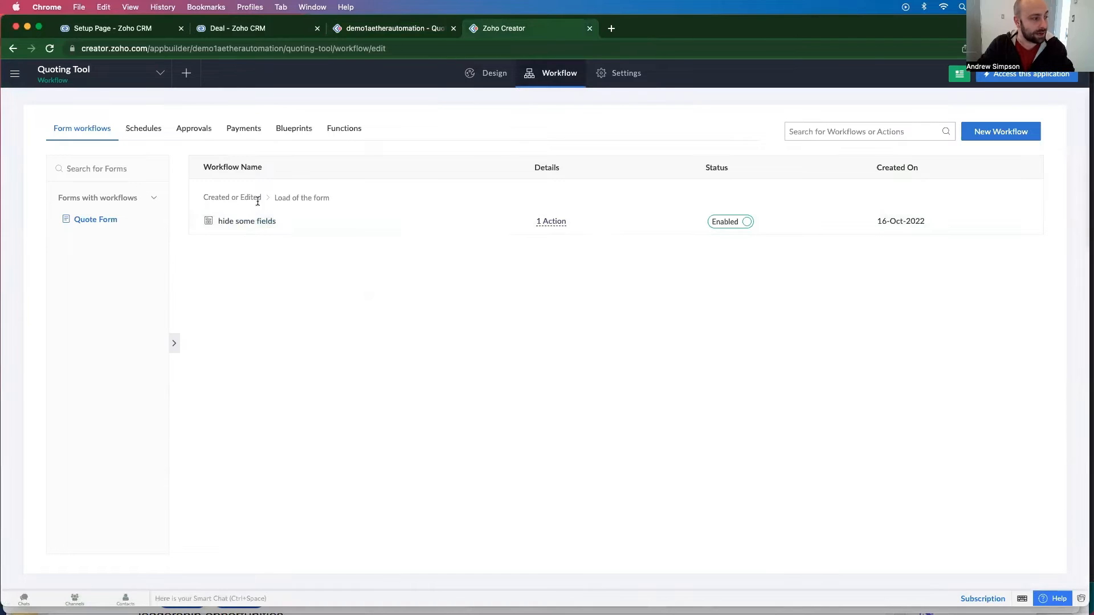
mouse_move(517, 38)
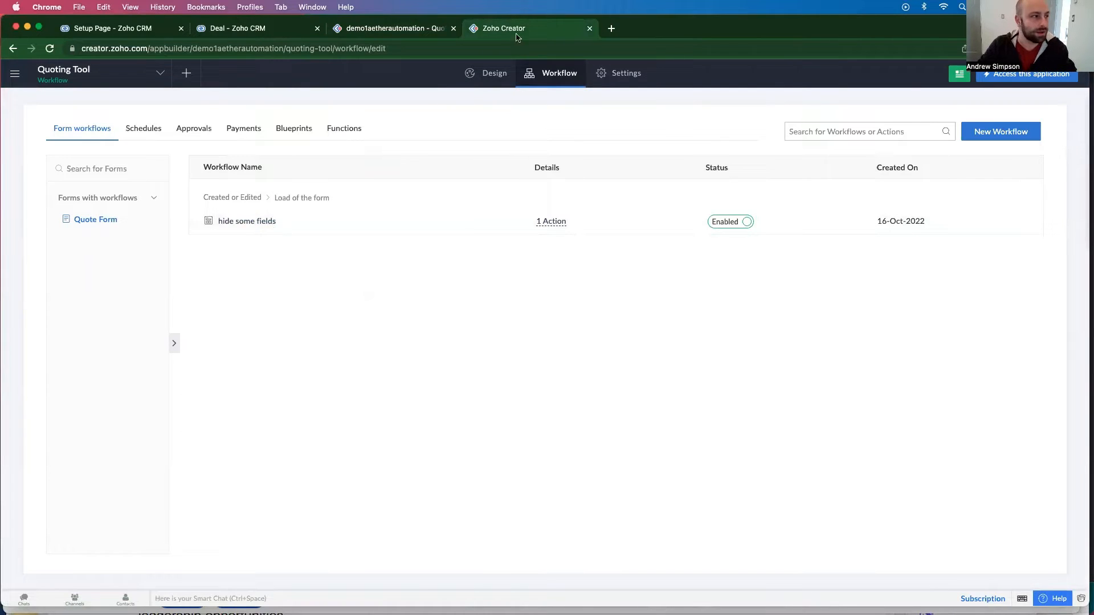
click(393, 29)
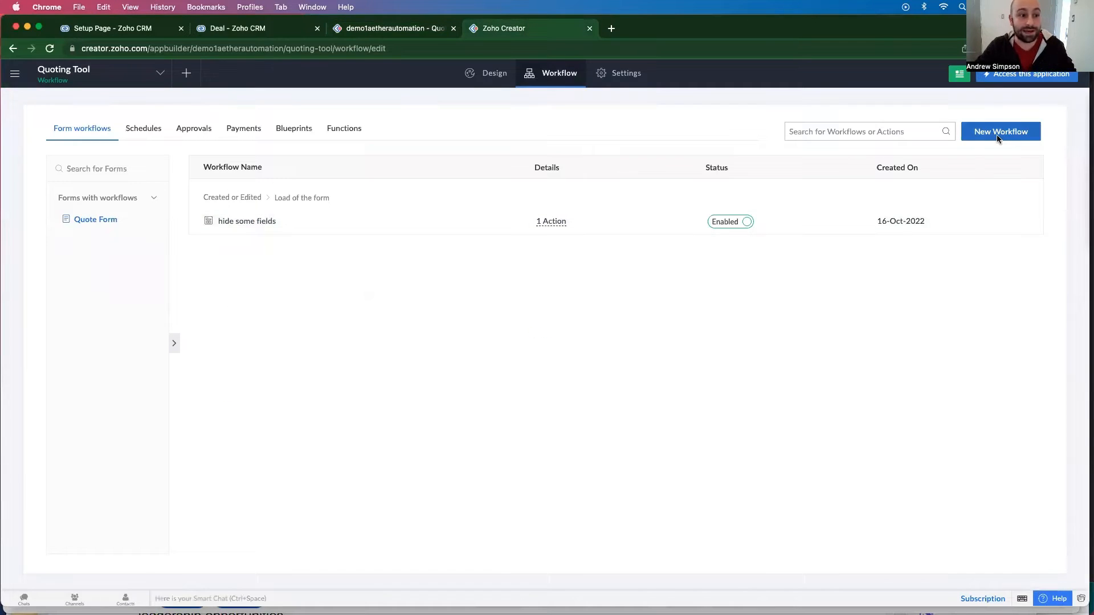
Create workflow sqfeetModifyPrice, triggered on Square Feet input when a record is created or edited
click(1000, 131)
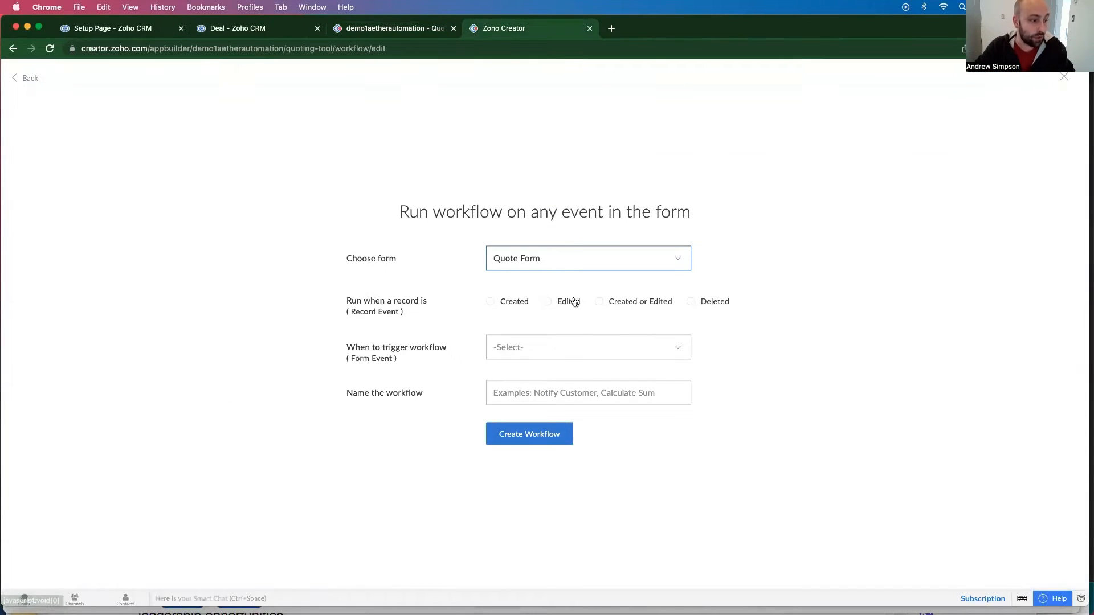
click(547, 302)
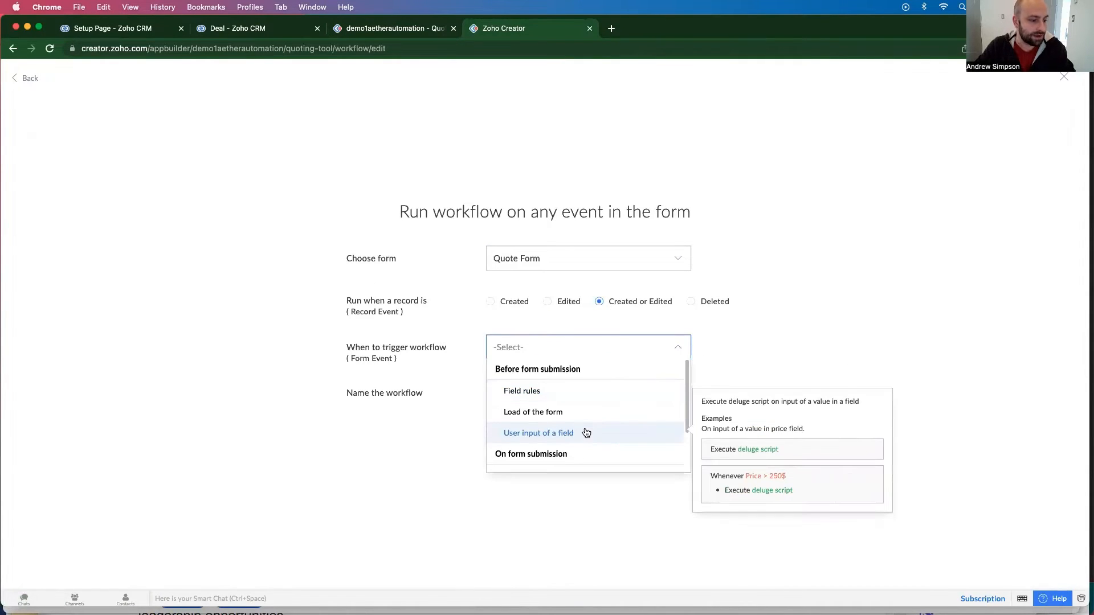
click(538, 433)
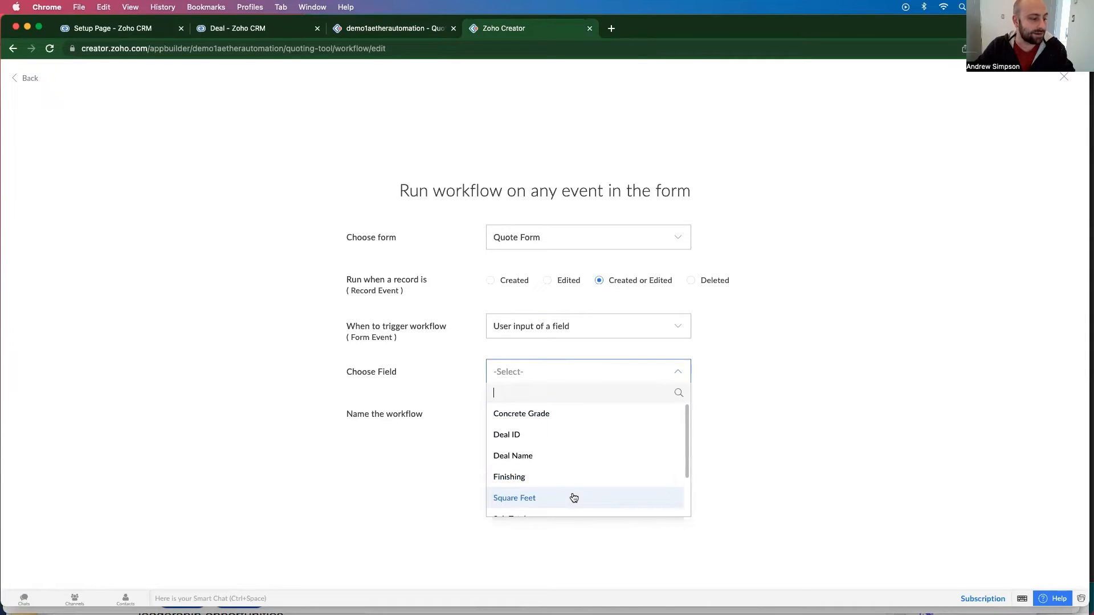
click(514, 498)
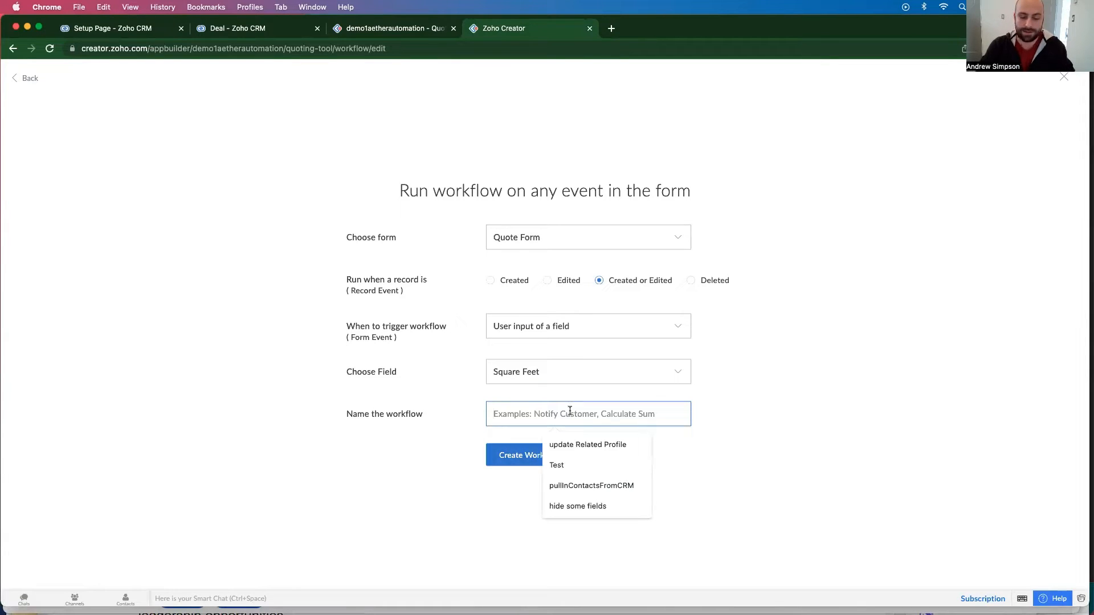
text(sqfeetModi)
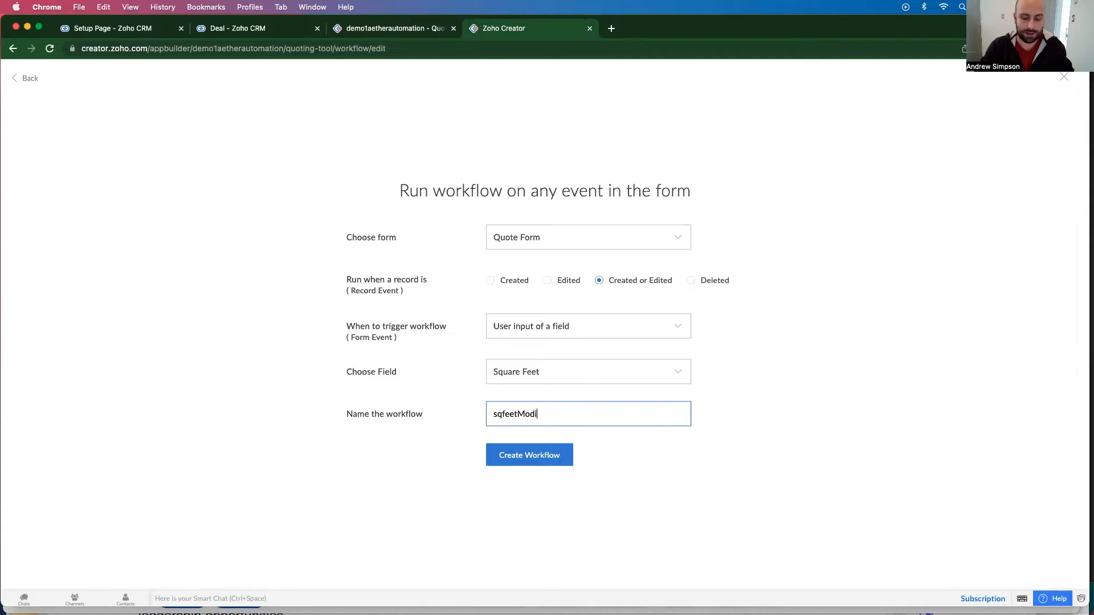
click(529, 454)
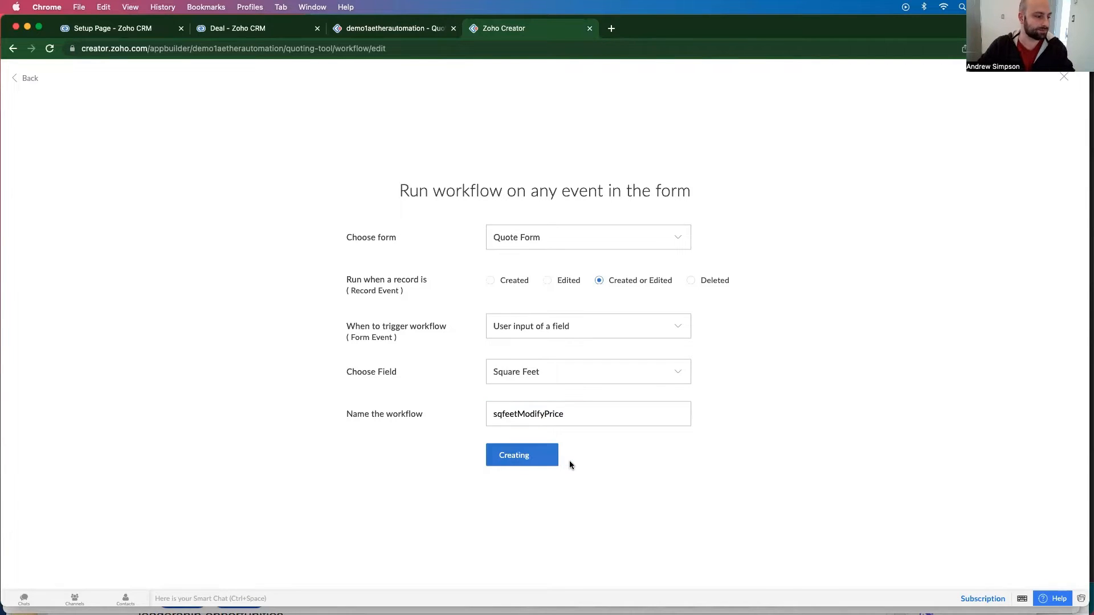
click(521, 455)
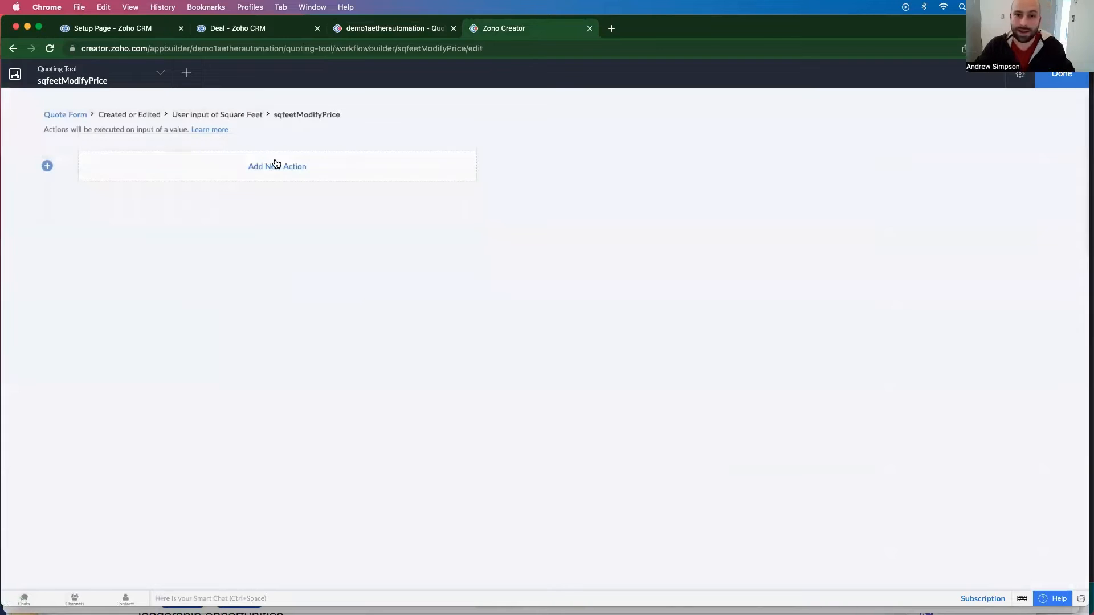
Add a Deluge Script action and type a comment about making sure required fields are filled
click(277, 165)
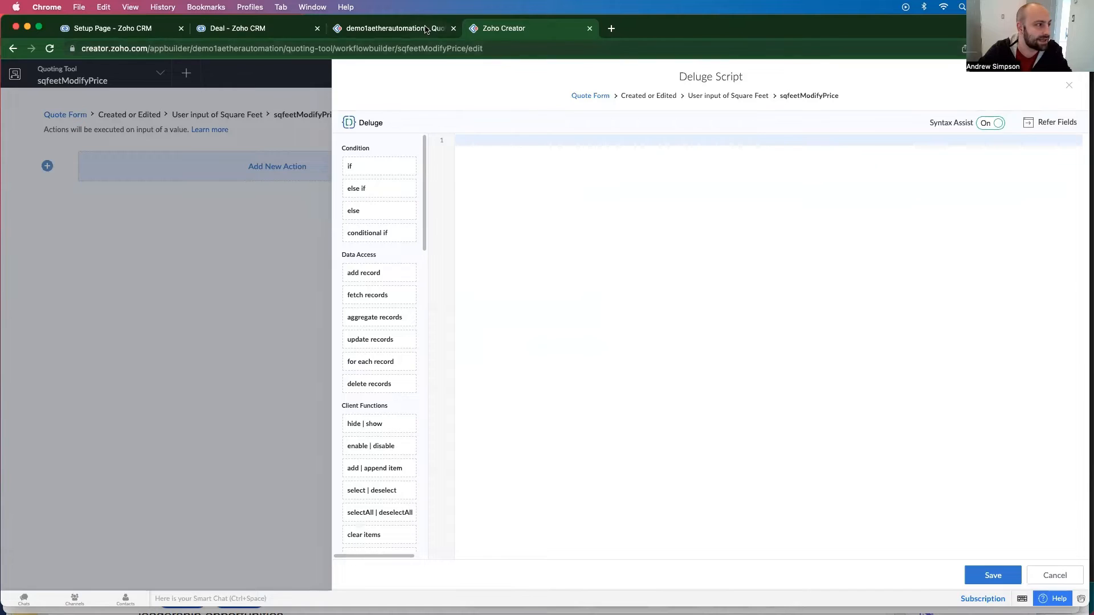
click(401, 29)
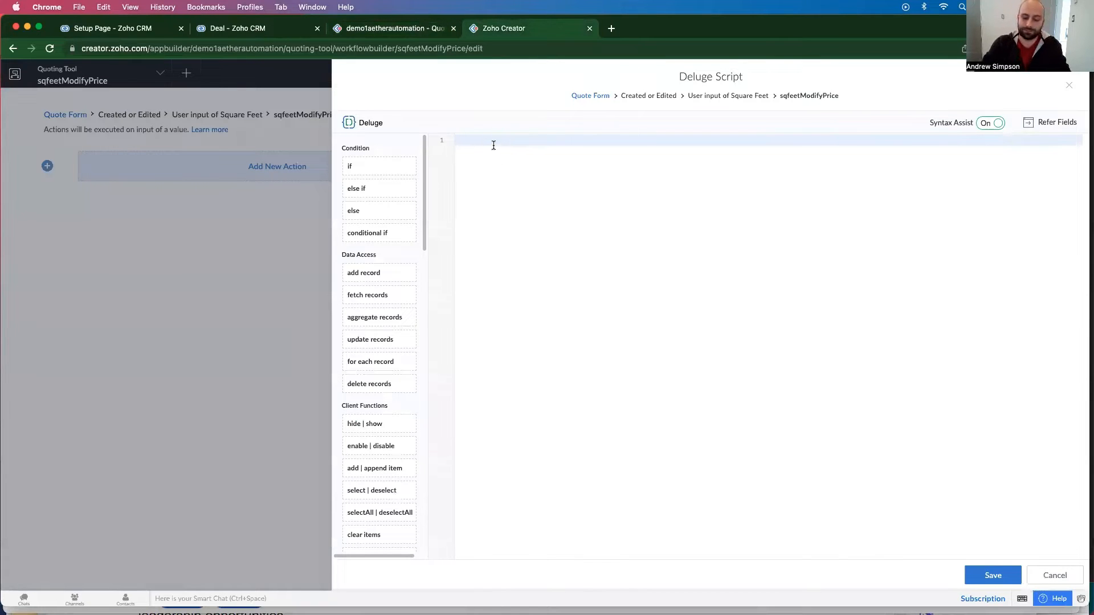
text(//Check)
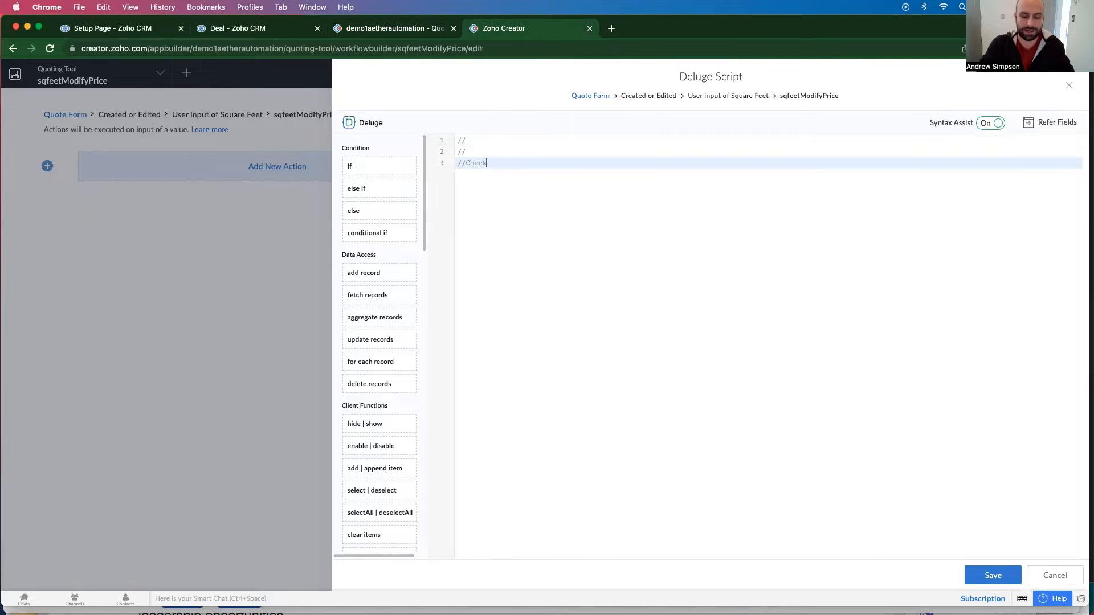
text(to make sure re)
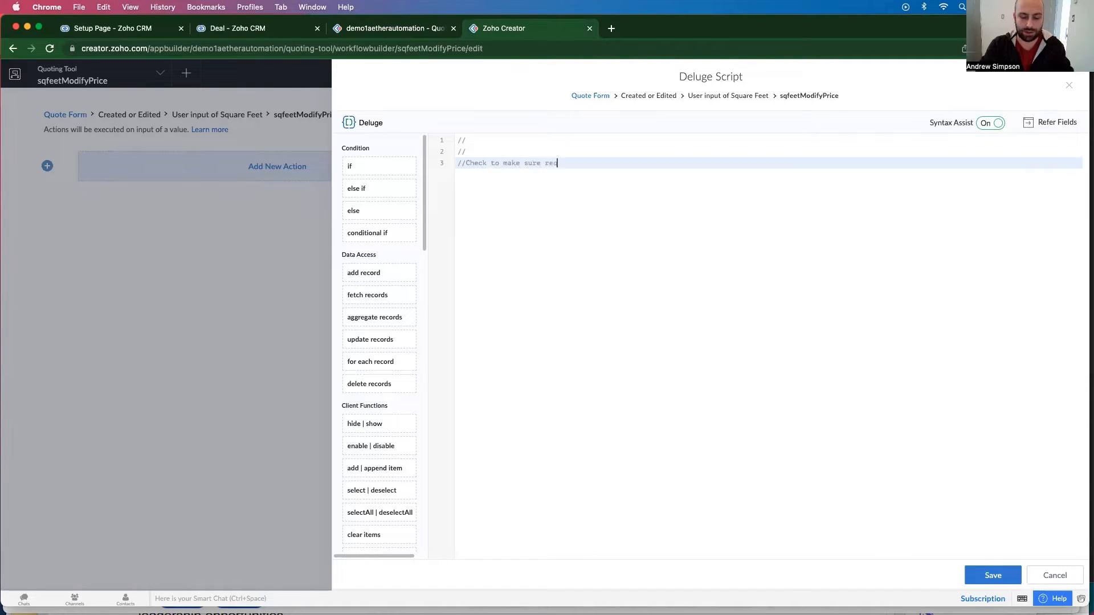
text(quired fields are filled)
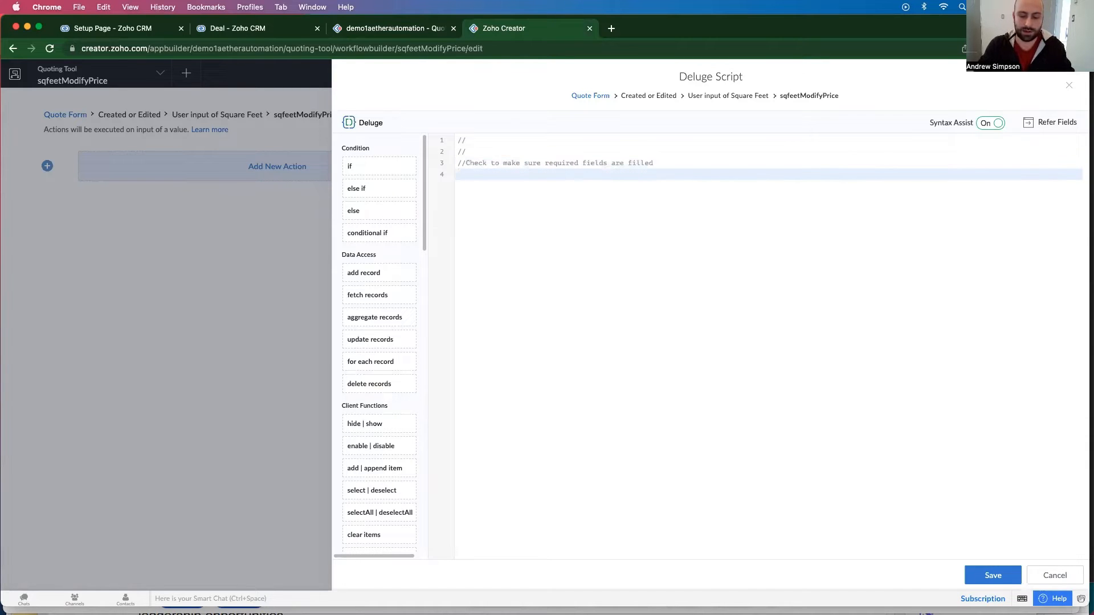
Insert an if block returning when input.Square_Feet == null
click(349, 167)
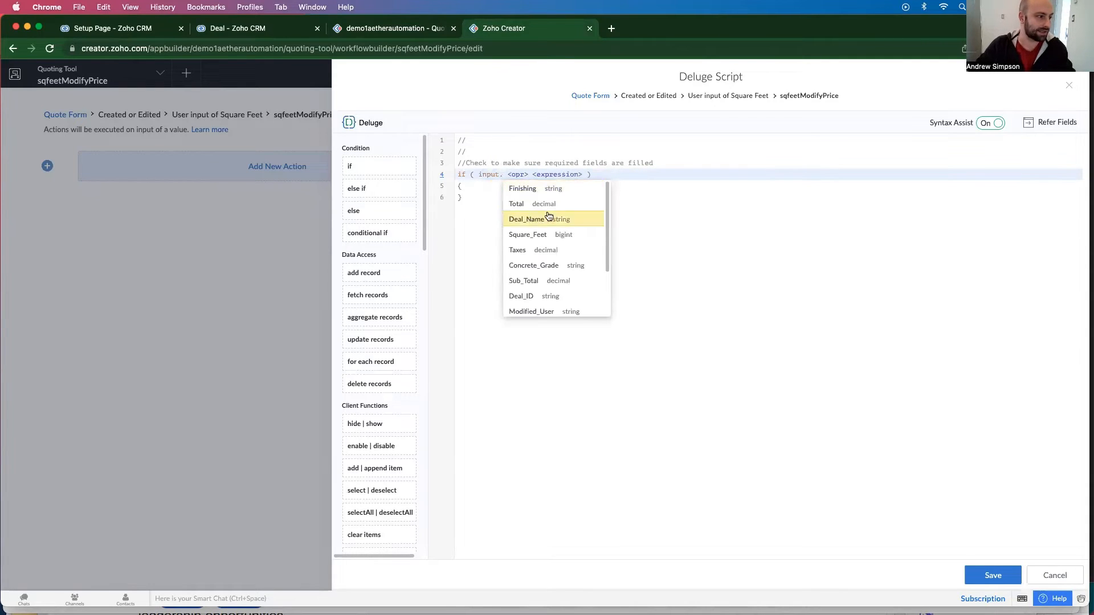
click(527, 234)
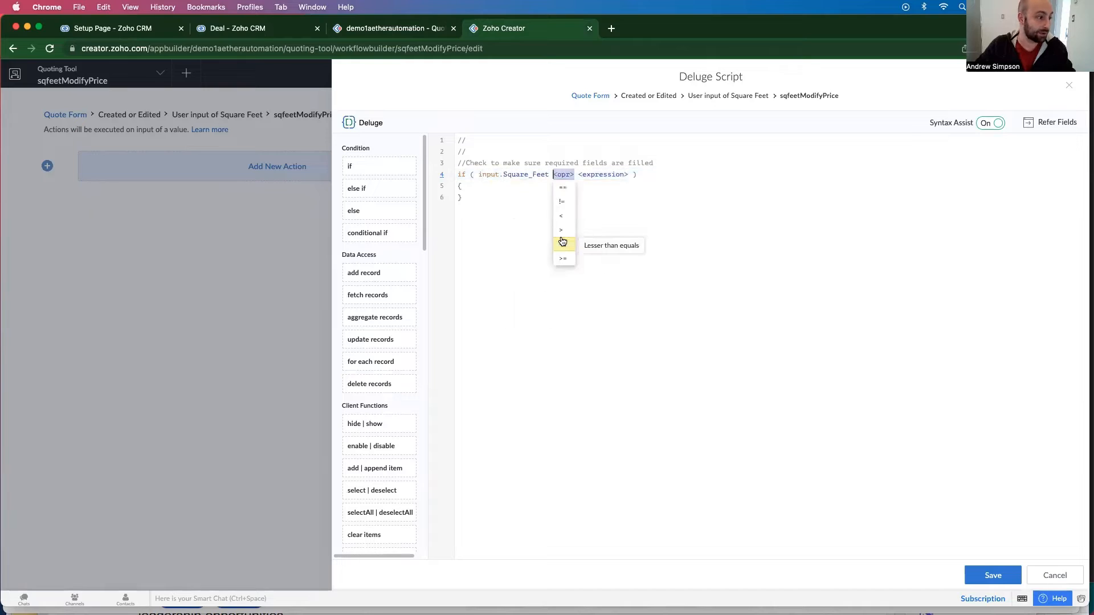
click(560, 201)
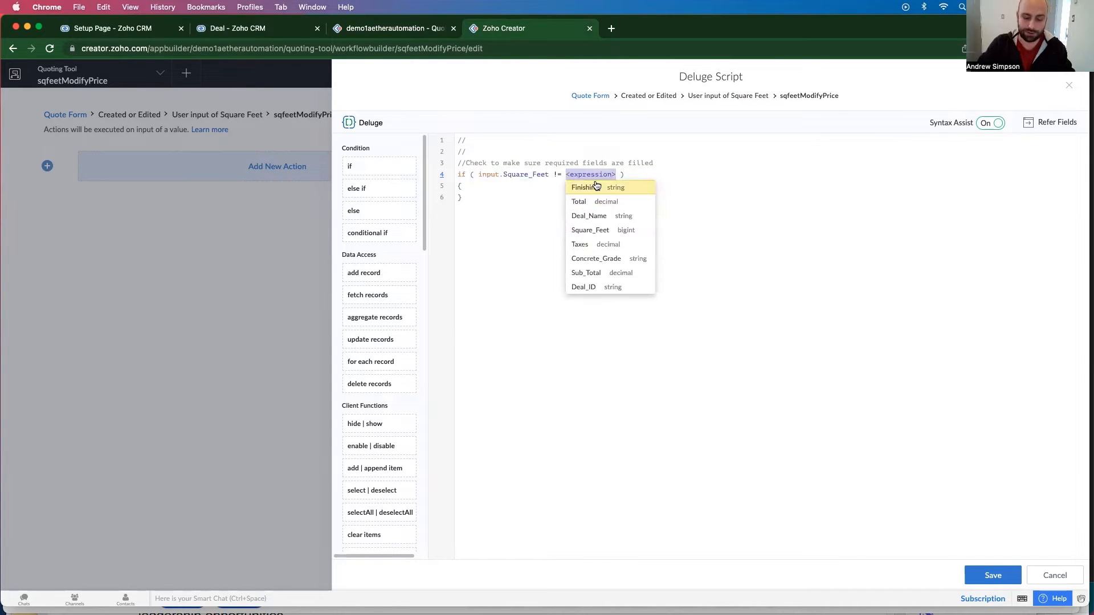
text(null)
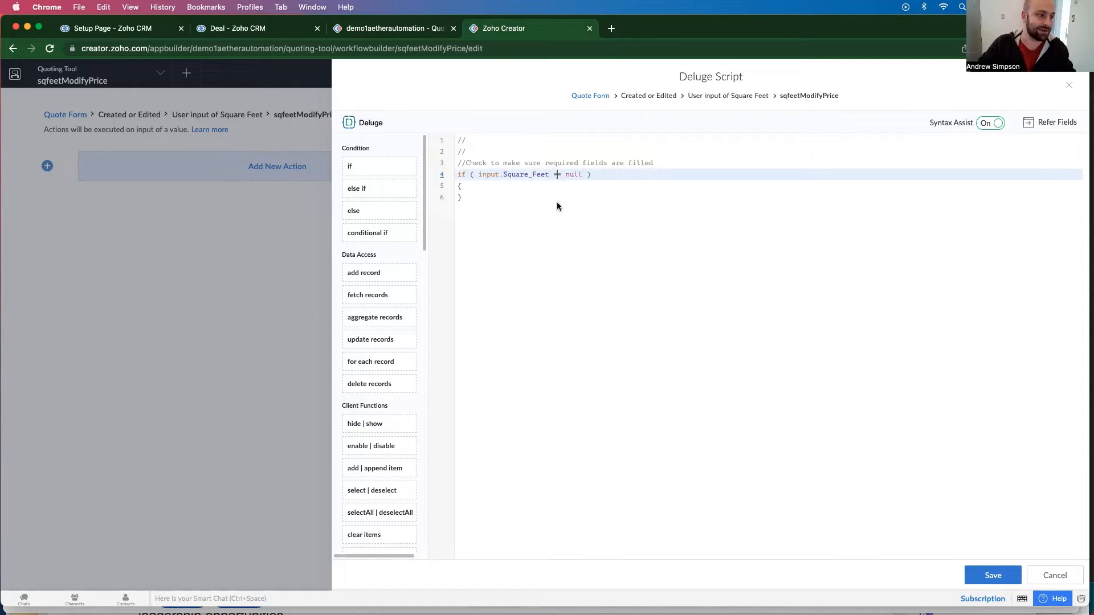
text(==)
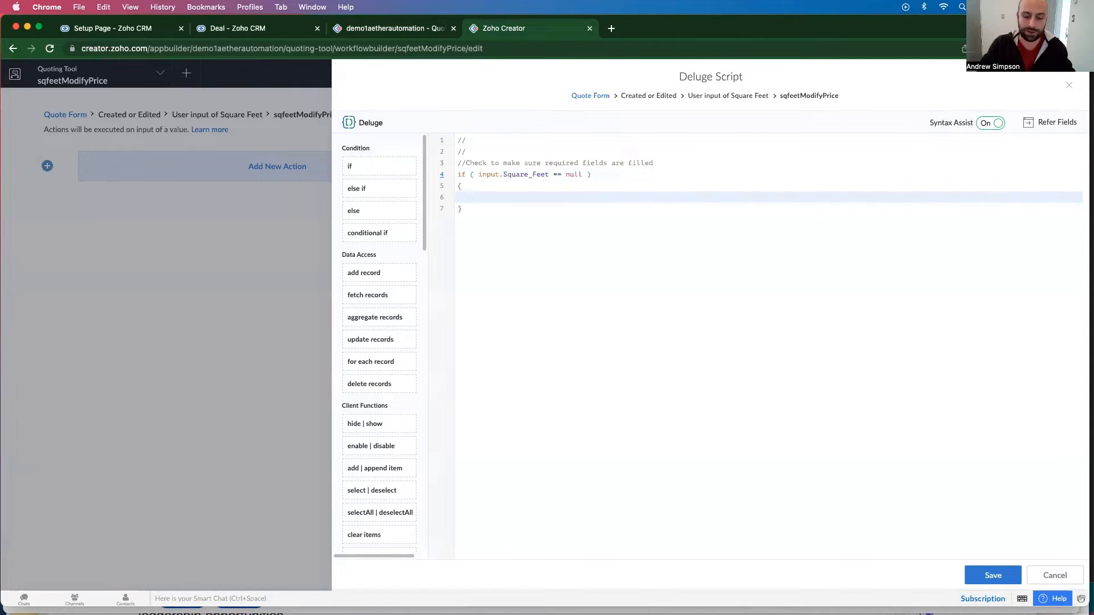
text(return;)
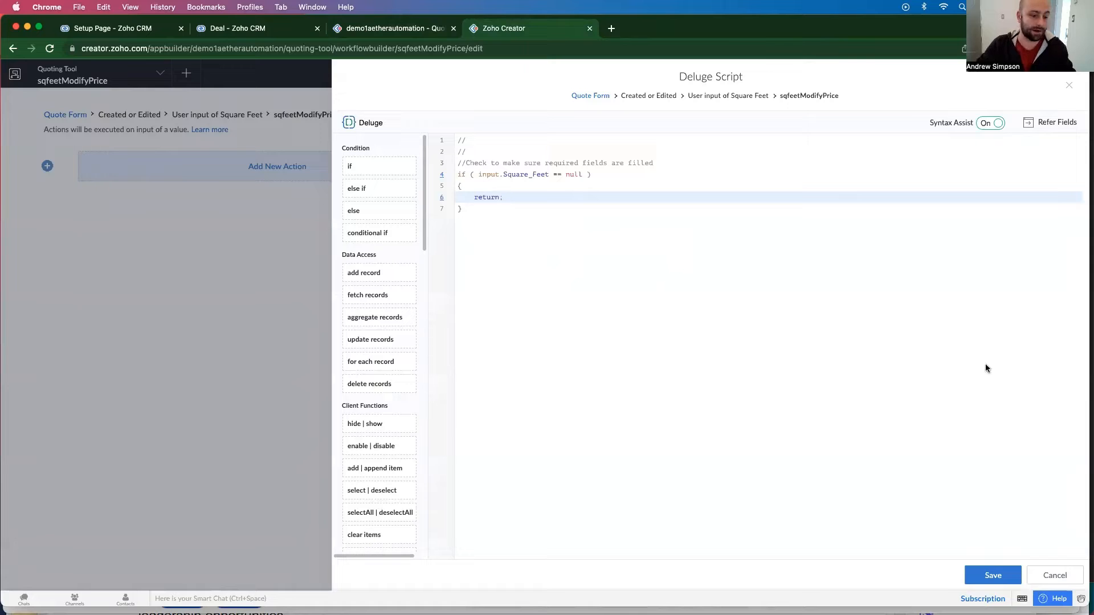
Save the script and add matching null checks for Finishing and Concrete_Grade
click(992, 575)
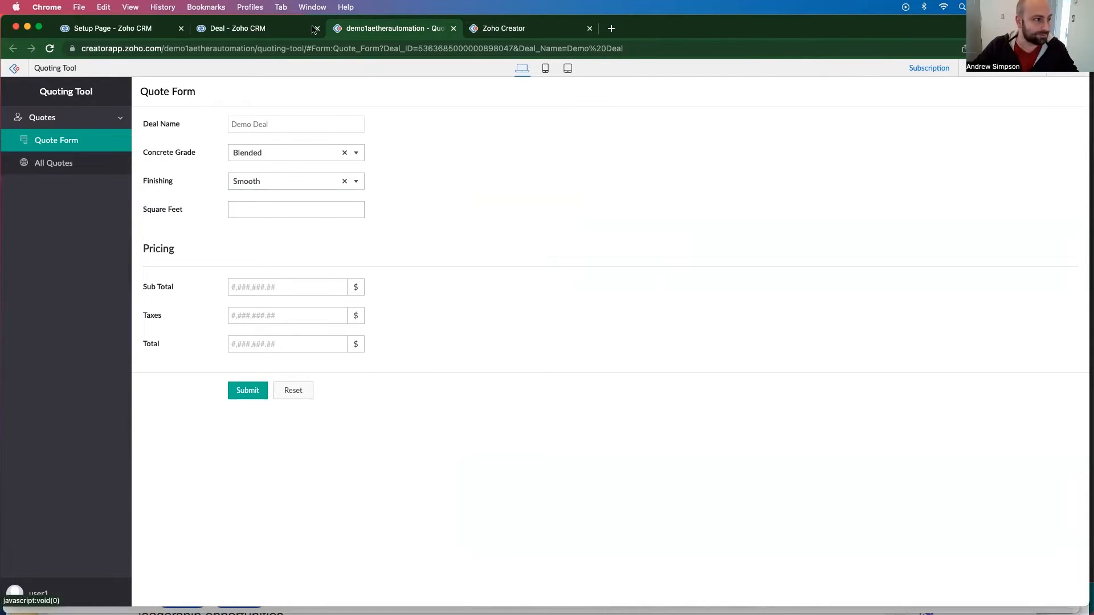
click(515, 29)
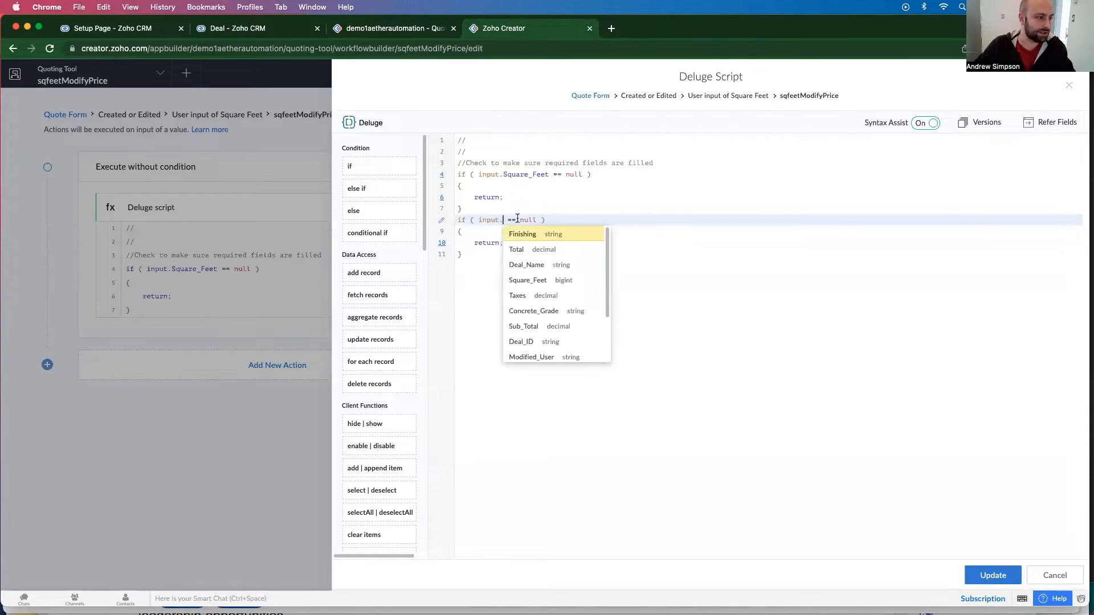
click(521, 234)
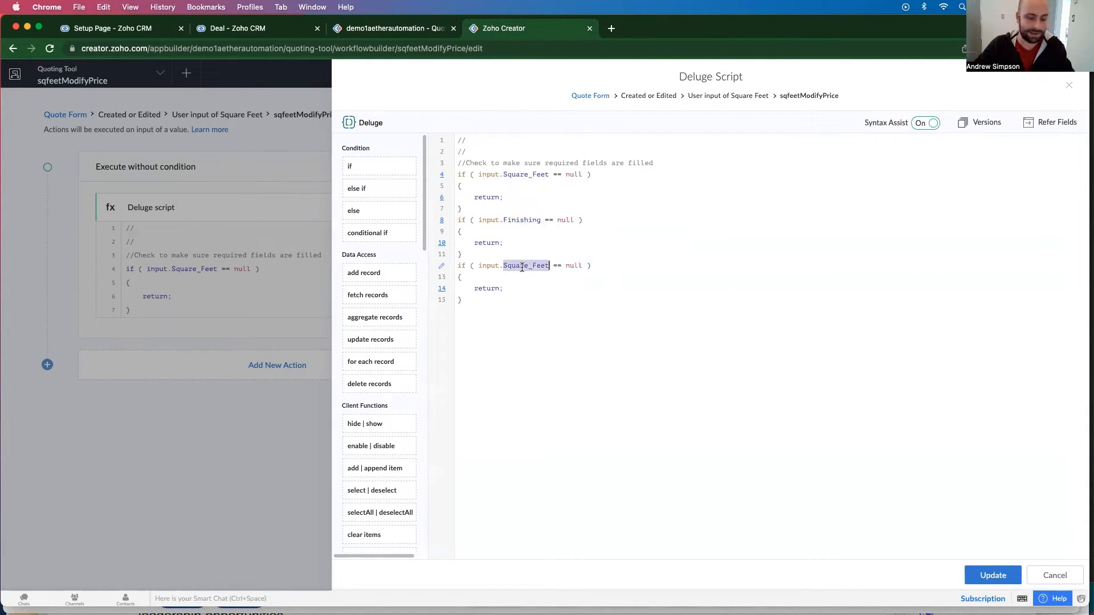
text(Concrete_Grade)
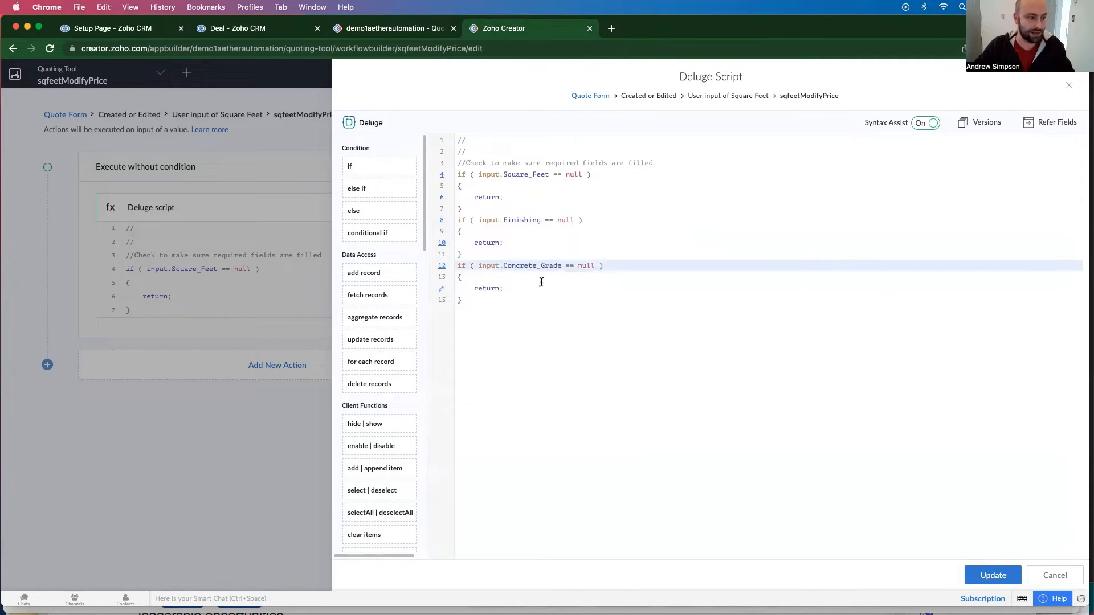
click(561, 266)
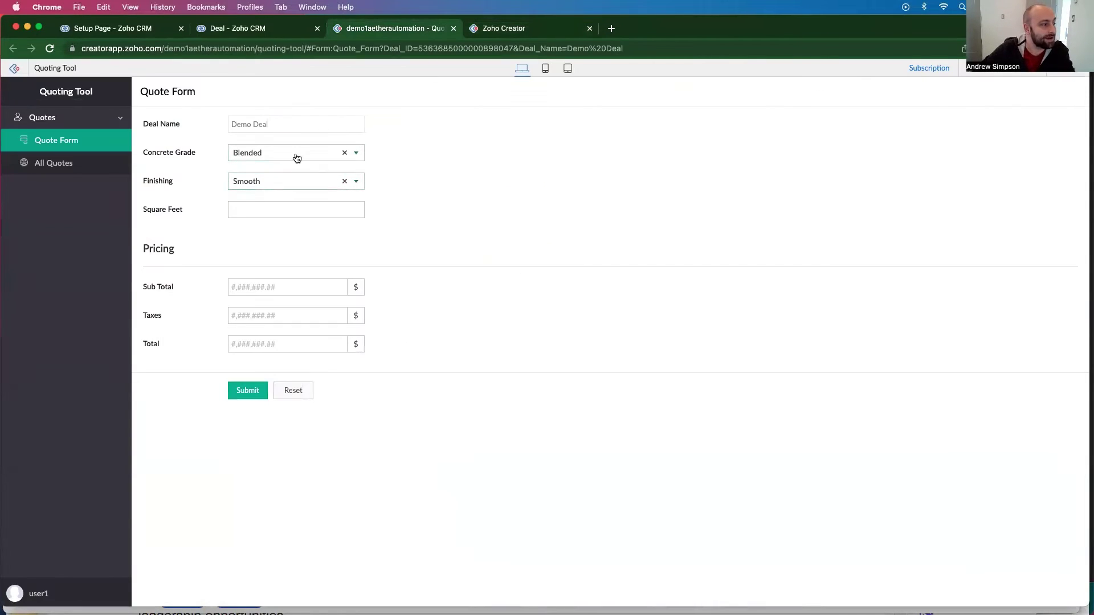
Type comments: Get Pricing Information, Price per square foot, Multiply by Finishing type, Multiply by concrete grade
click(284, 181)
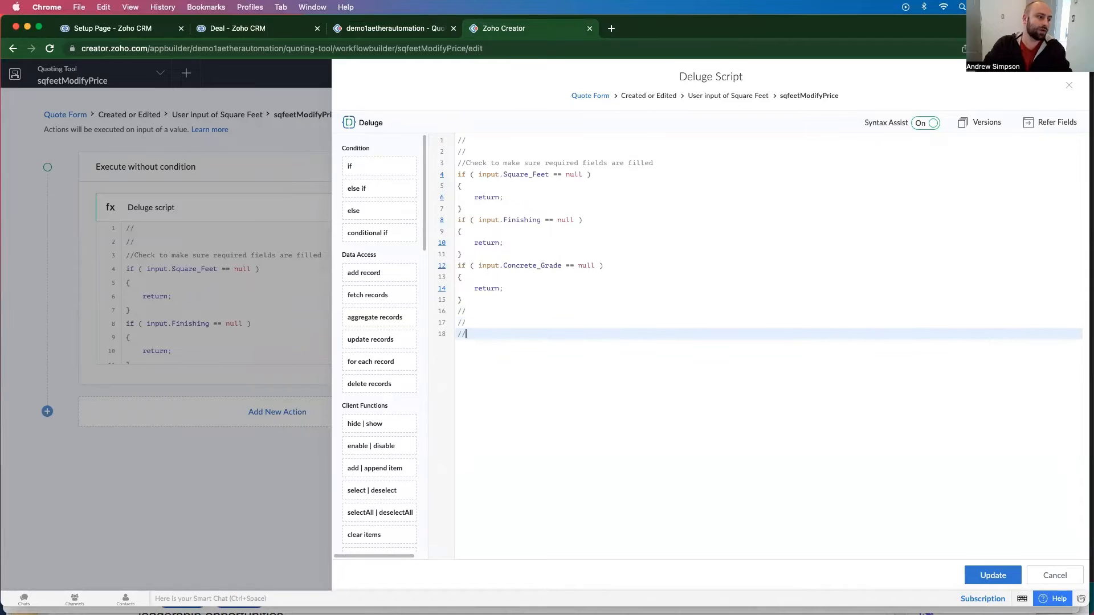
text(Get)
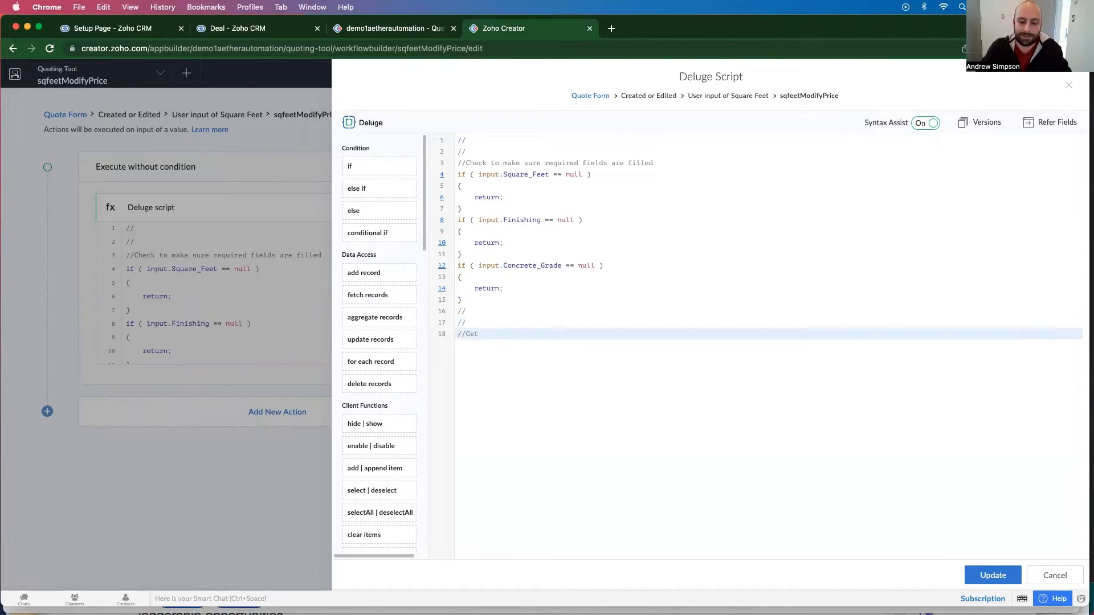
text(Pricing Information)
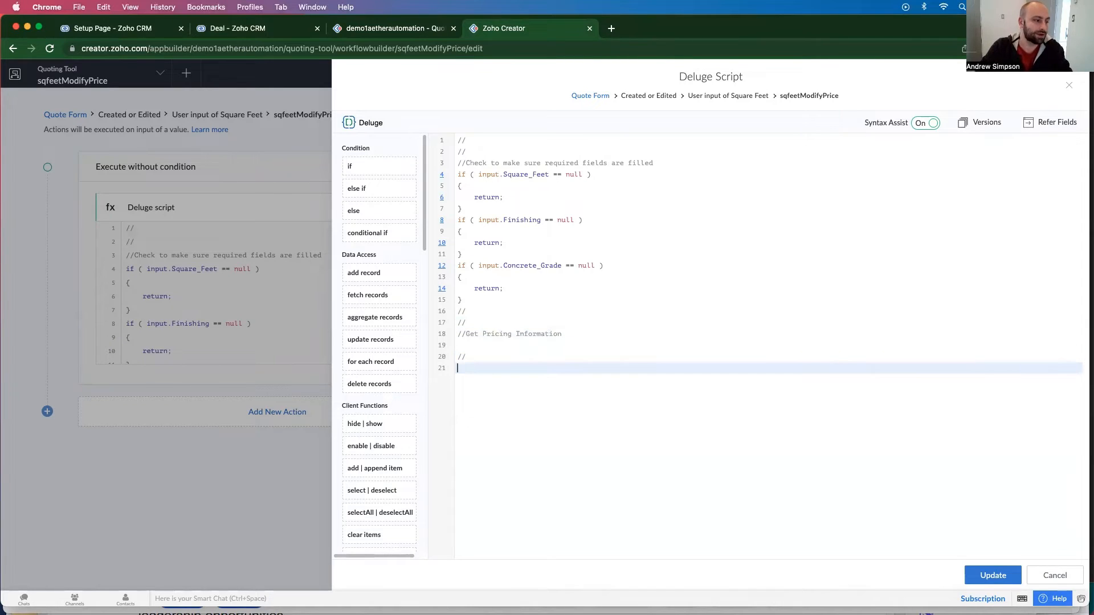
text(//Price per)
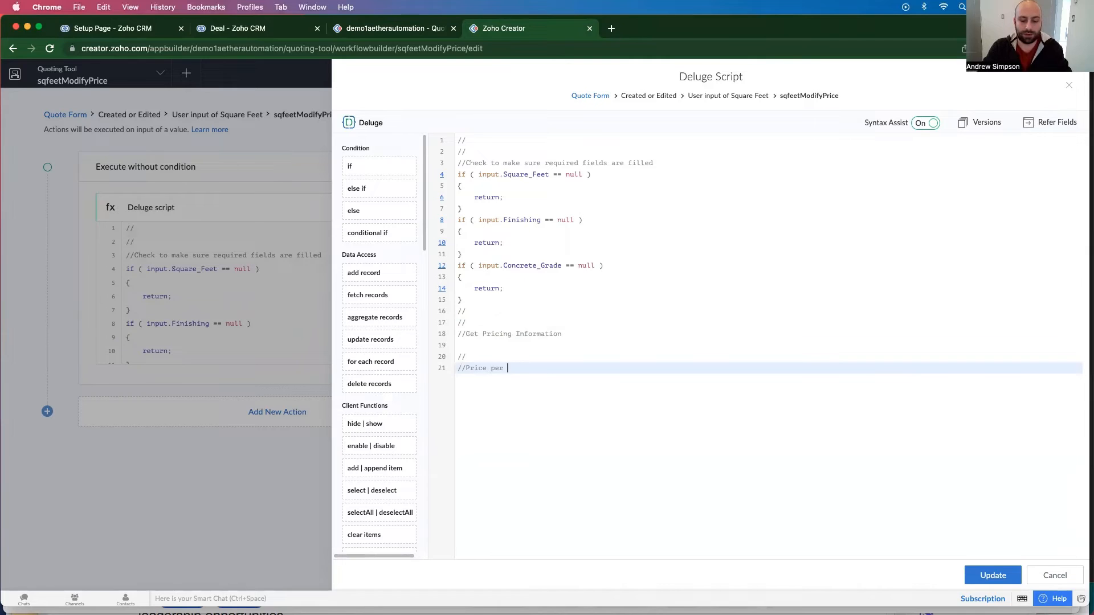
text(square foot)
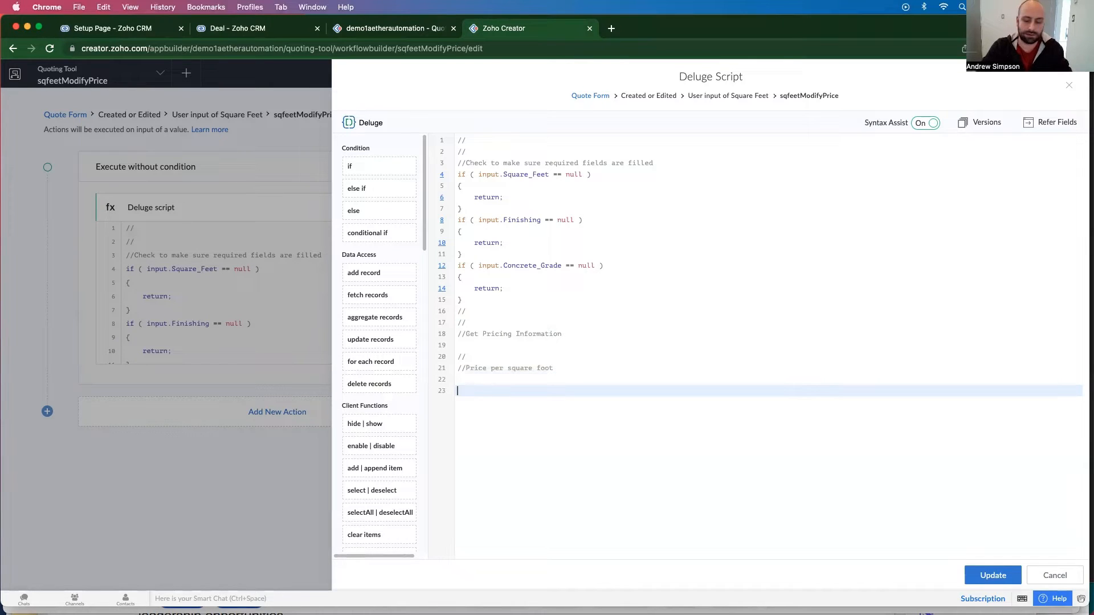
text(//)
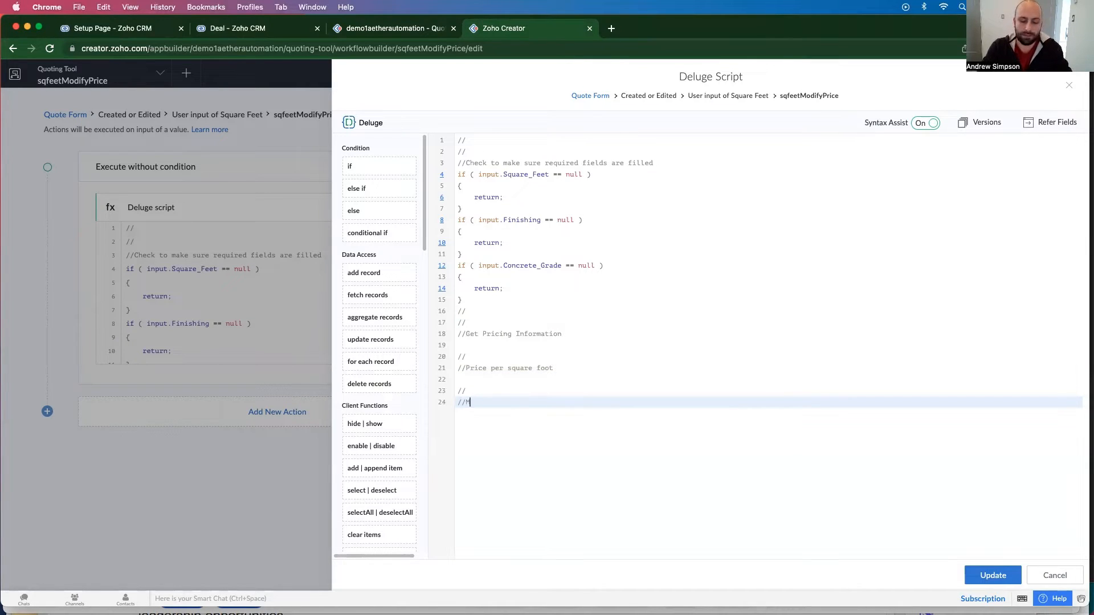
text(Multiply by)
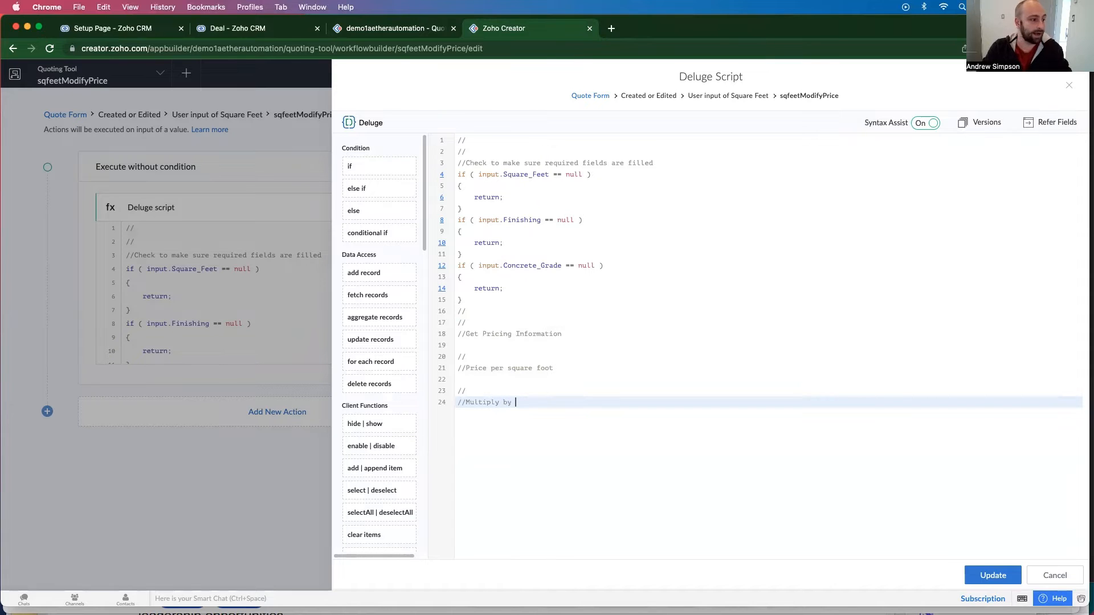
text(Finishing)
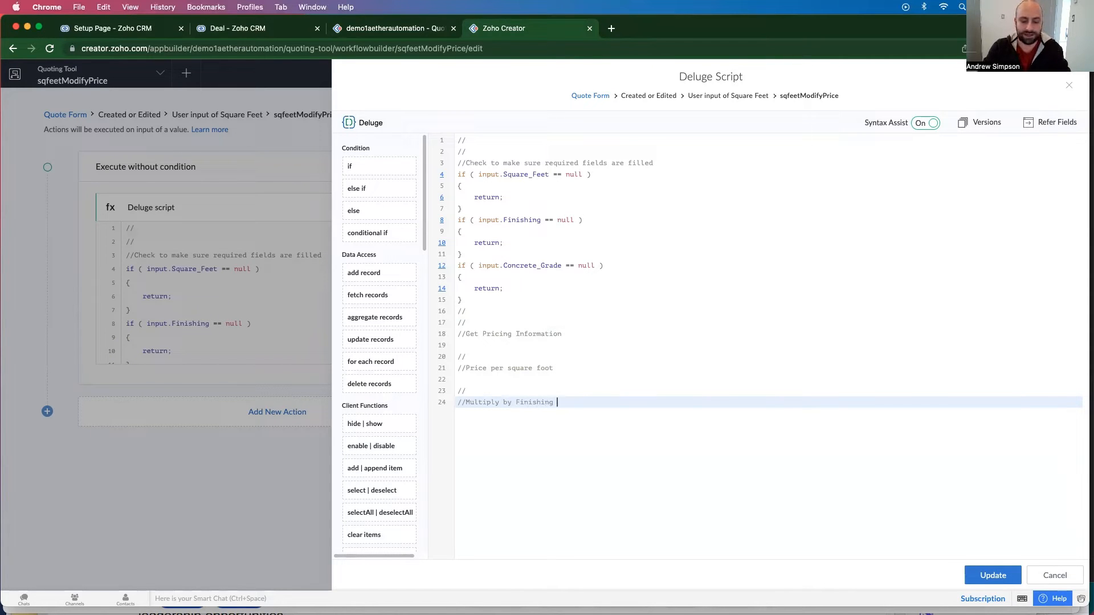
text(type)
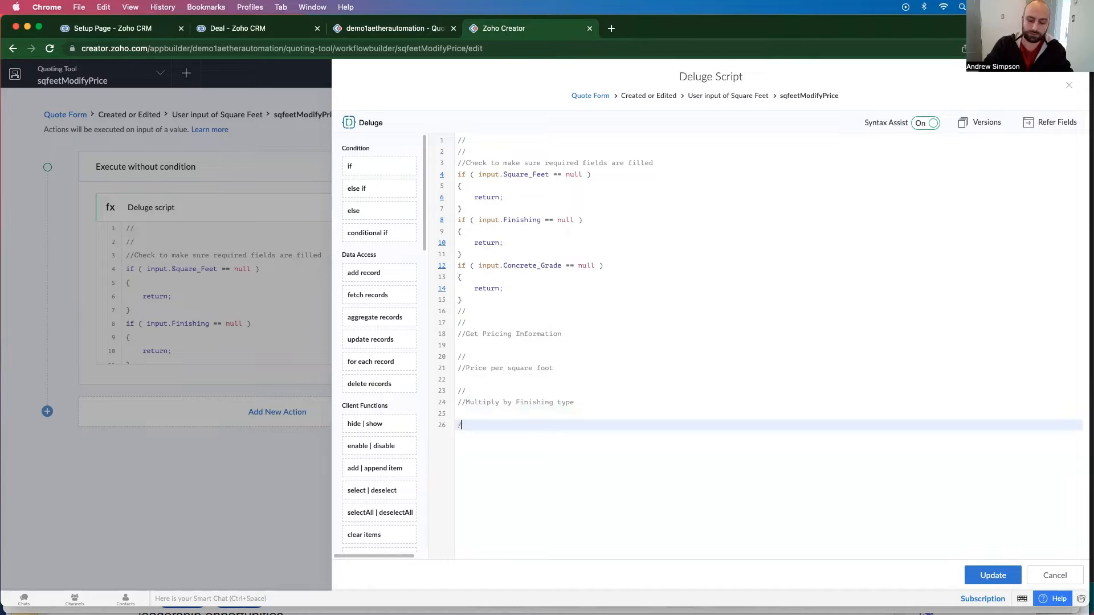
text(//Multiply by concr)
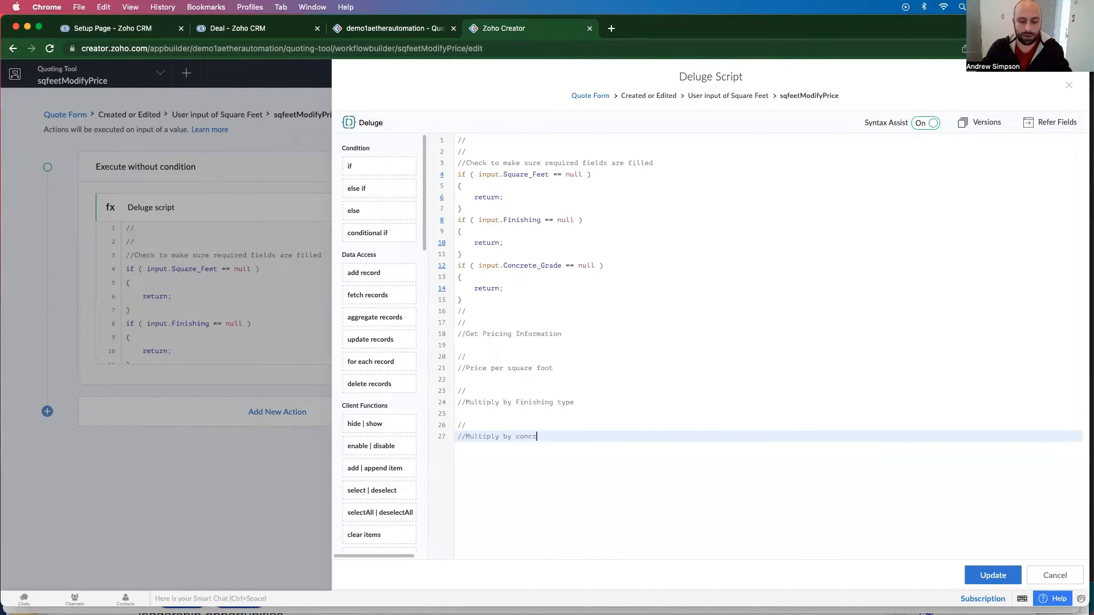
text(ete grad)
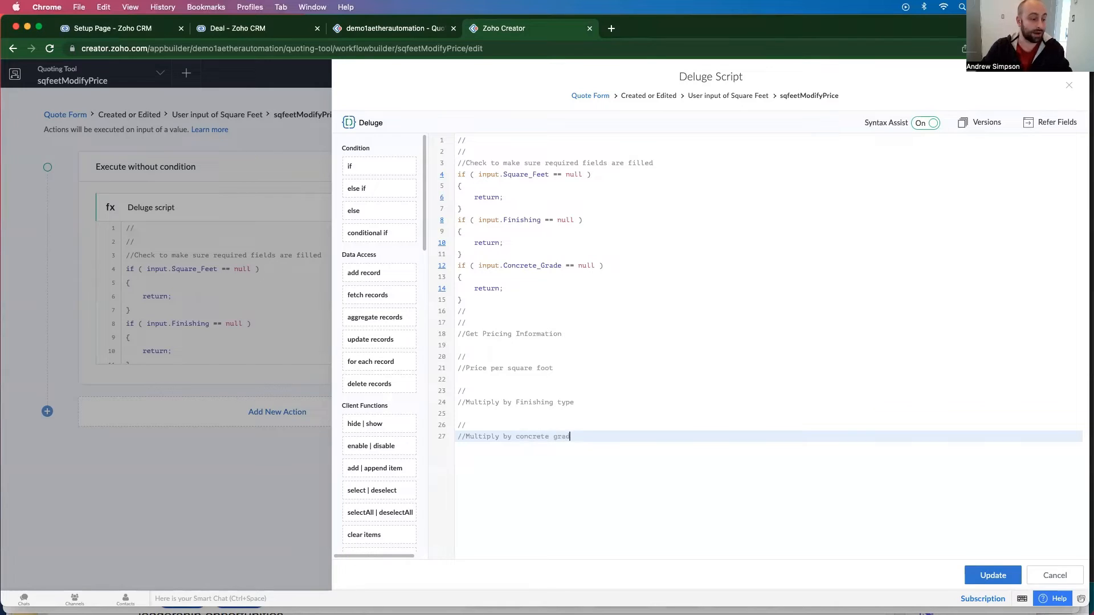
text(e)
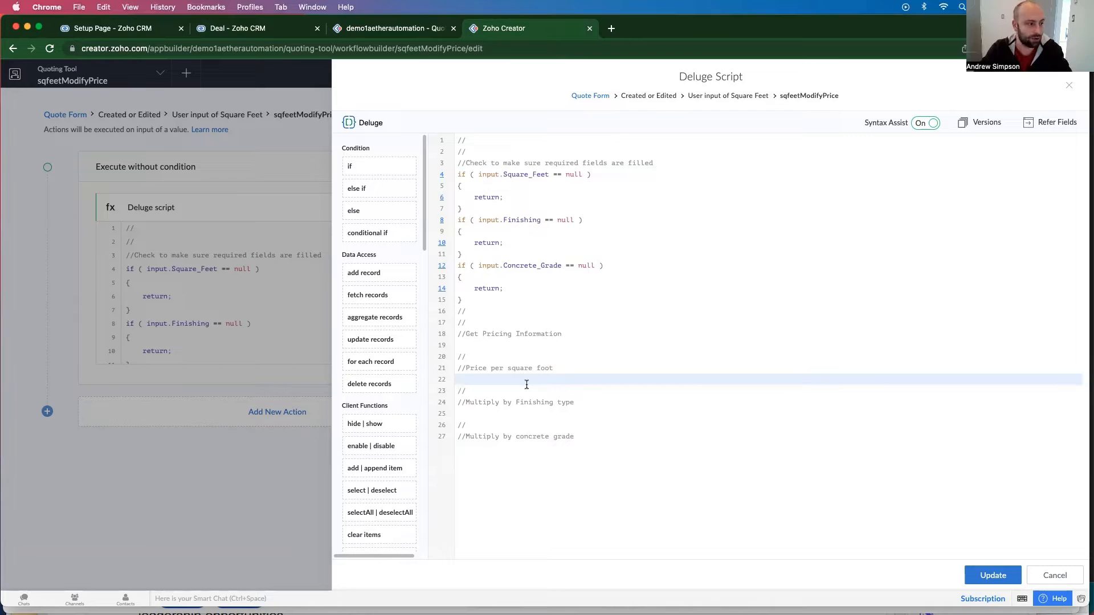
Type squareFootPrice = 1.50; under the price per square foot comment
text(squaref)
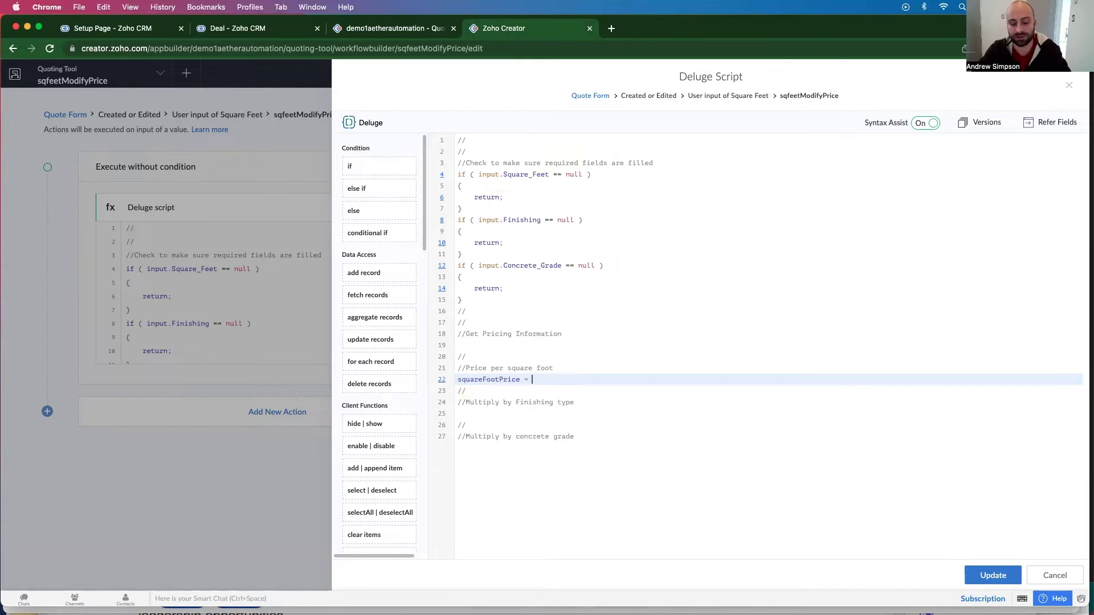
text(1.50;)
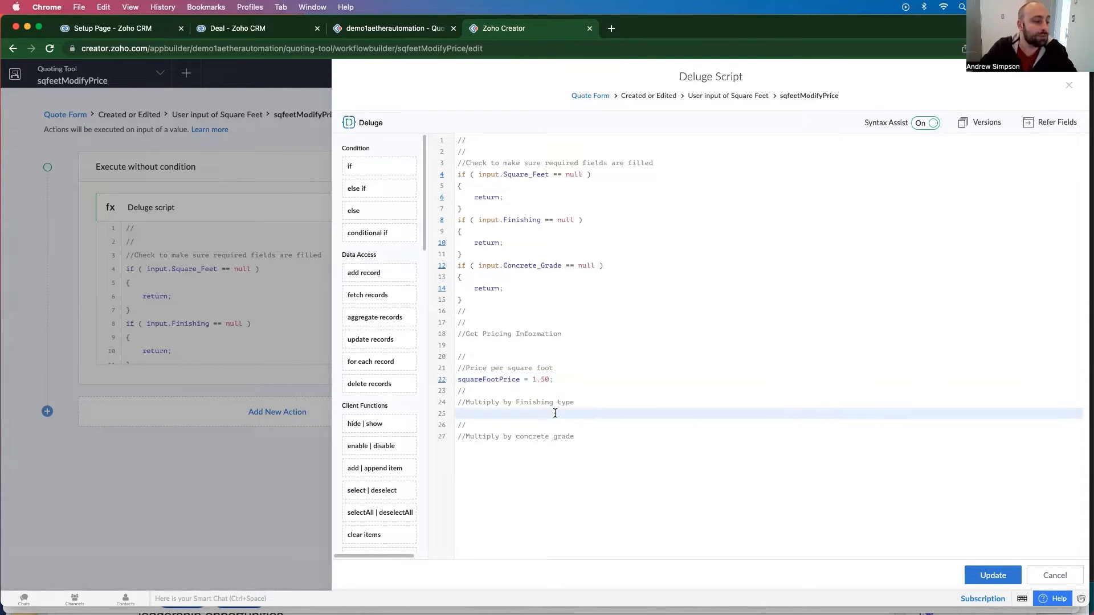
click(392, 29)
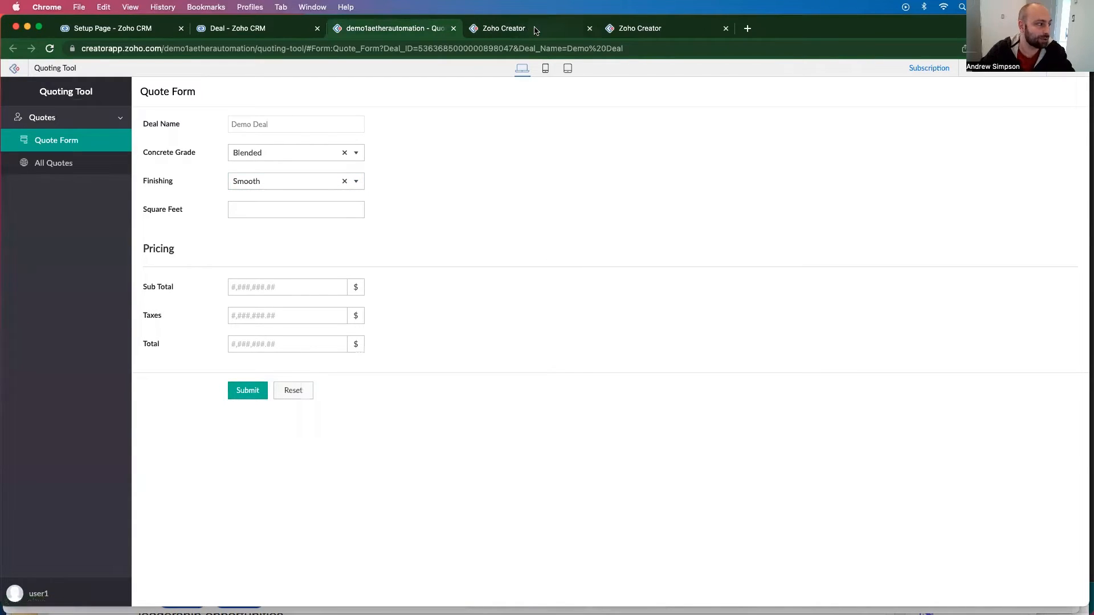
Create a new form named Finishing Type in the app builder
click(515, 28)
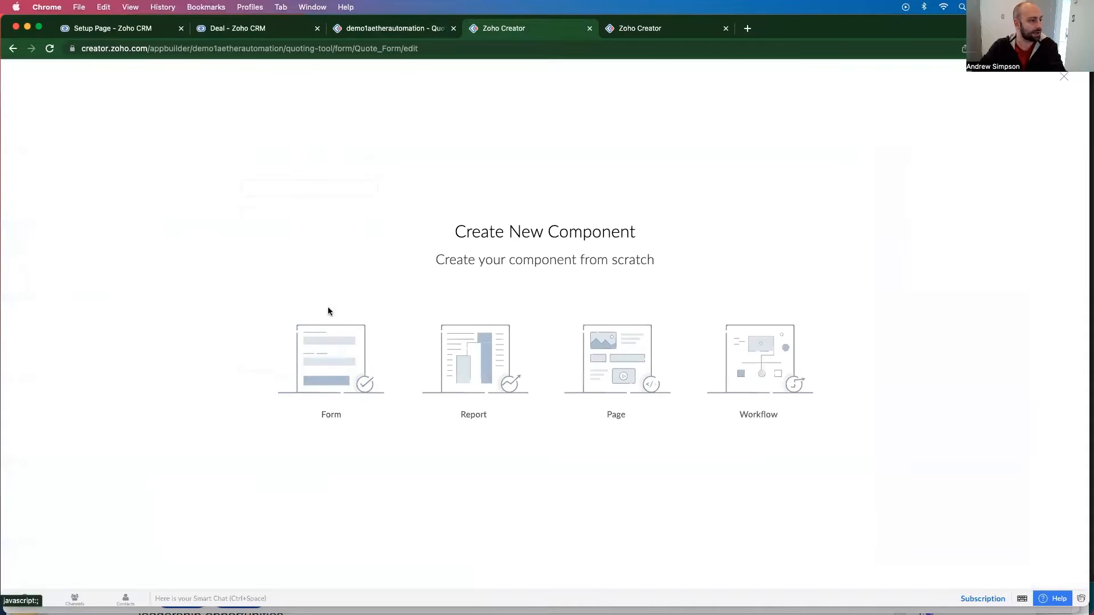
click(331, 359)
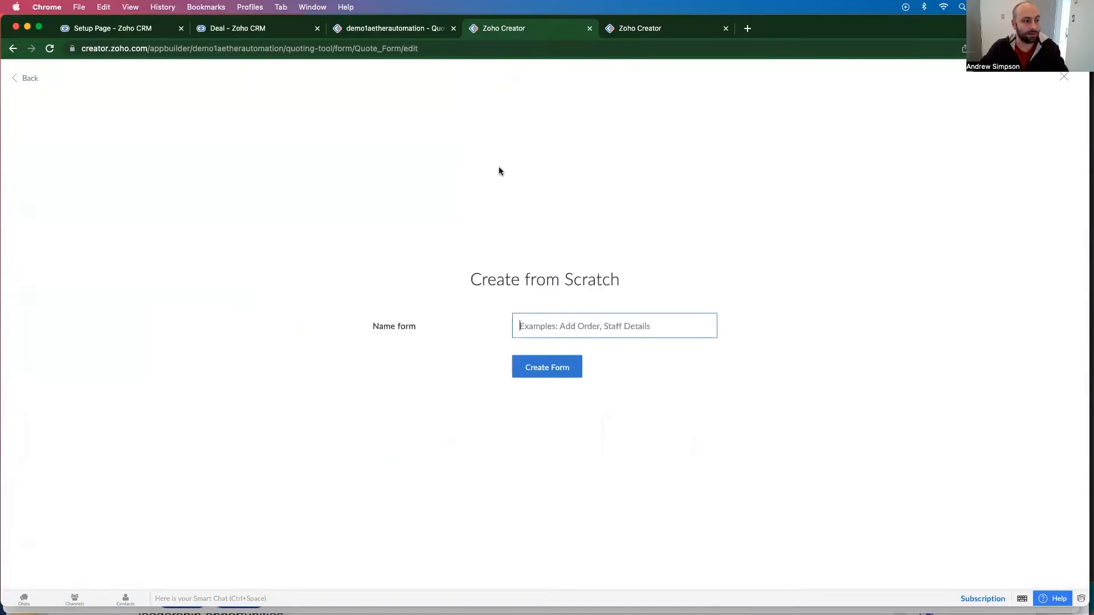
text(Finishing)
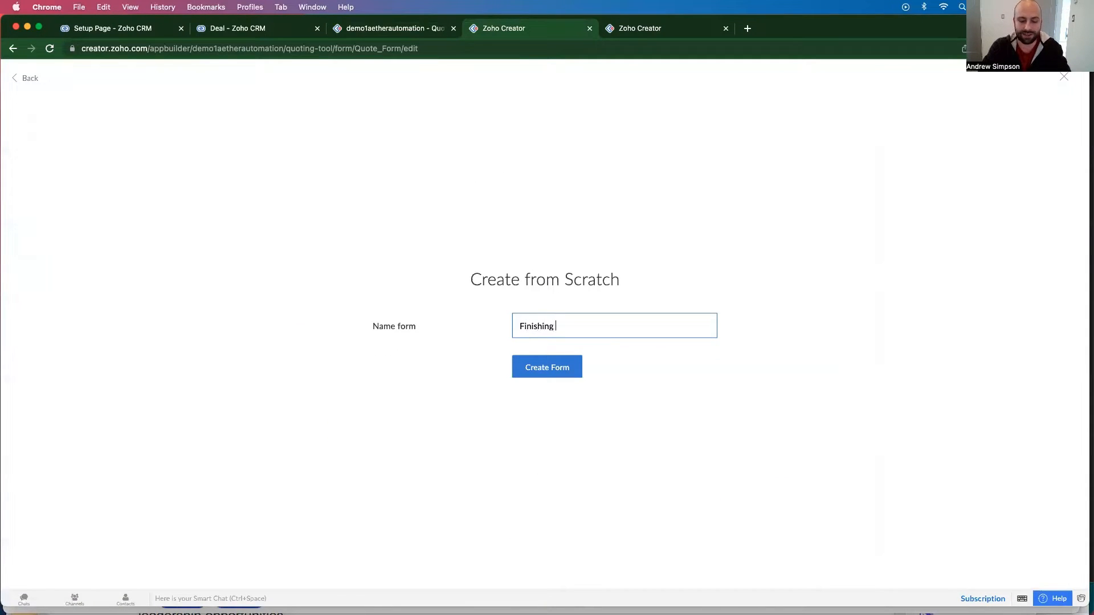
text(Typle)
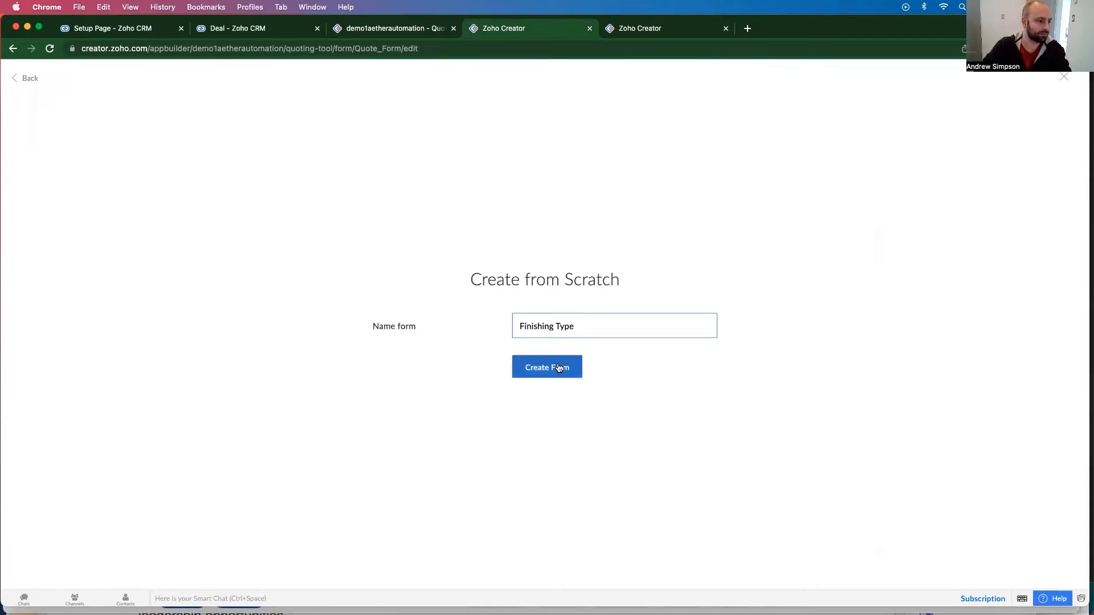
click(547, 367)
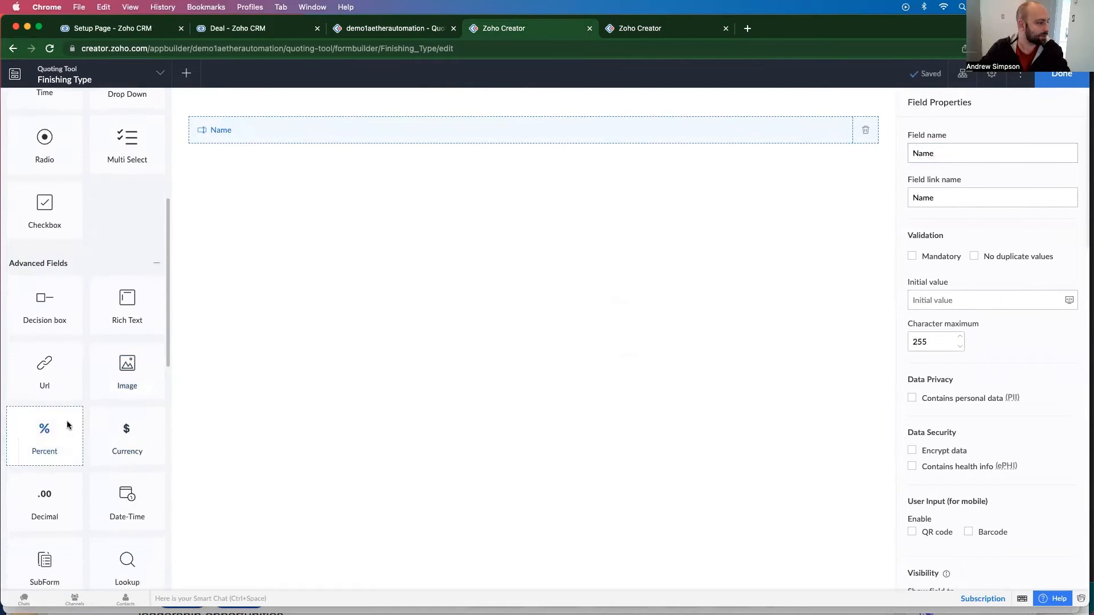
Add a Percent field under Name, labelled 'Increase Price by'
scroll(down, 3)
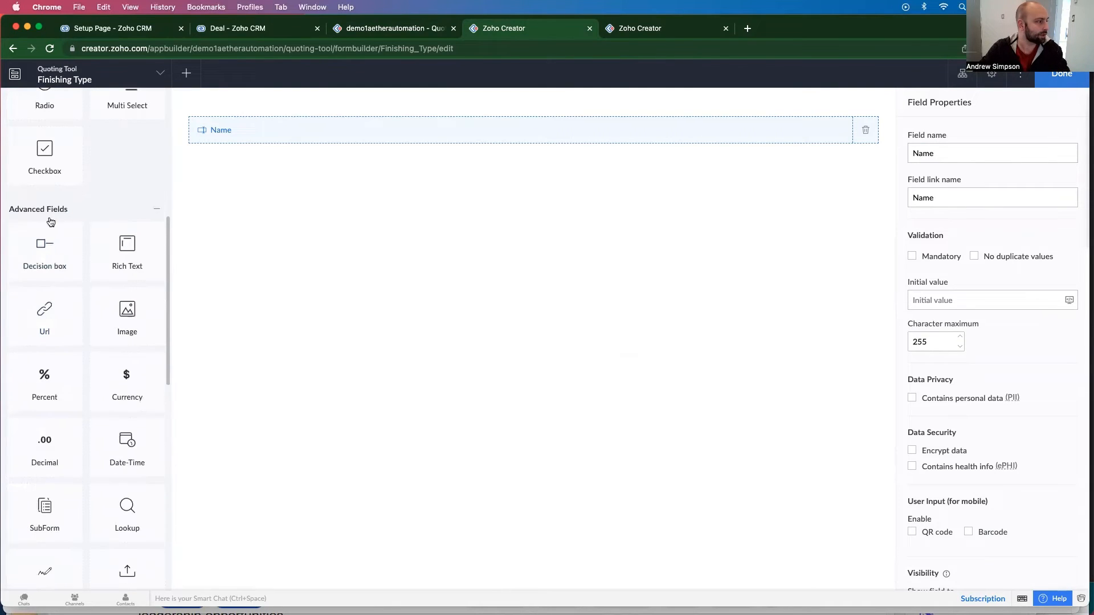
drag(44, 375, 264, 193)
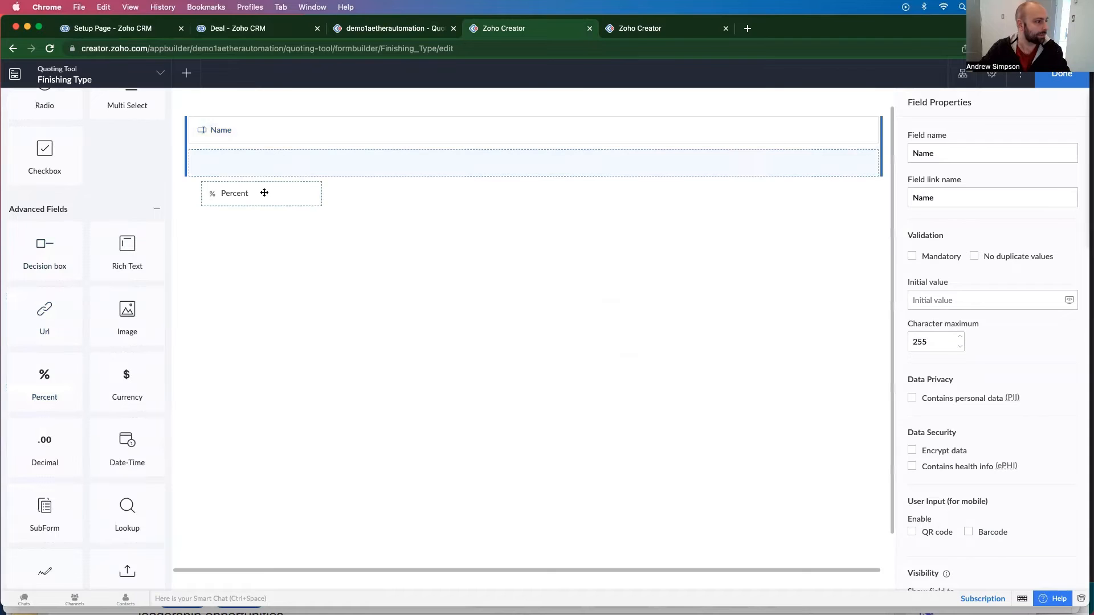
drag(263, 193, 207, 189)
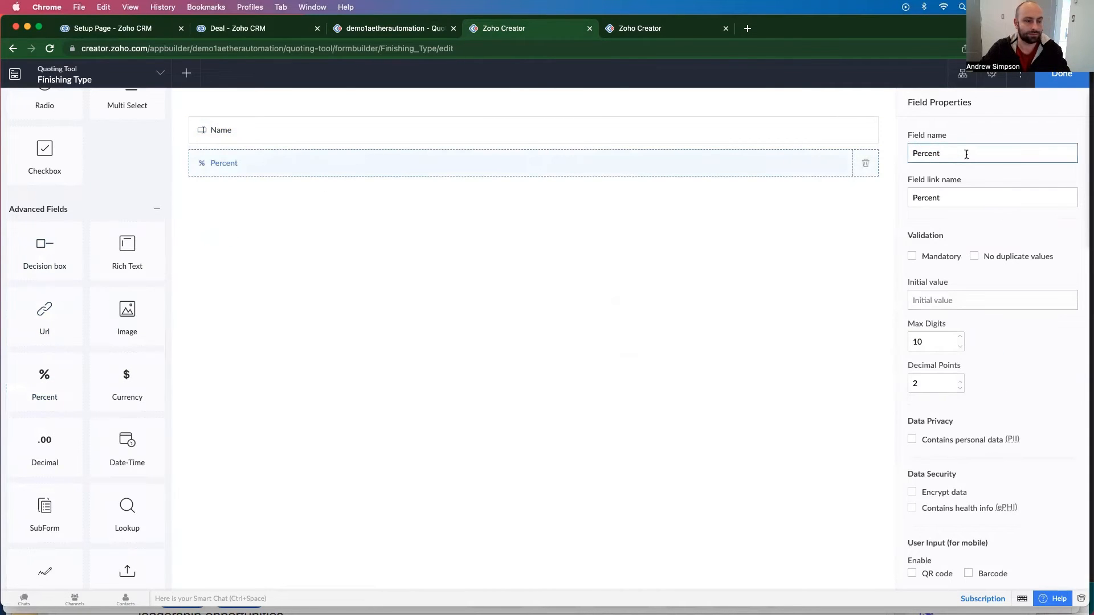
text(Increase)
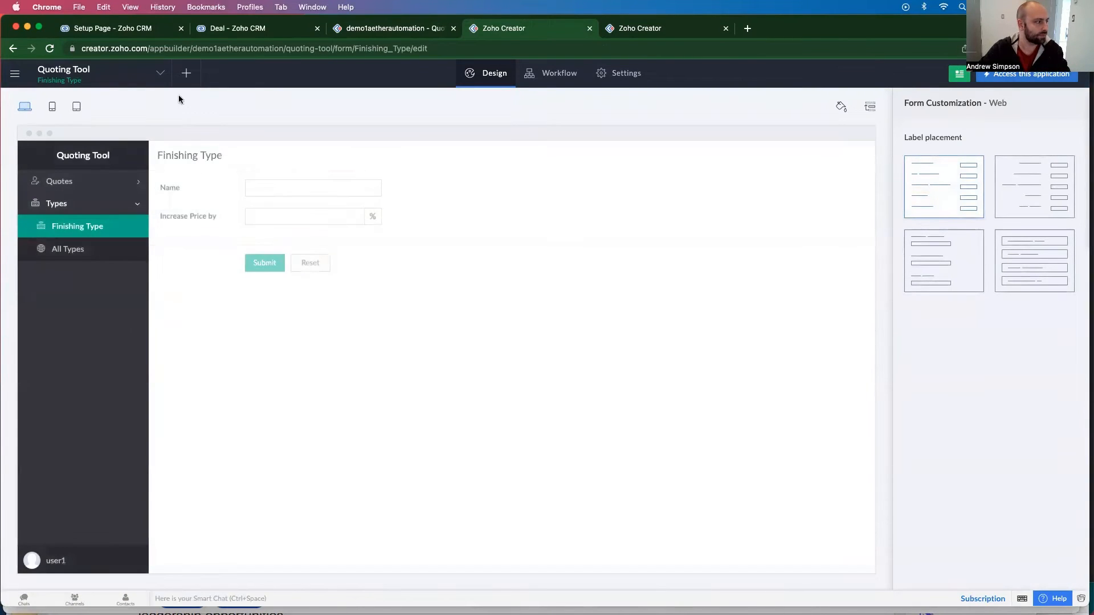
mouse_move(175, 86)
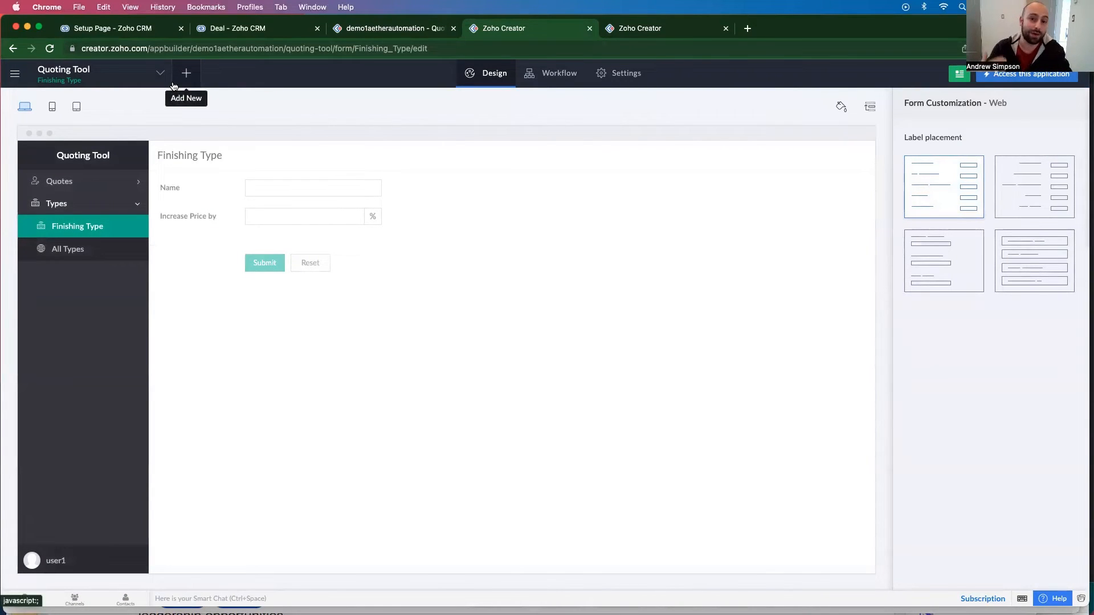
Create a new form named Concrete Grade in the app builder
click(392, 28)
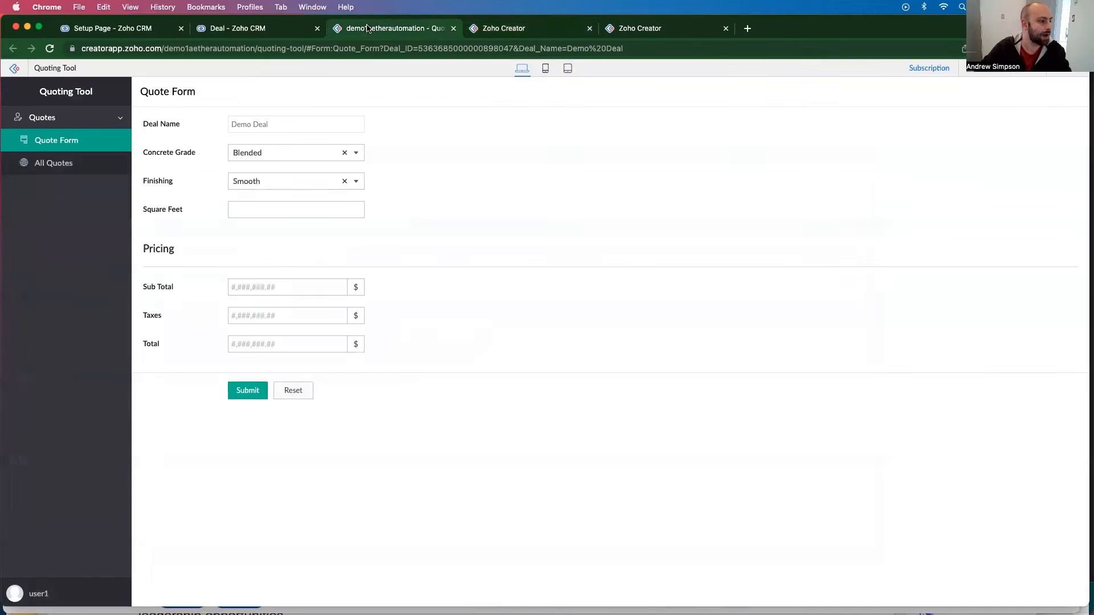
click(239, 28)
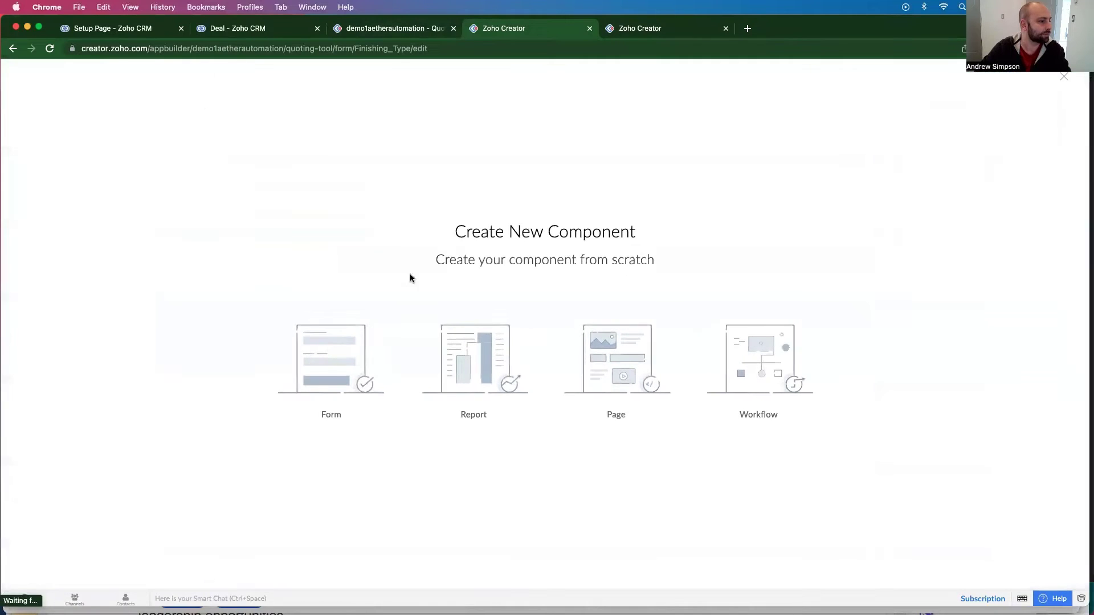
click(331, 359)
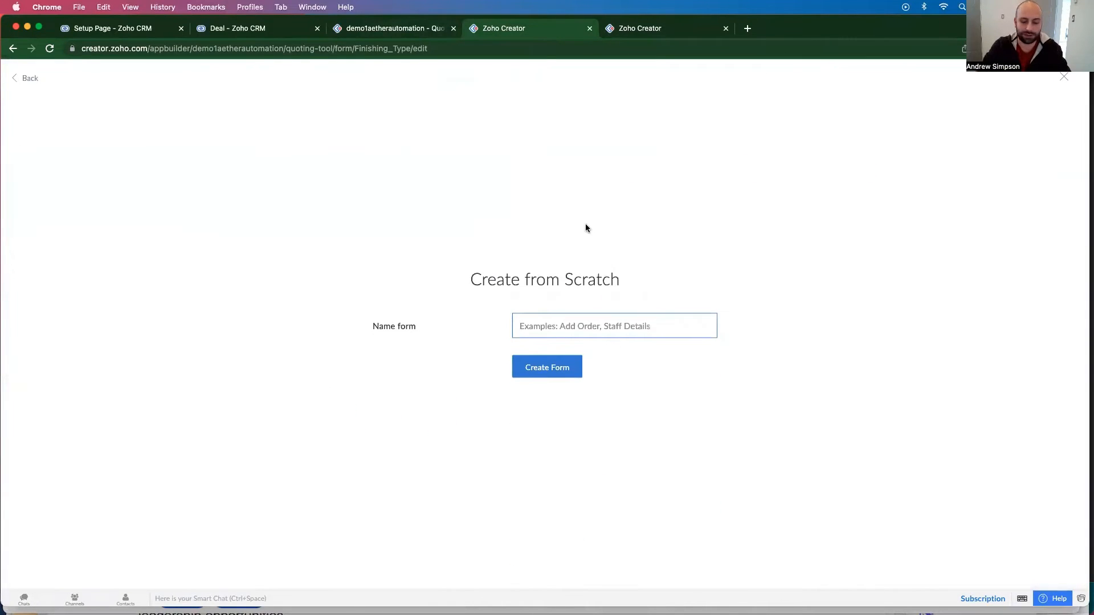
text(Concrete Grade)
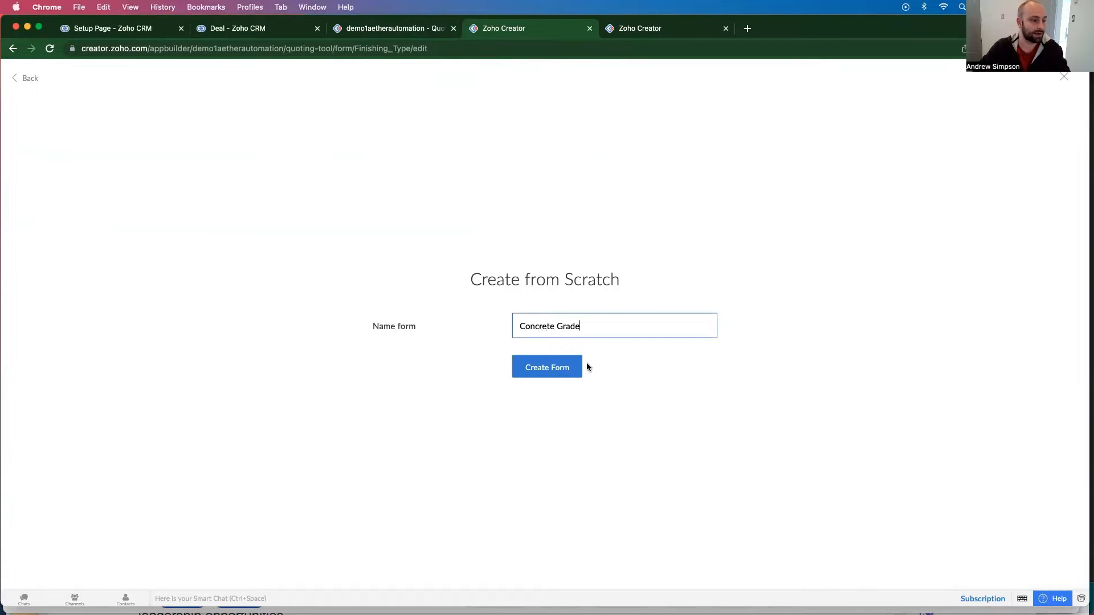
click(547, 367)
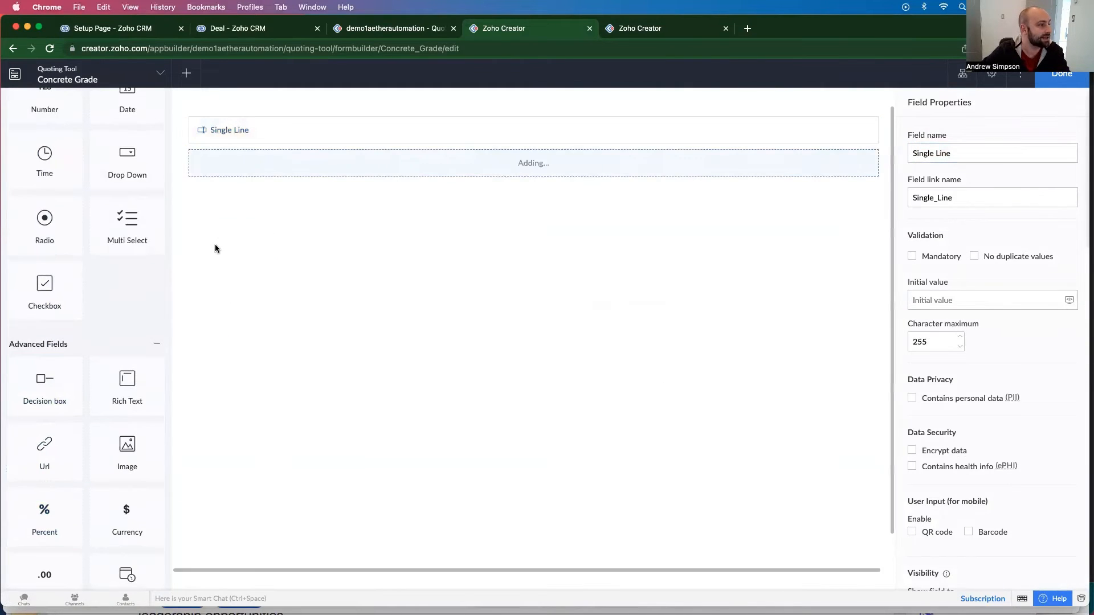
Rename its percent field to 'Percent Increase' and save the form
click(44, 517)
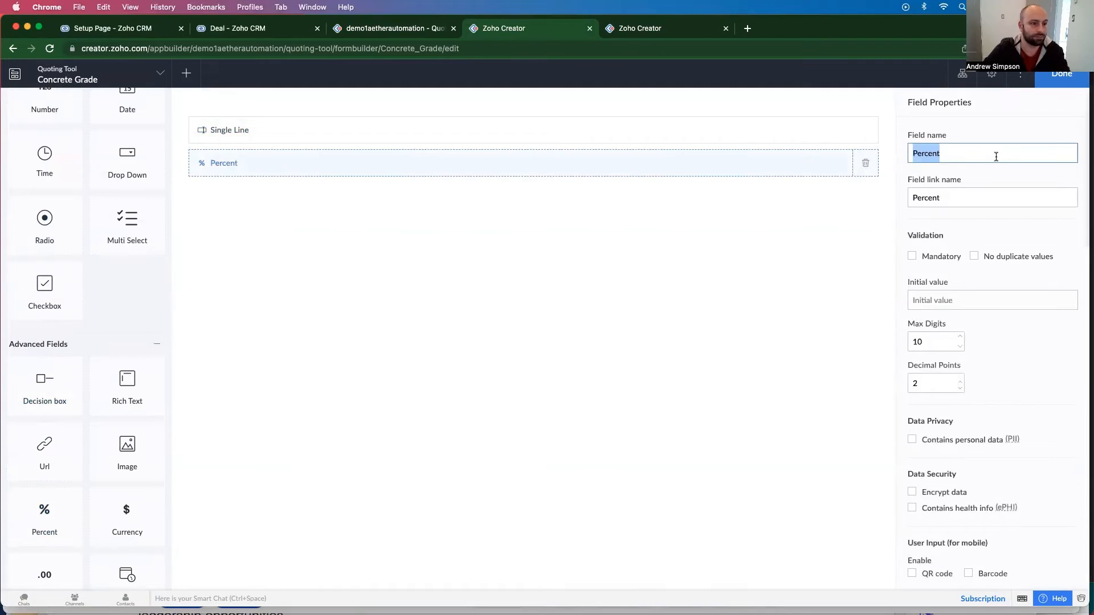
text(Increase)
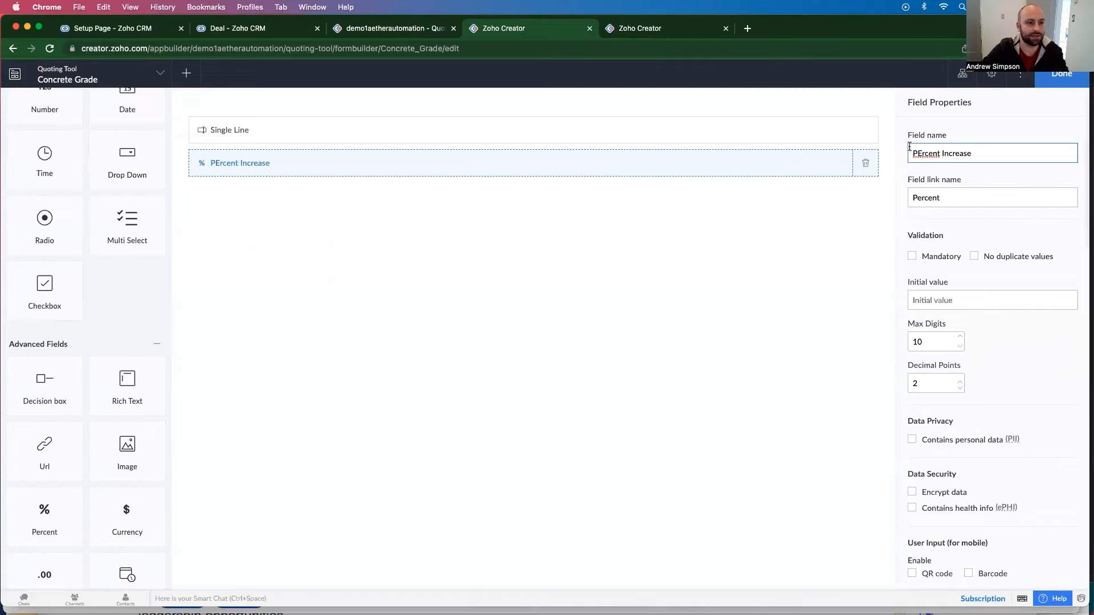
click(230, 130)
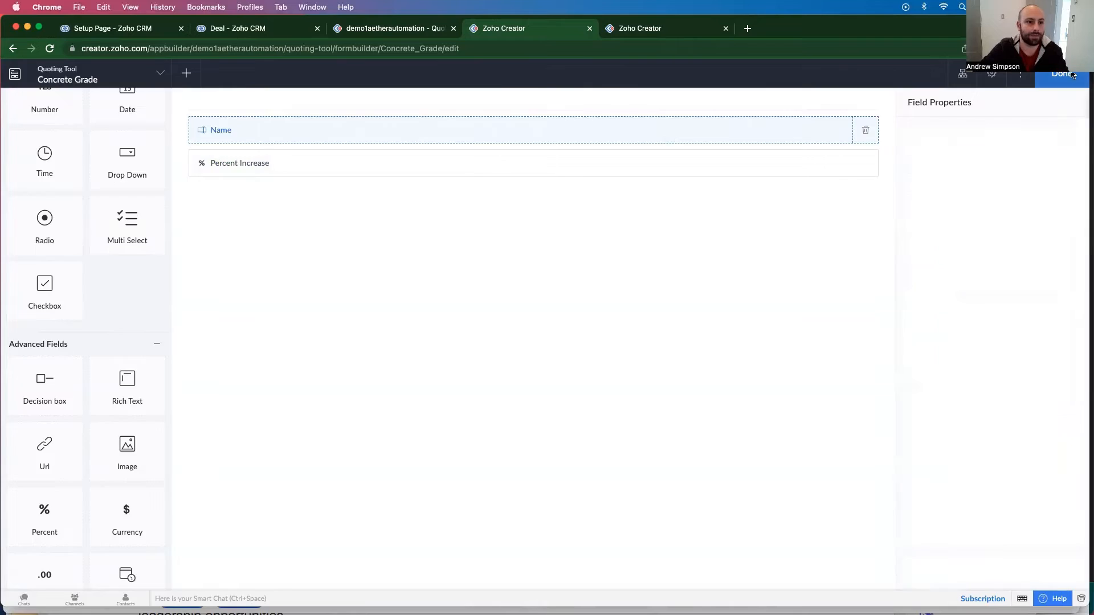
click(650, 28)
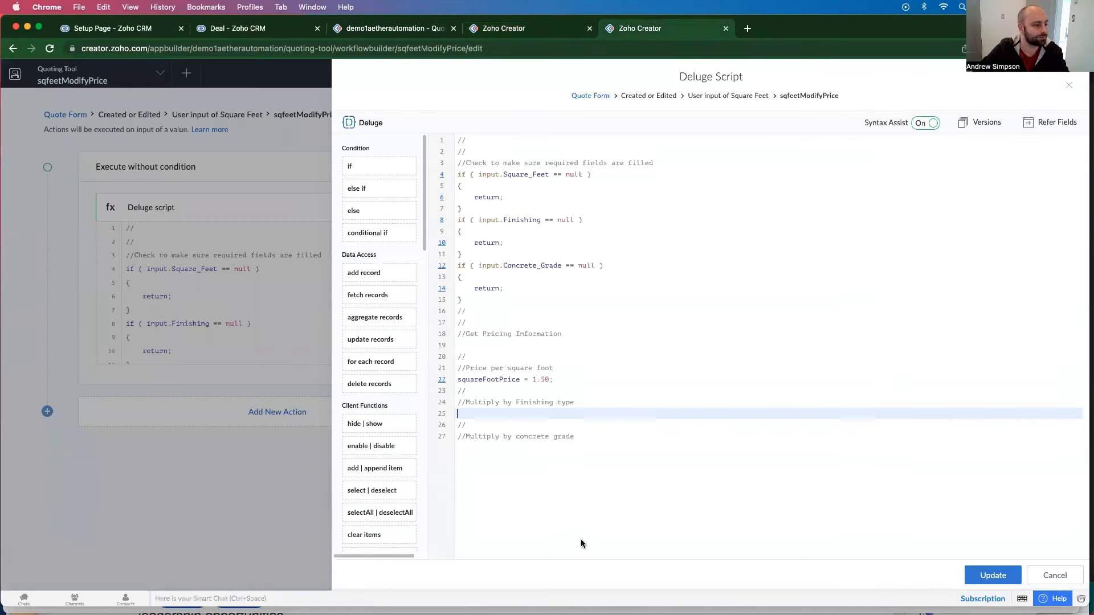
In the live app, review concrete grade options and submit a Concrete Grade record with 150
click(398, 28)
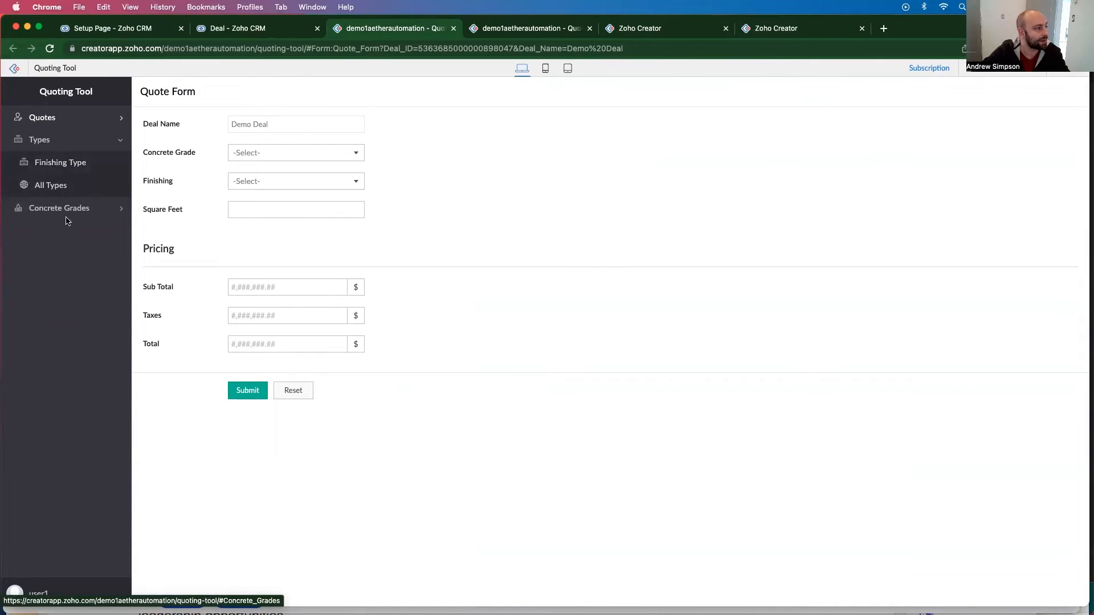
click(59, 208)
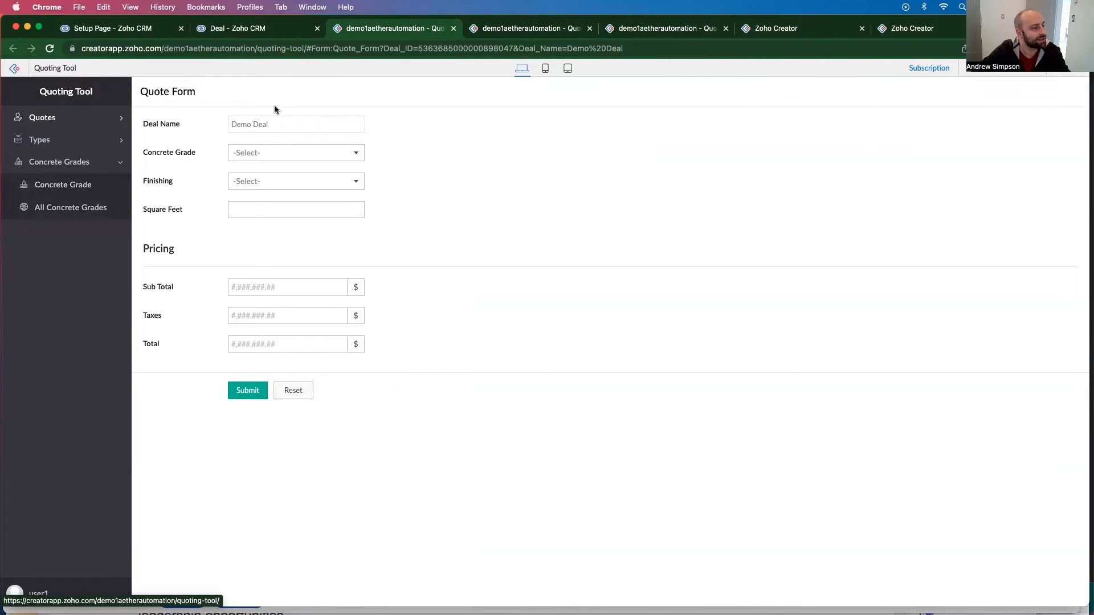
click(295, 152)
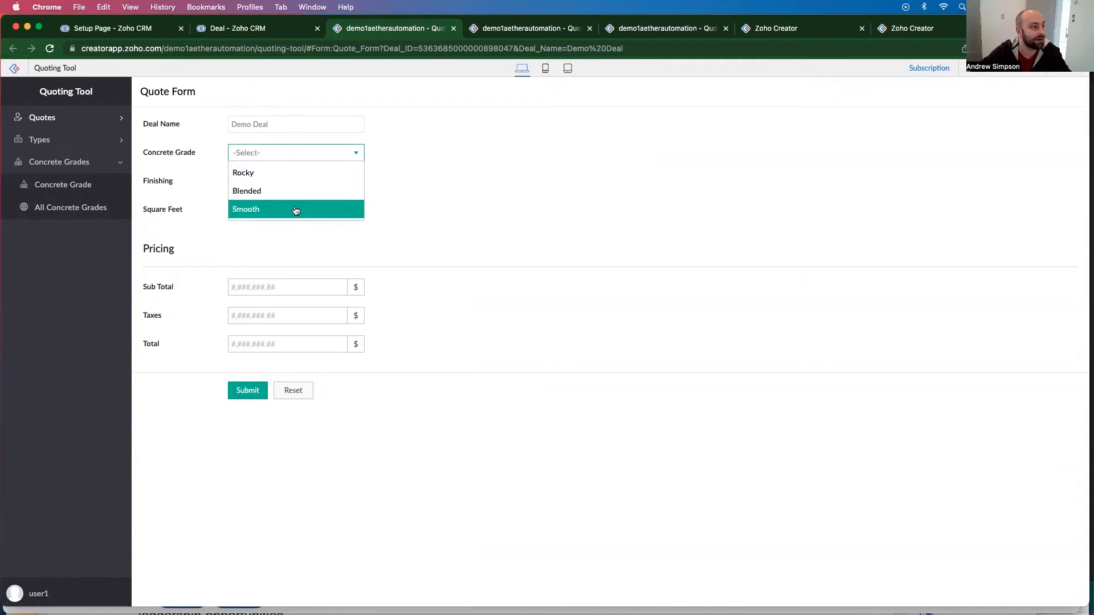
click(296, 181)
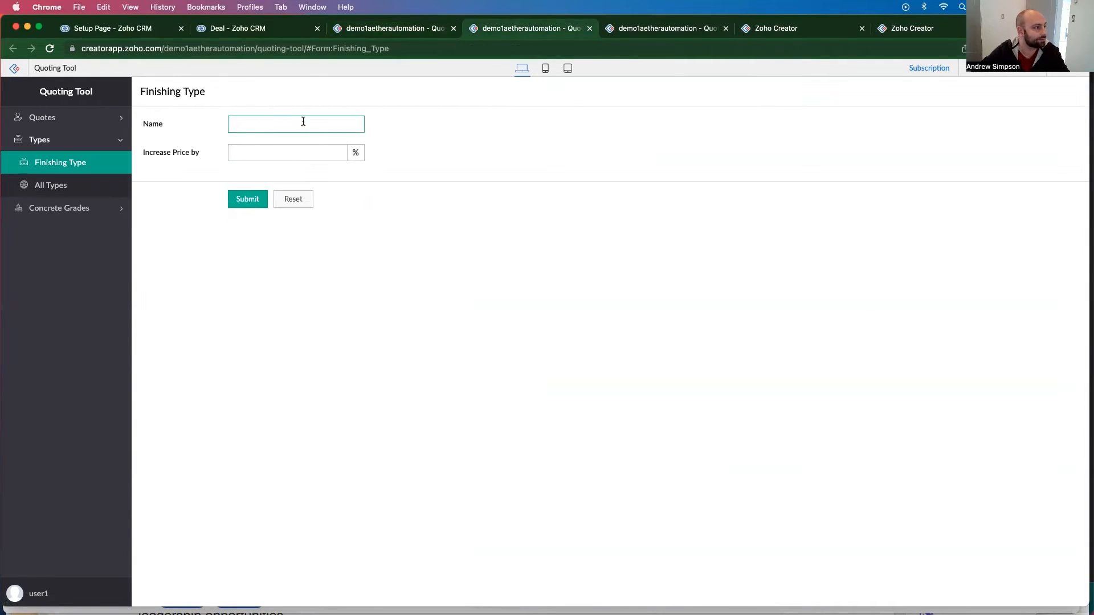
text(150)
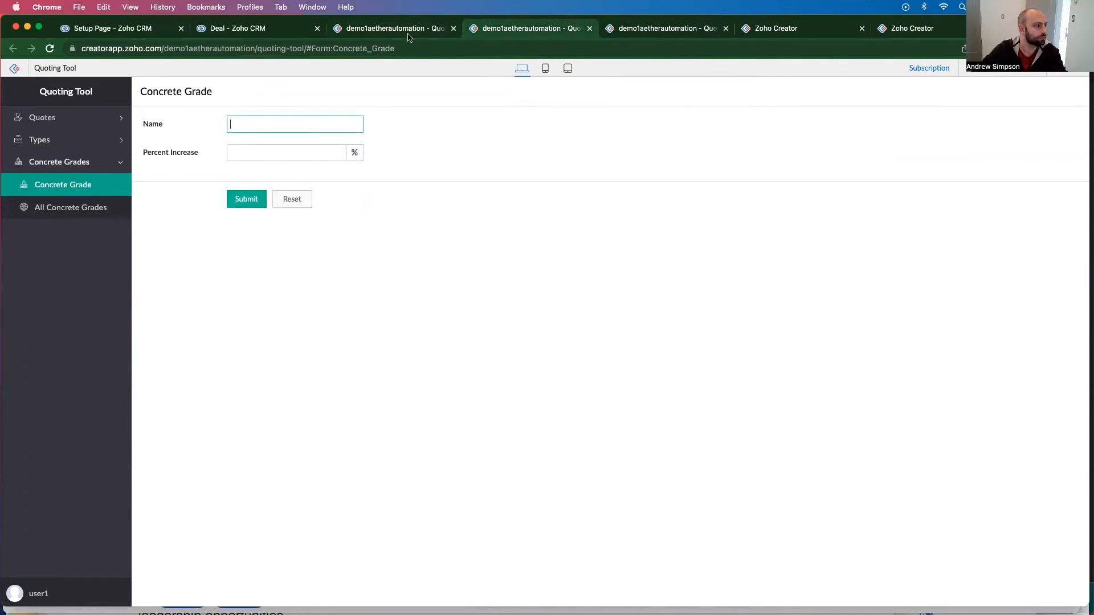
click(247, 199)
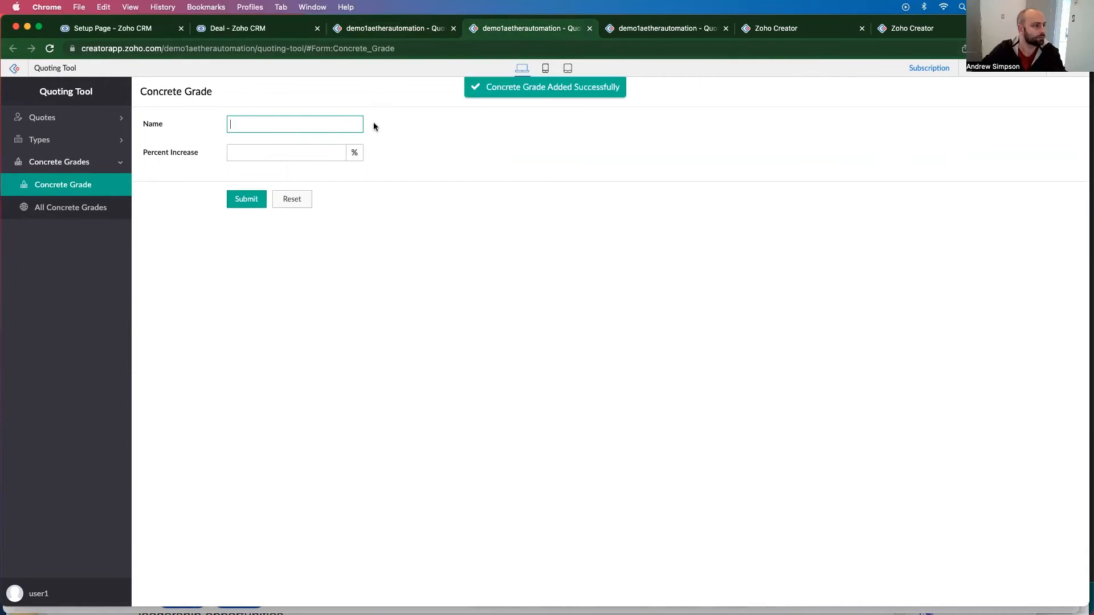
click(286, 152)
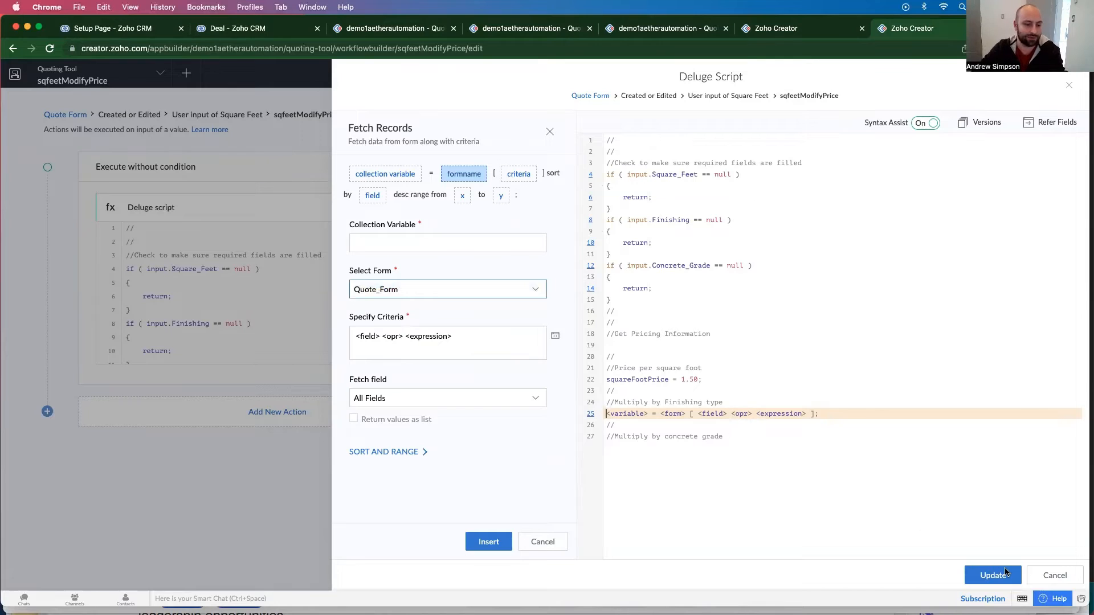
Insert a Fetch Records statement pulling Finishing_Type records into finishingPriceIncrease
click(992, 575)
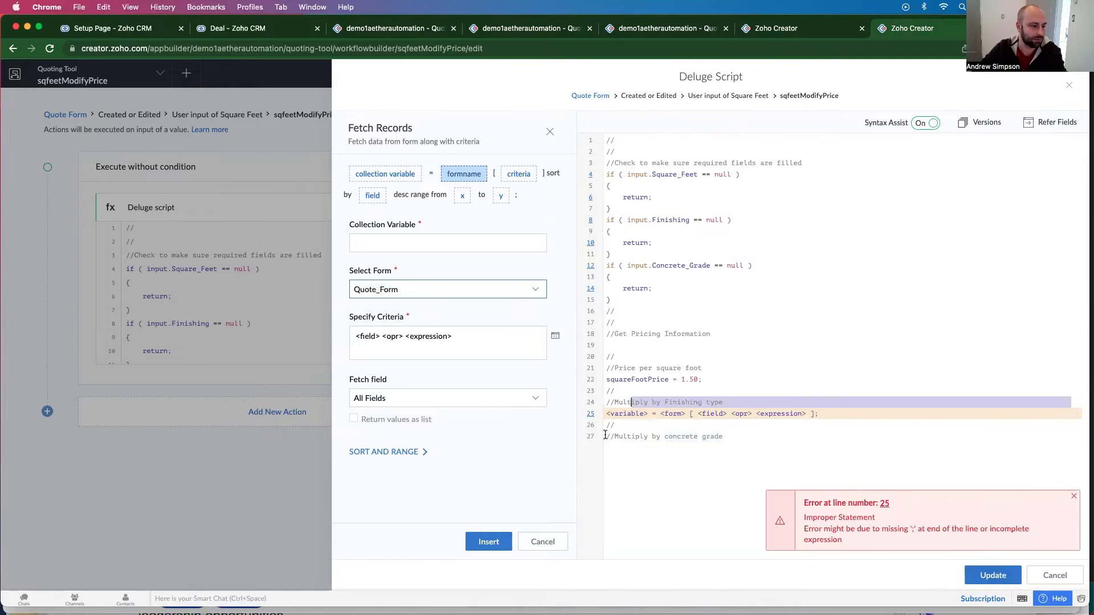
text(gihk)
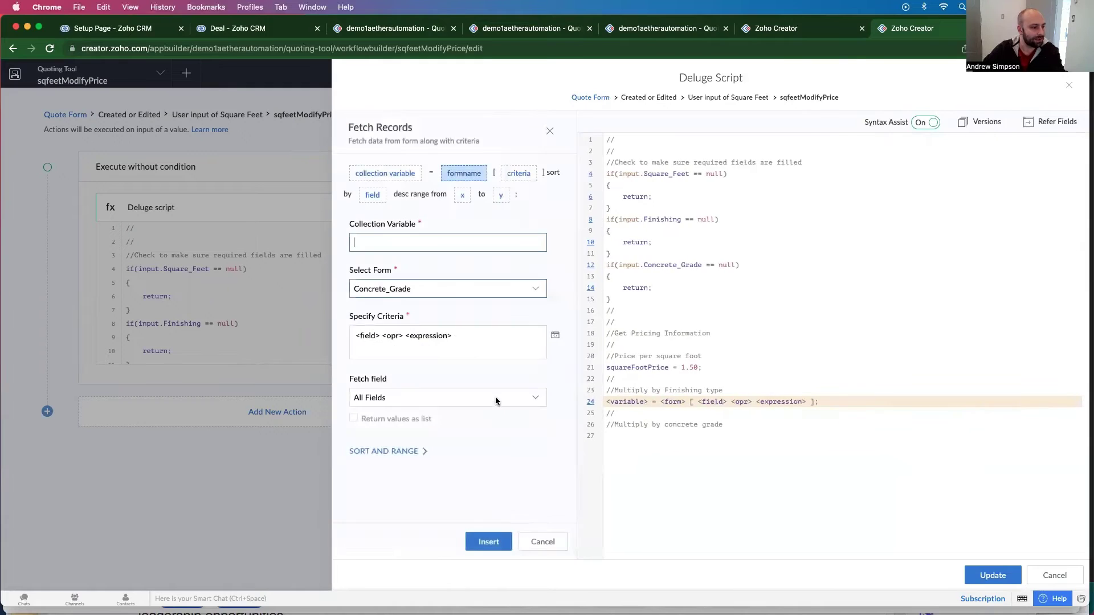
click(447, 288)
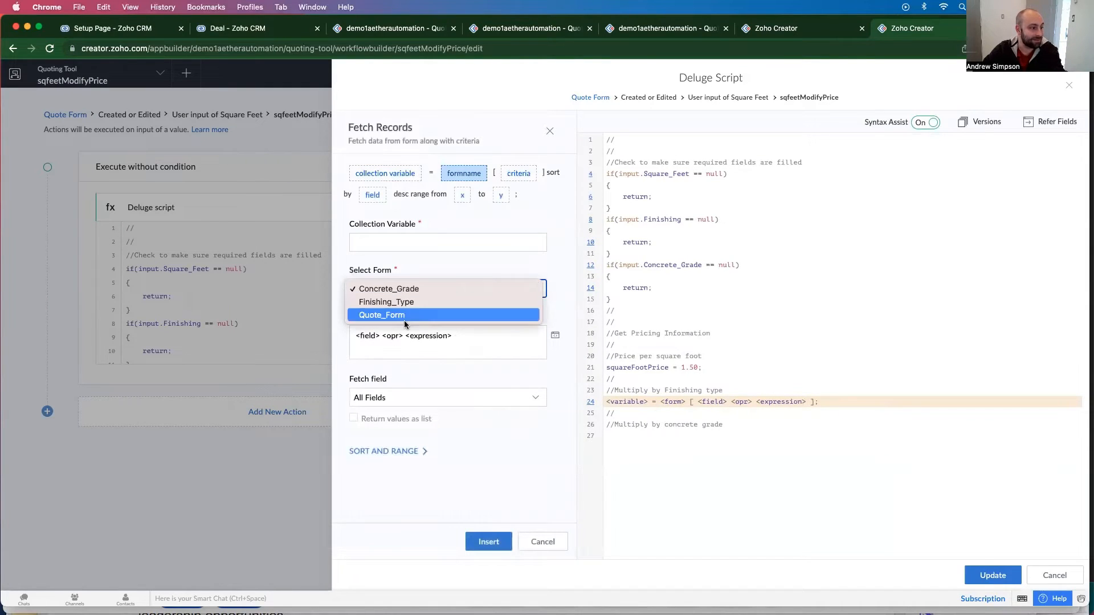
click(386, 302)
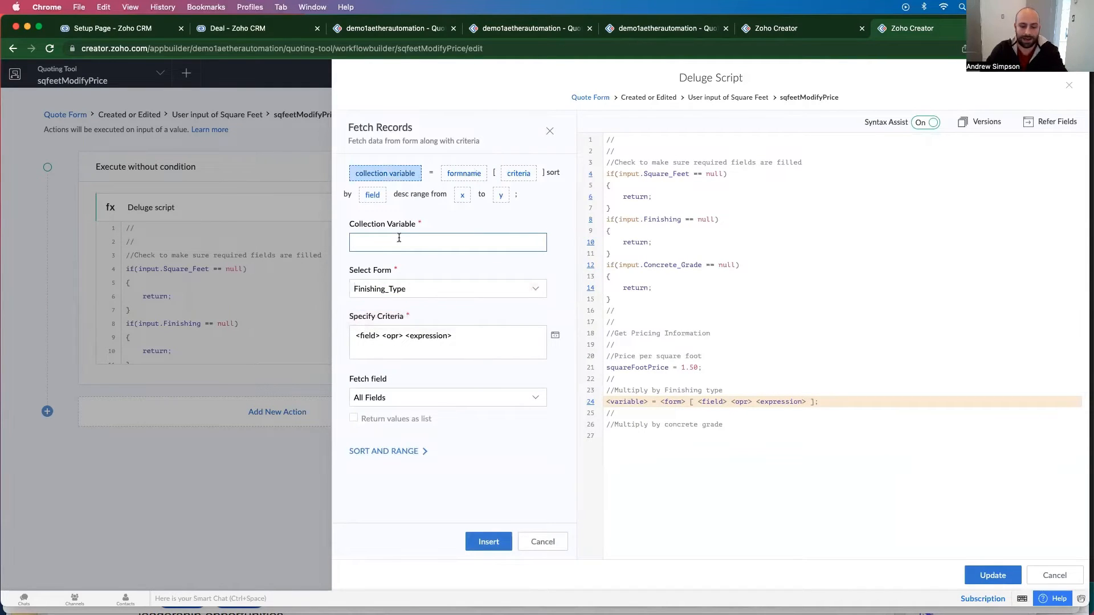
text(FinishingPriceIncrease)
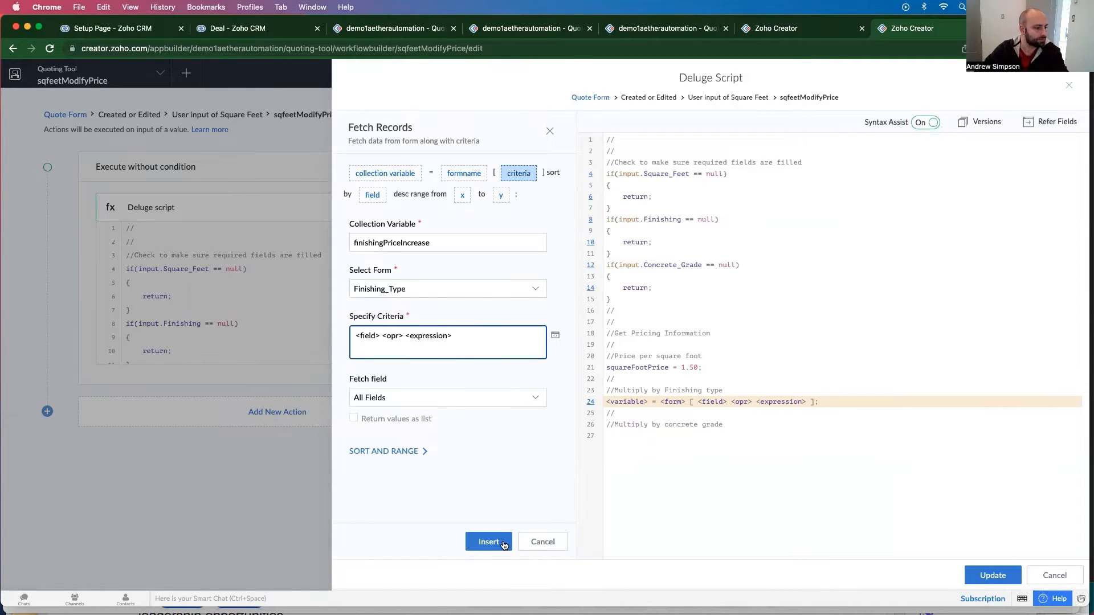
click(488, 541)
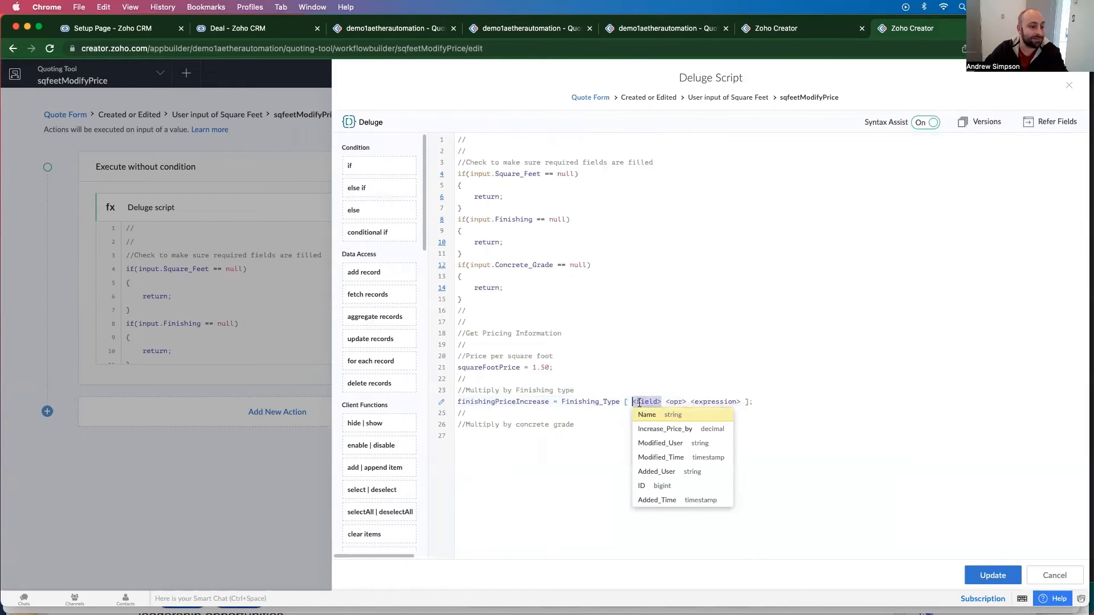
Set the Finishing_Type fetch criteria to Name == input.Finishing
click(646, 414)
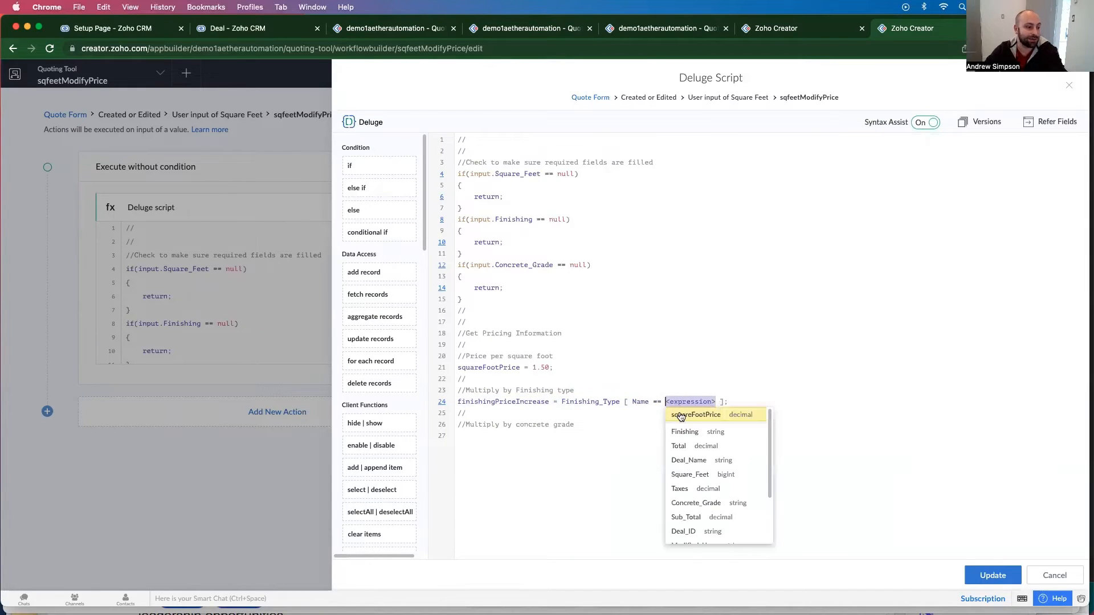
text(input)
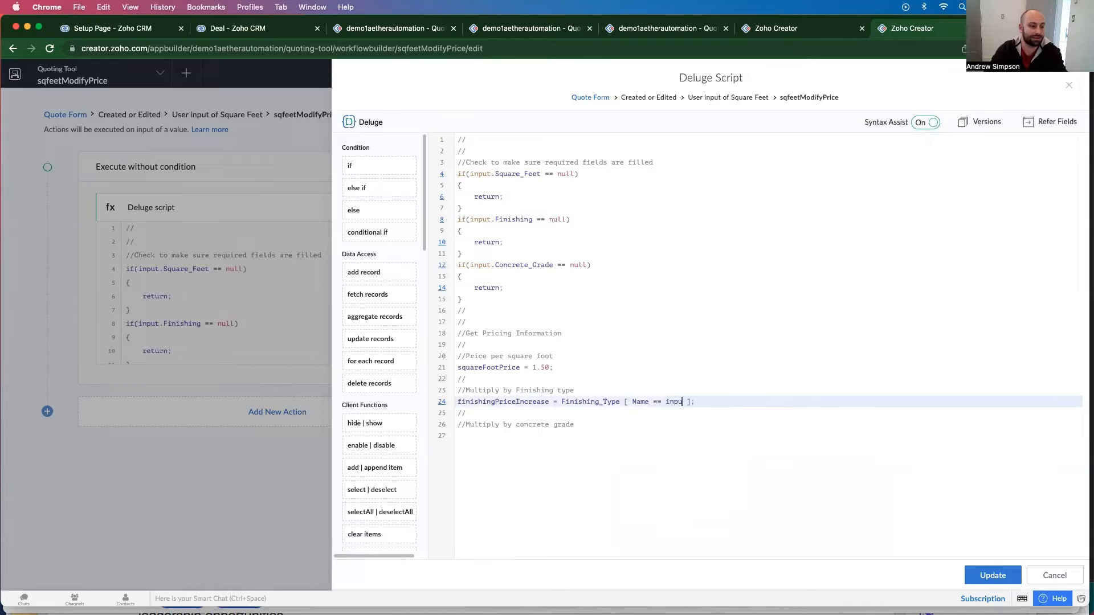
text(t.Finishing)
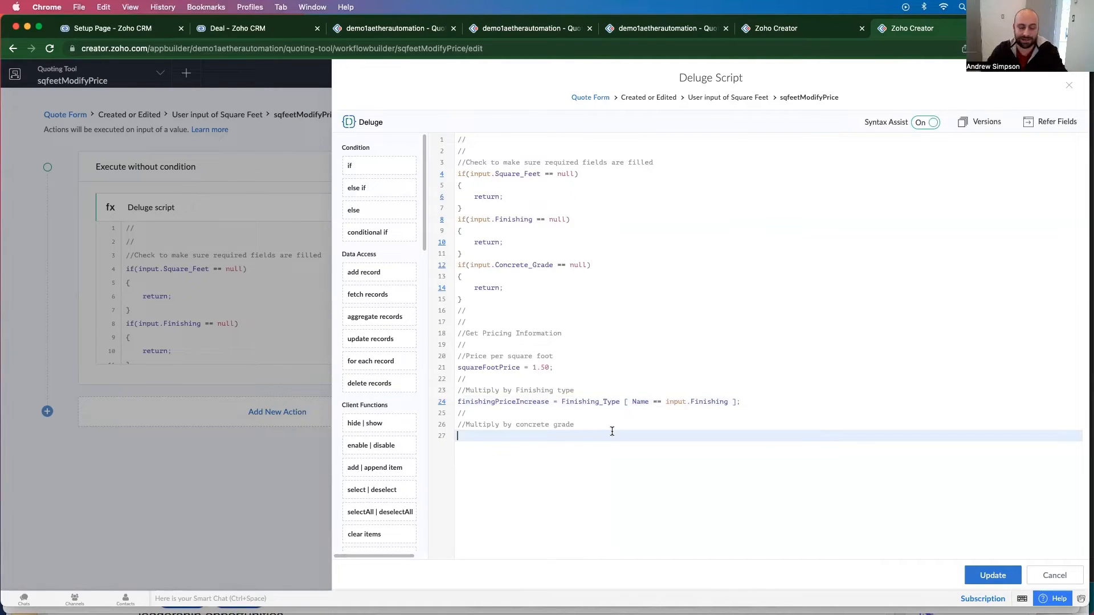
Add concreatePriceIncrease = Concrete_Grade[Name == input.Concrete_Grade]
text(concreate)
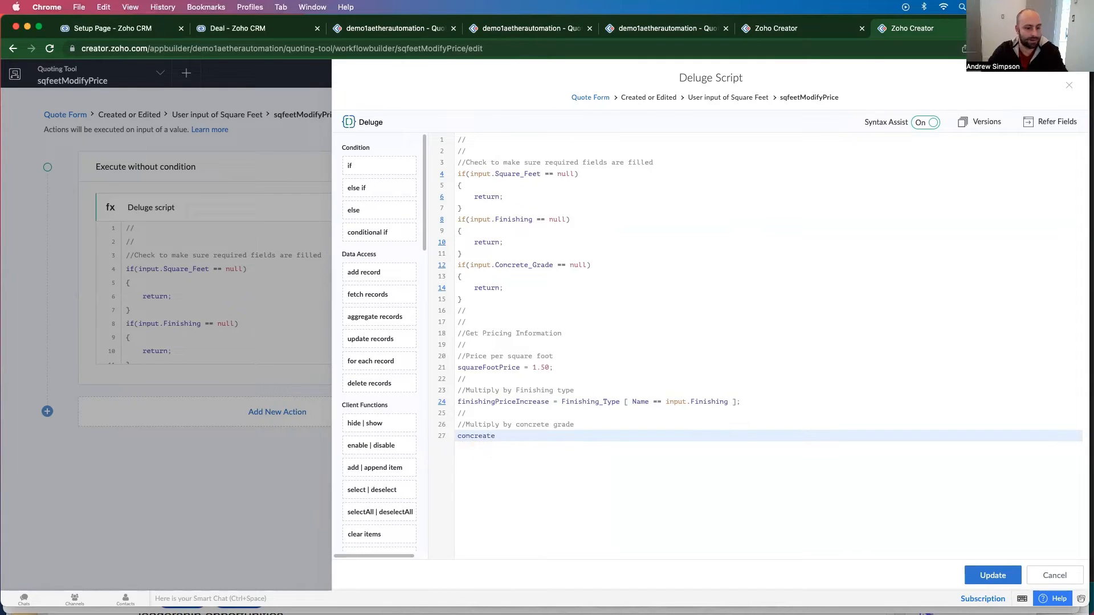
text(PriceIncr)
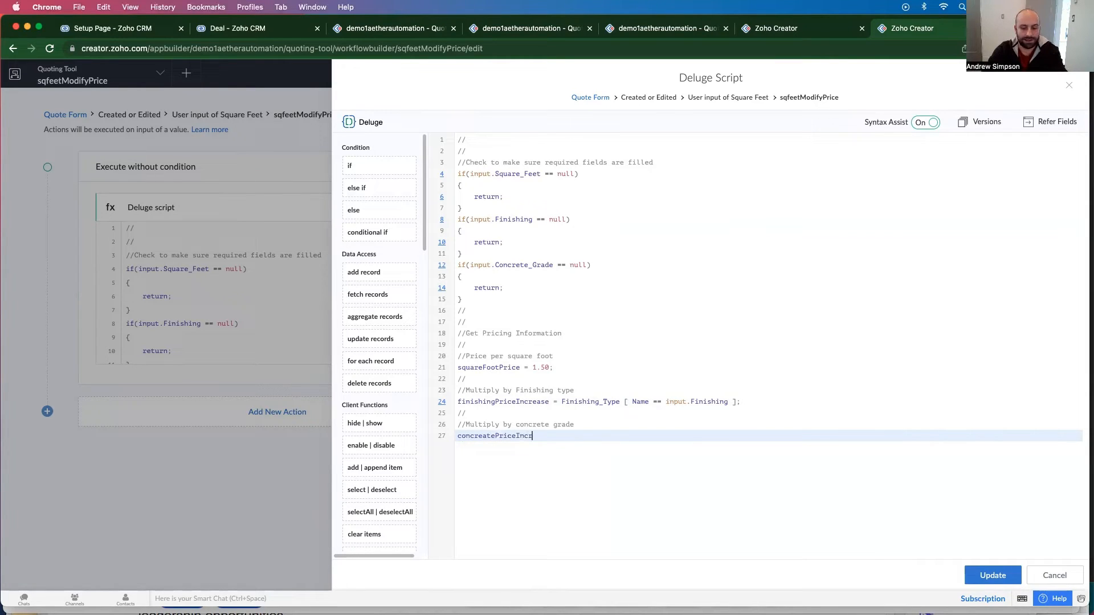
text(ease =)
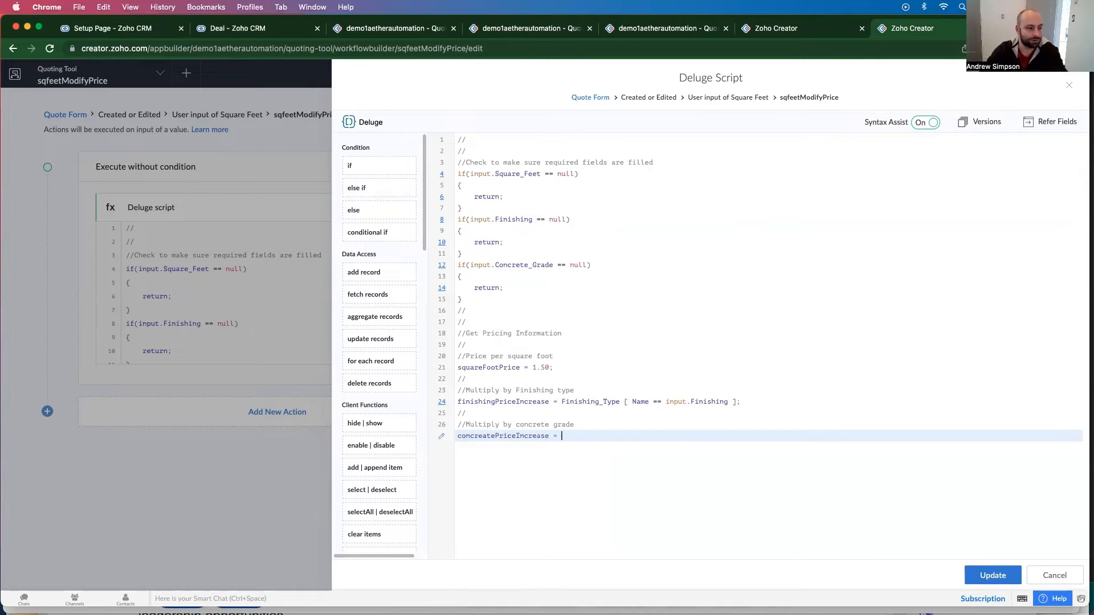
text(Concrete_Grade[Name)
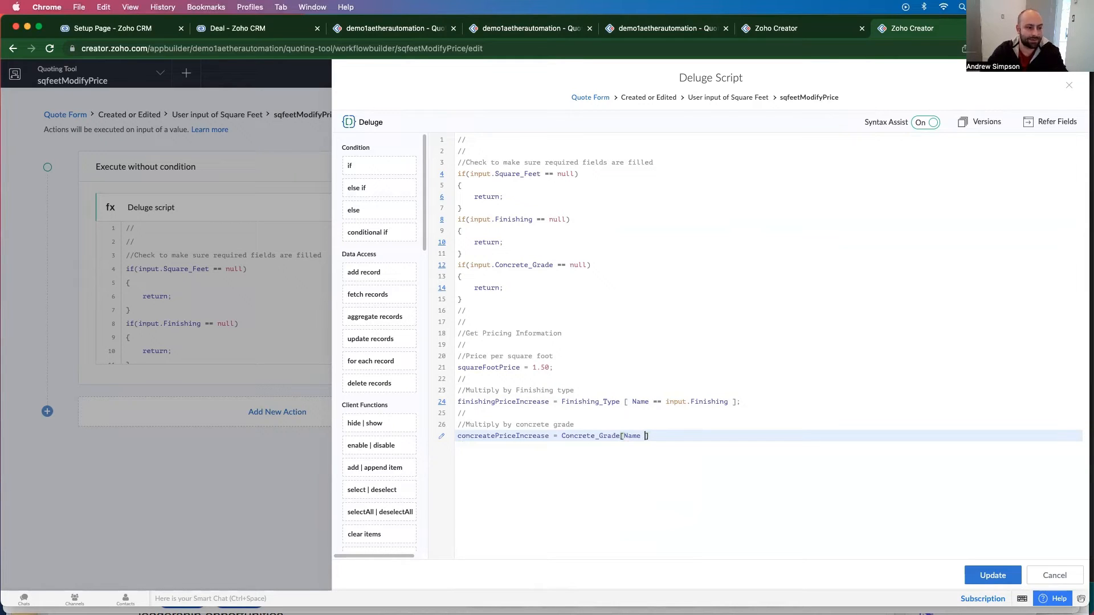
text(==input.c)
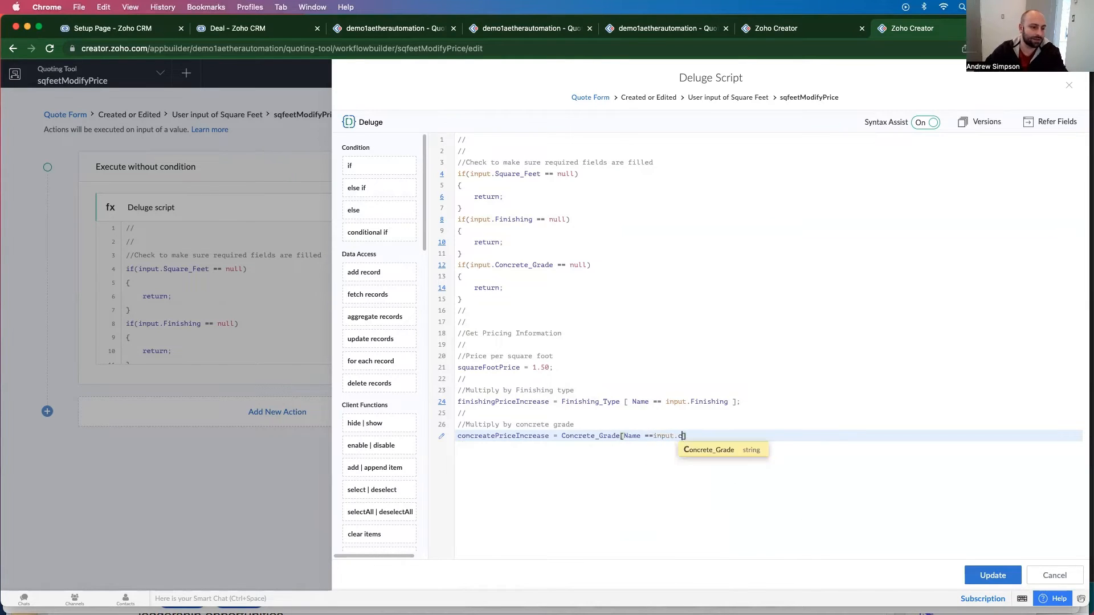
text(oncrete_Grade])
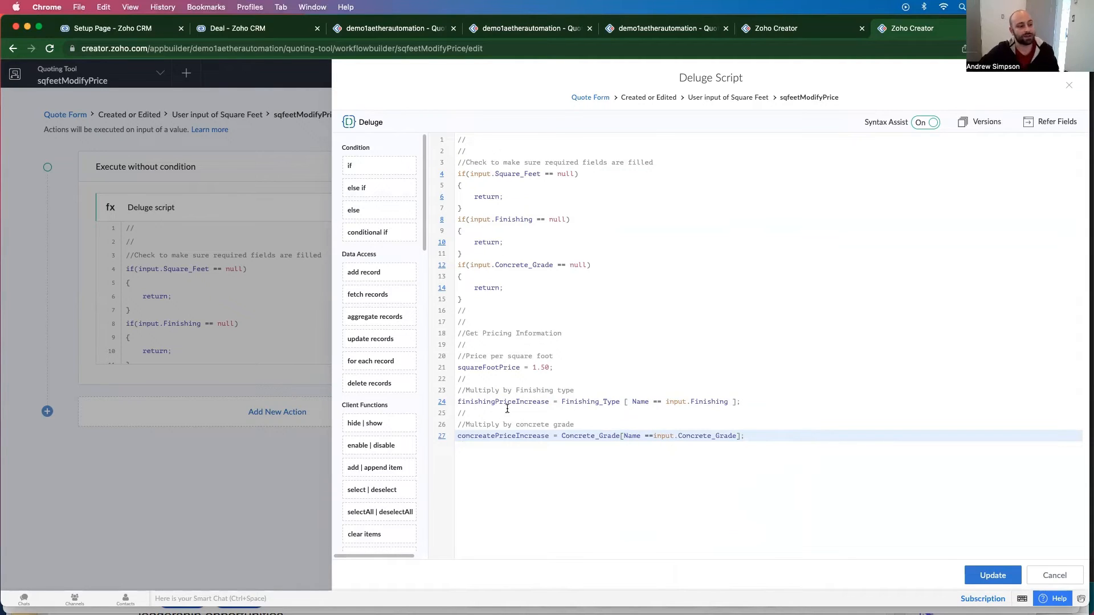
double_click(503, 436)
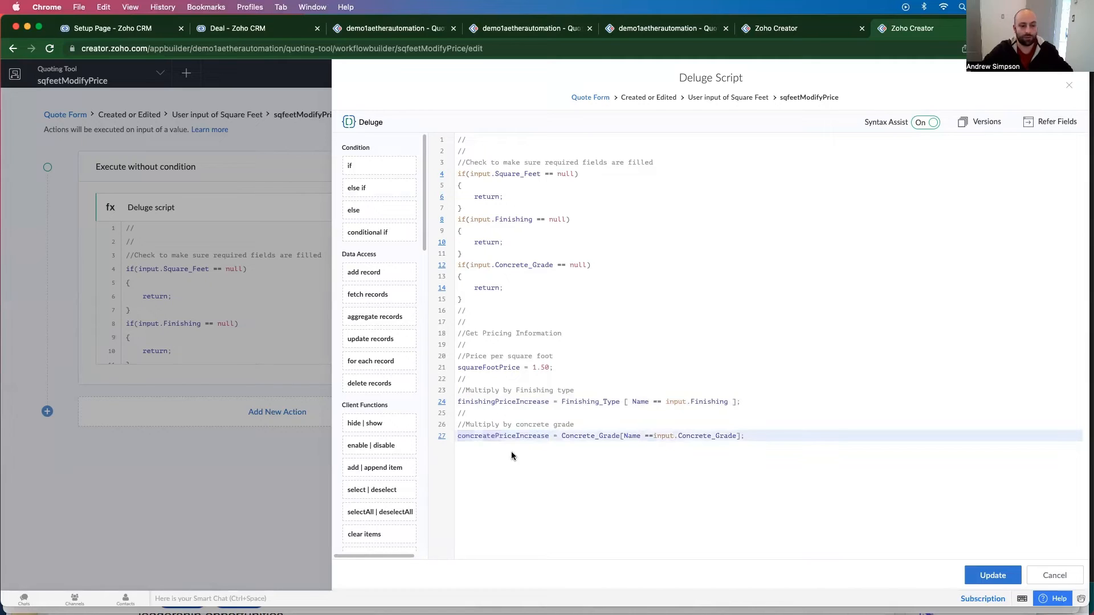
Write sqSubTotal = squareFootPrice * input.Square_Feet; and start a new line
text(Sub)
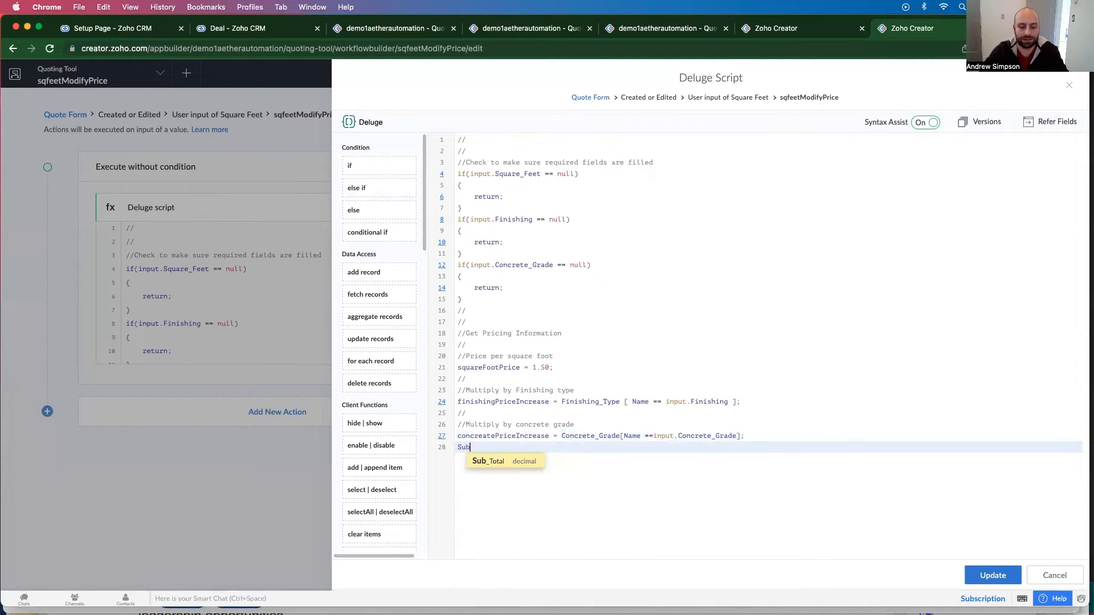
text(total =)
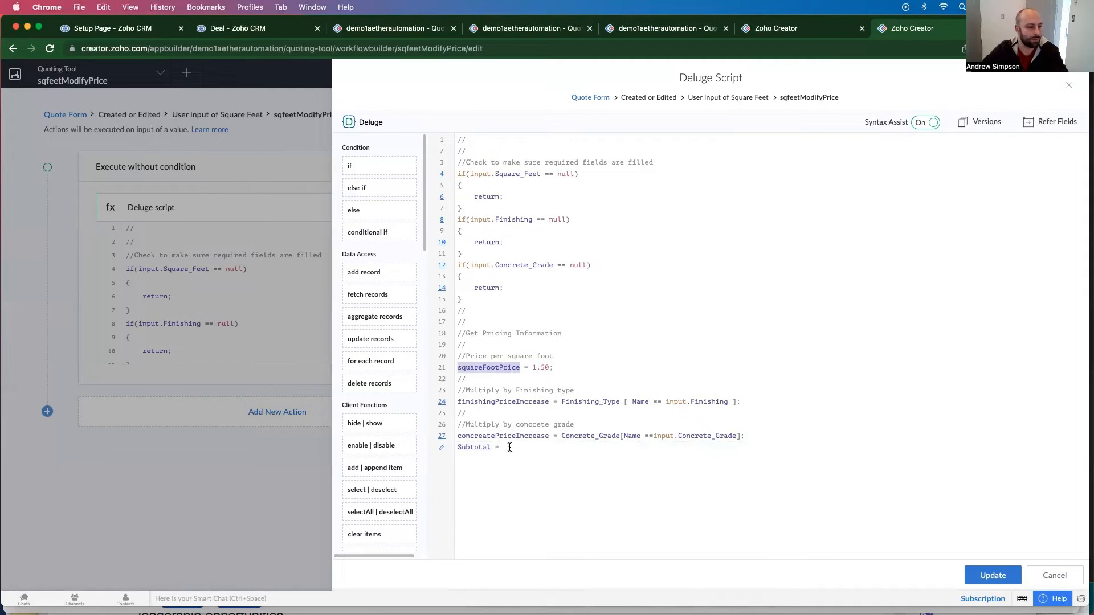
double_click(473, 448)
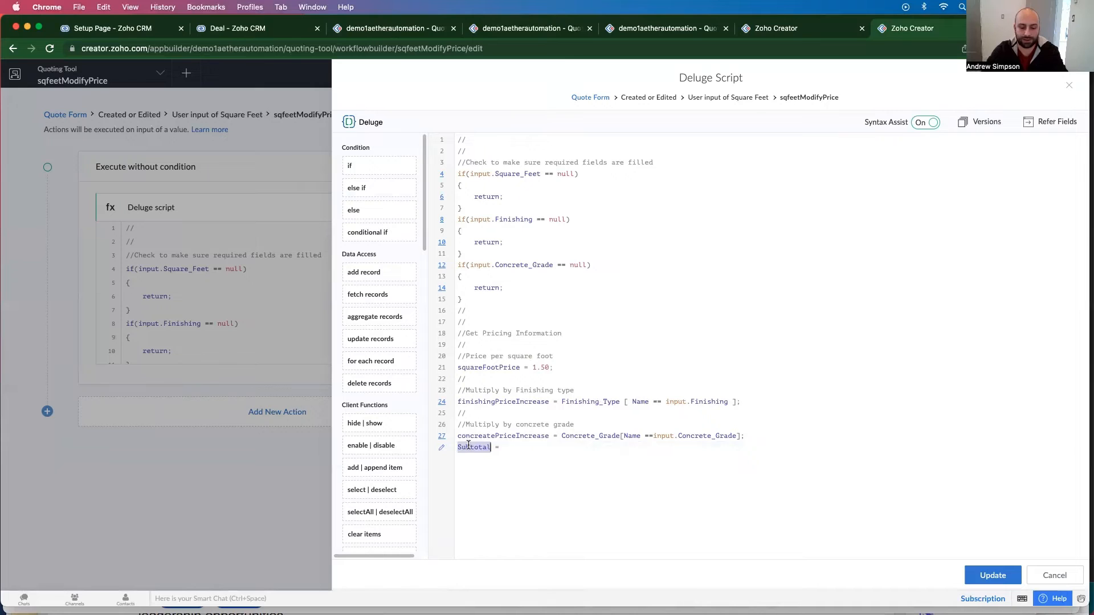
text(sqSub)
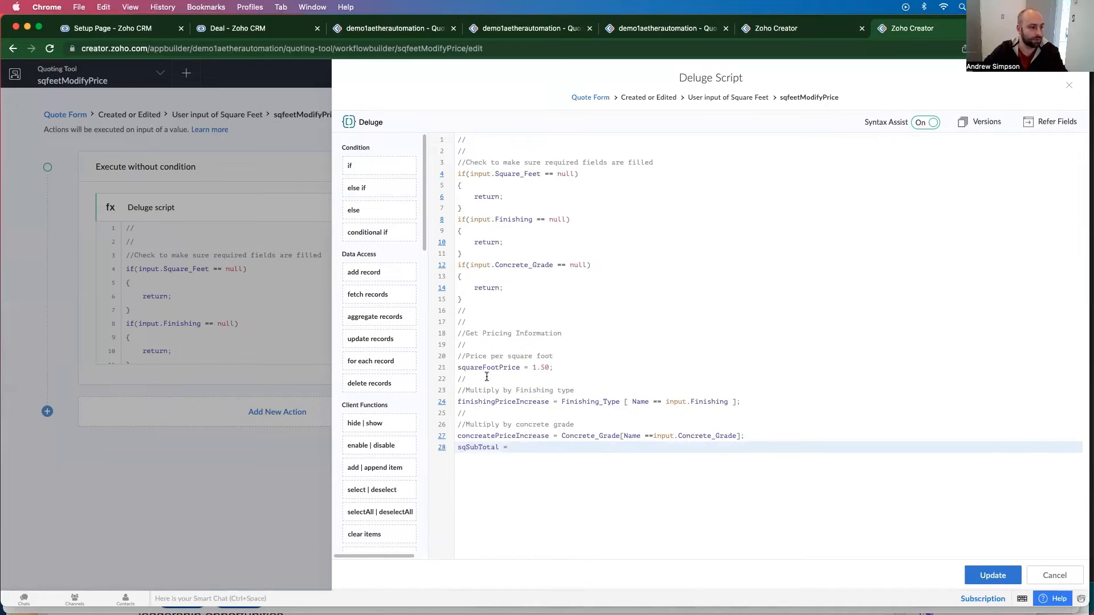
text(squareFootPrice * input.Square_Feet)
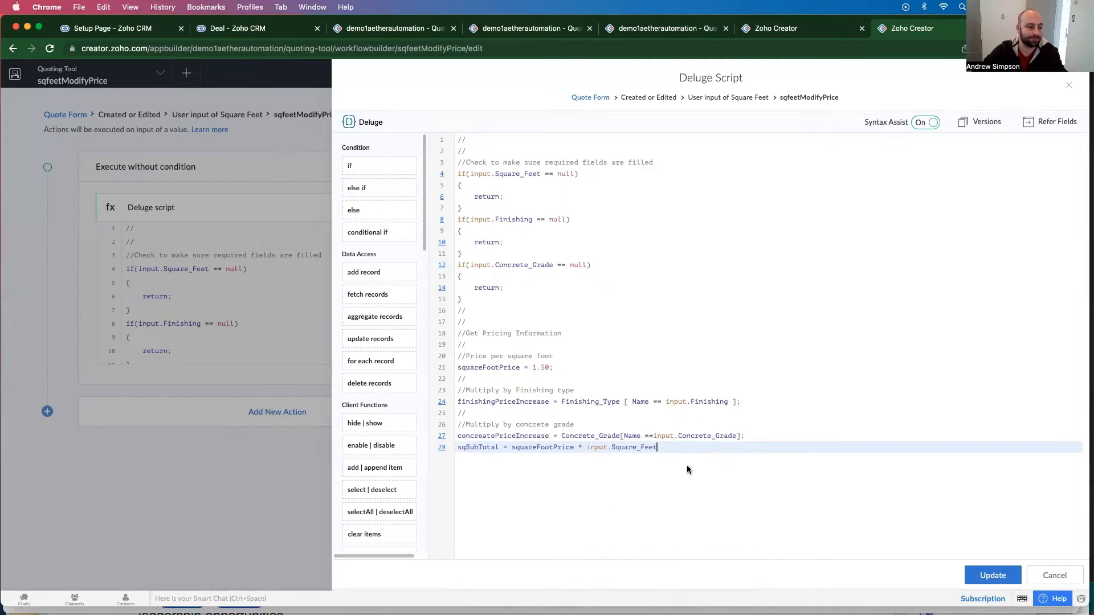
text(;)
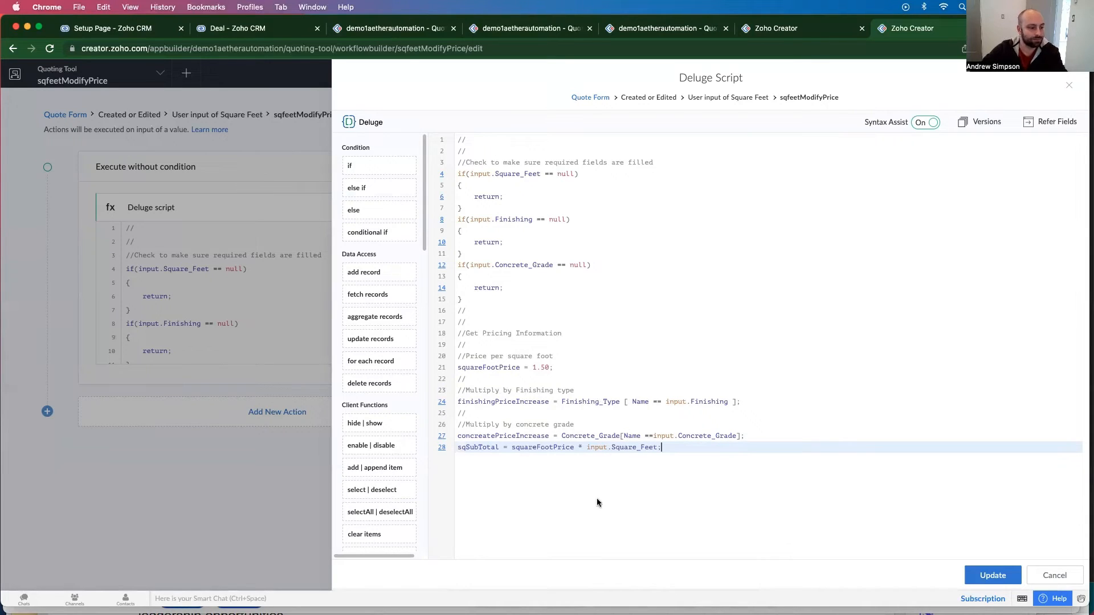
key(Enter)
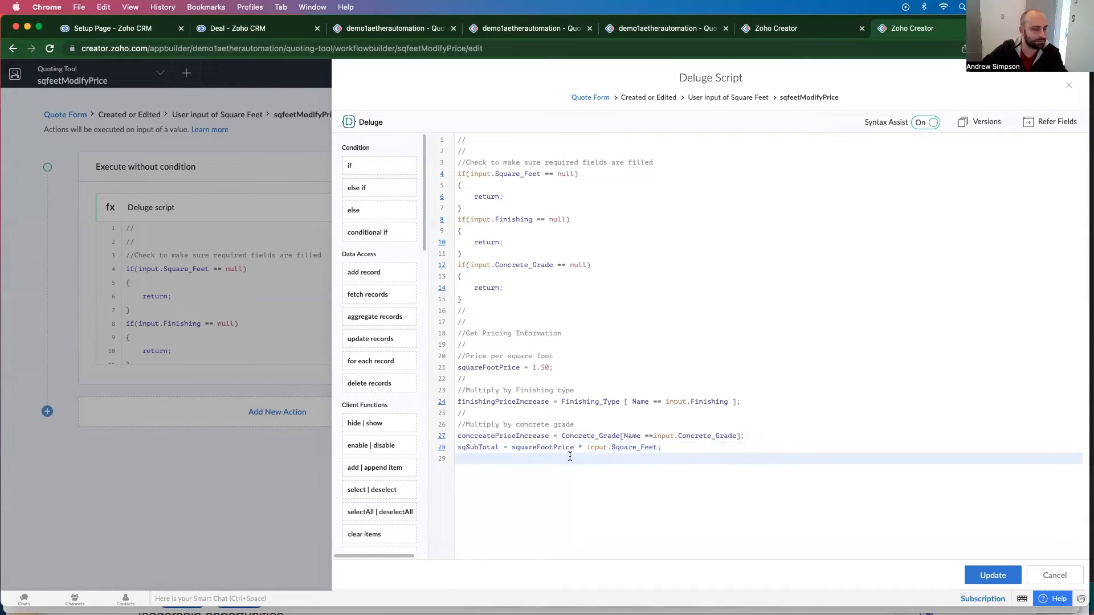
click(486, 447)
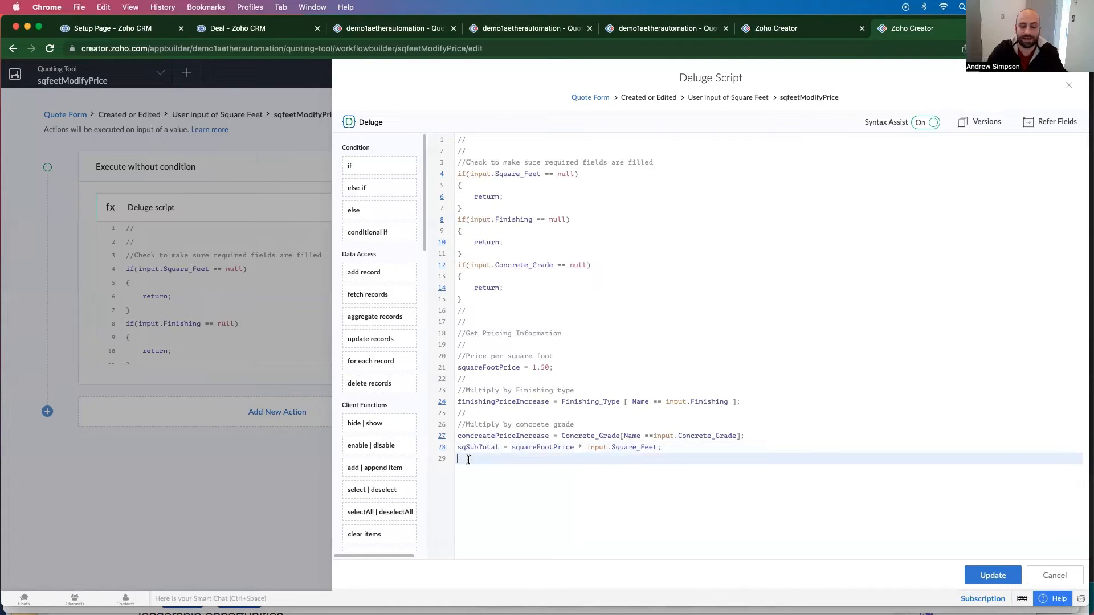
Compute subTotal from sqSubTotal, concrete Percent_Increase and finishing Increase_Price_by
text(subTotal)
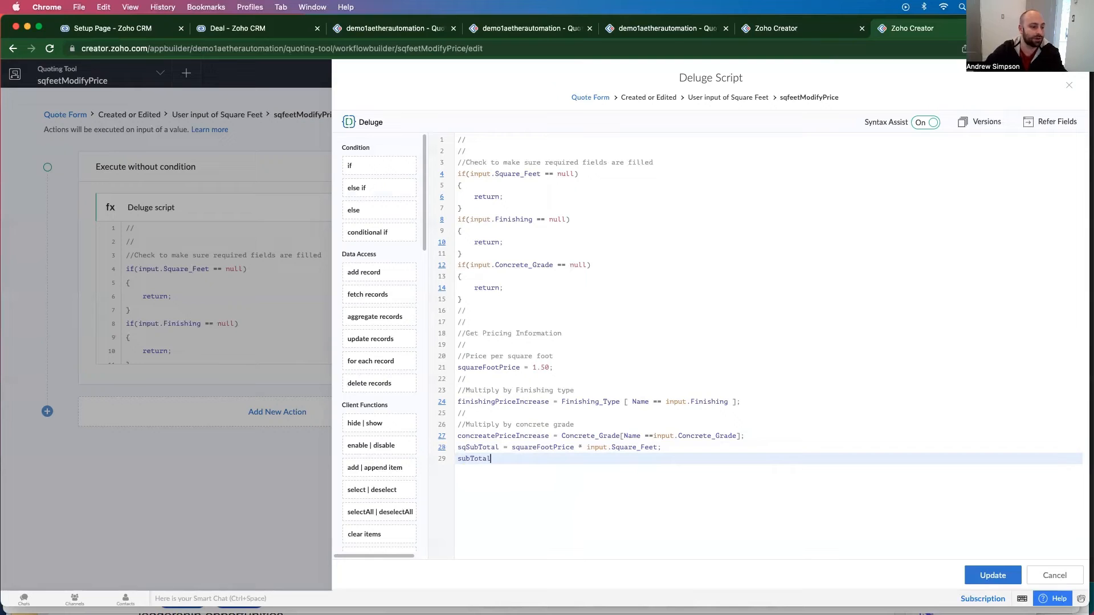
double_click(478, 447)
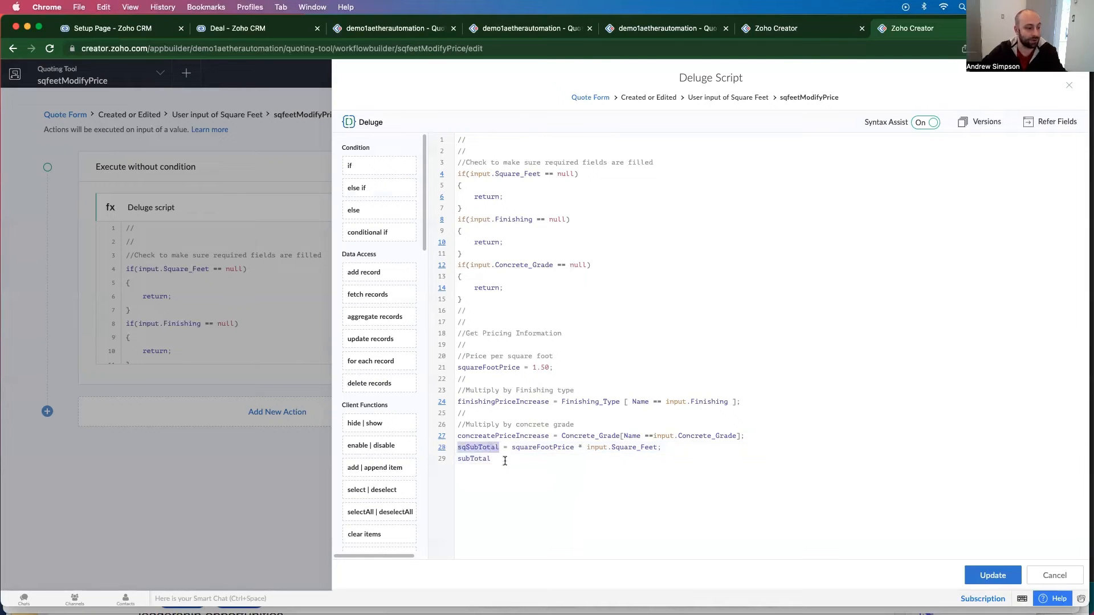
text(= sqSubTotal)
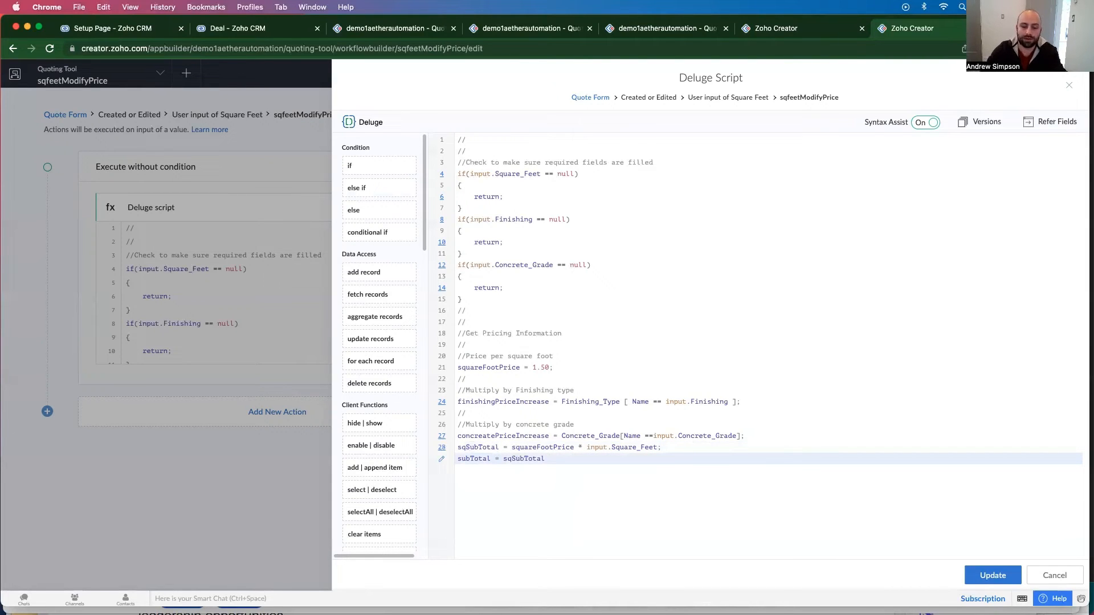
text(*)
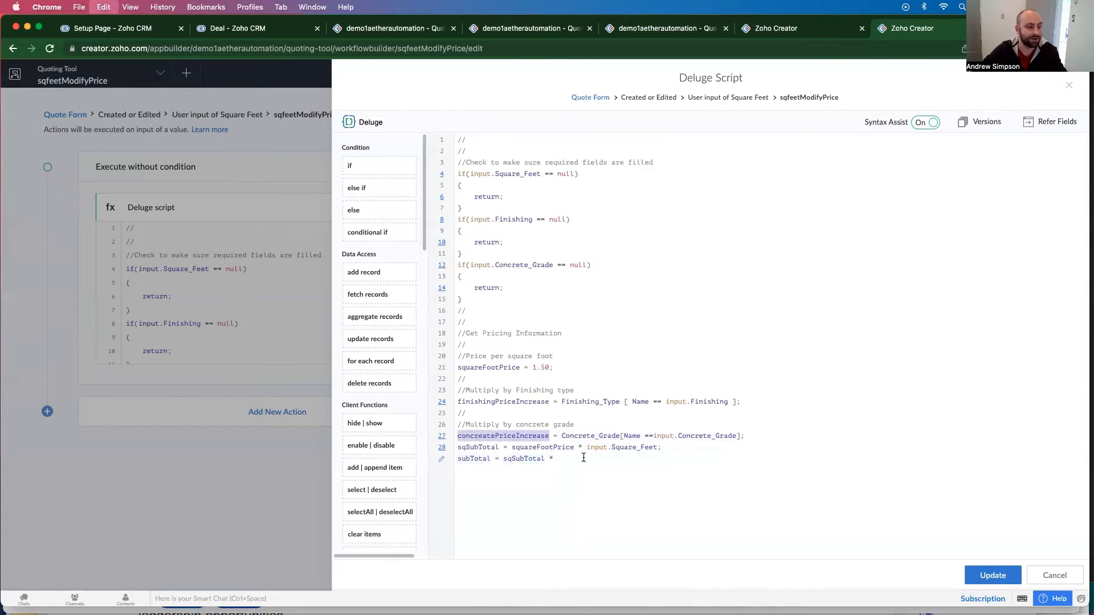
text(concreatePriceIncrease)
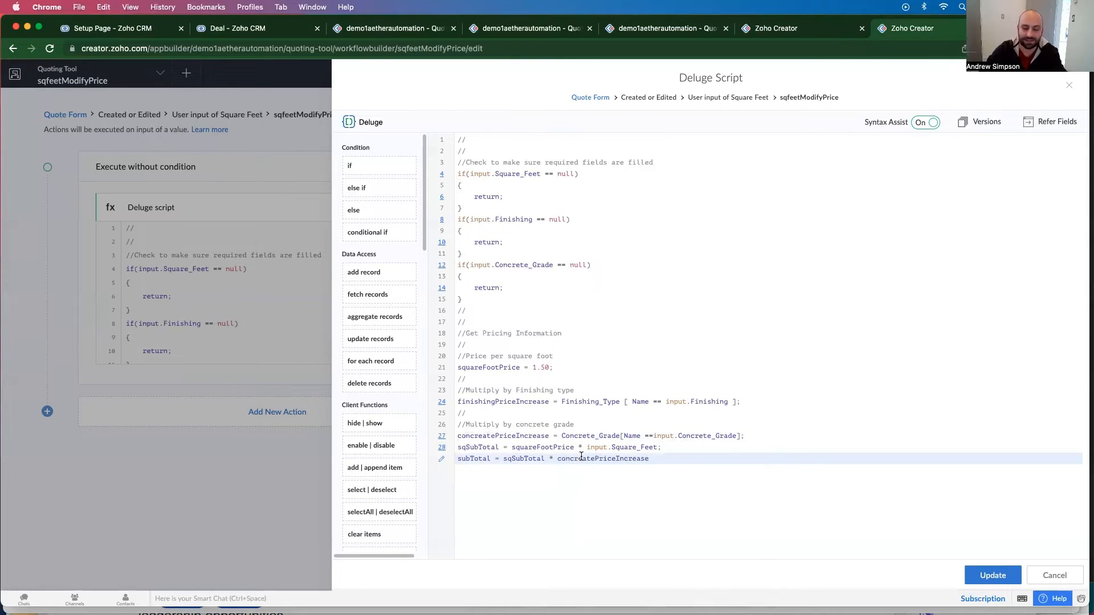
text(.)
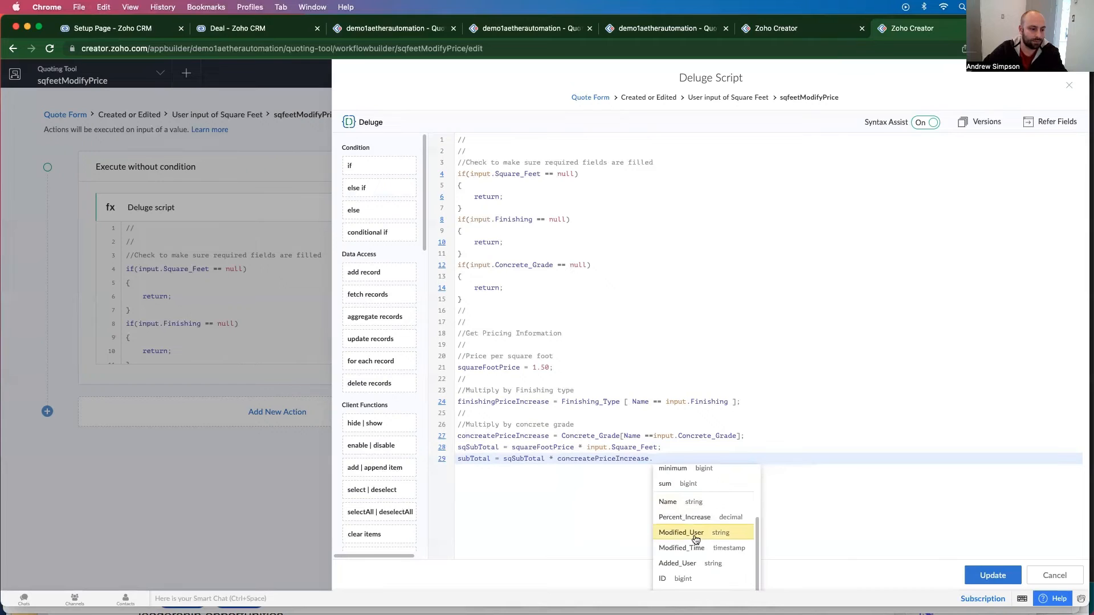
click(684, 516)
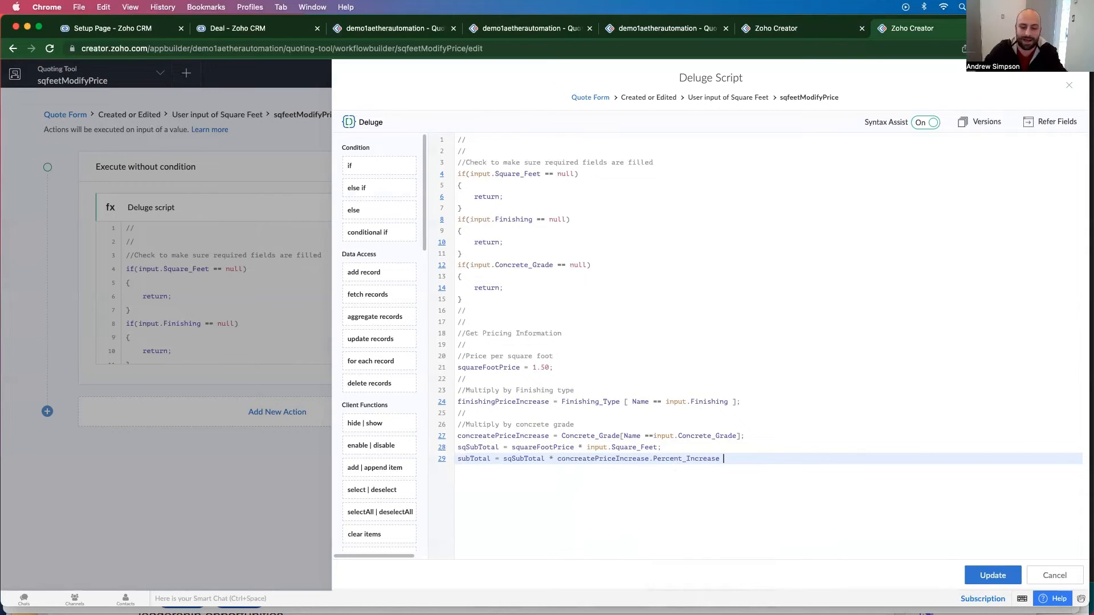
double_click(502, 402)
text( * finishingPriceIncrease)
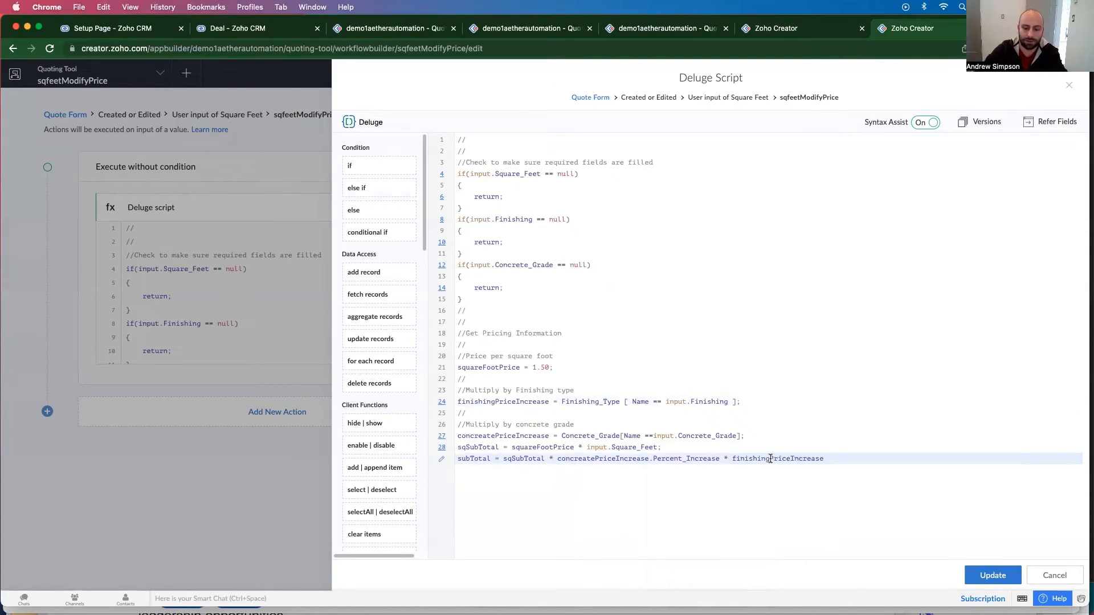
text(.)
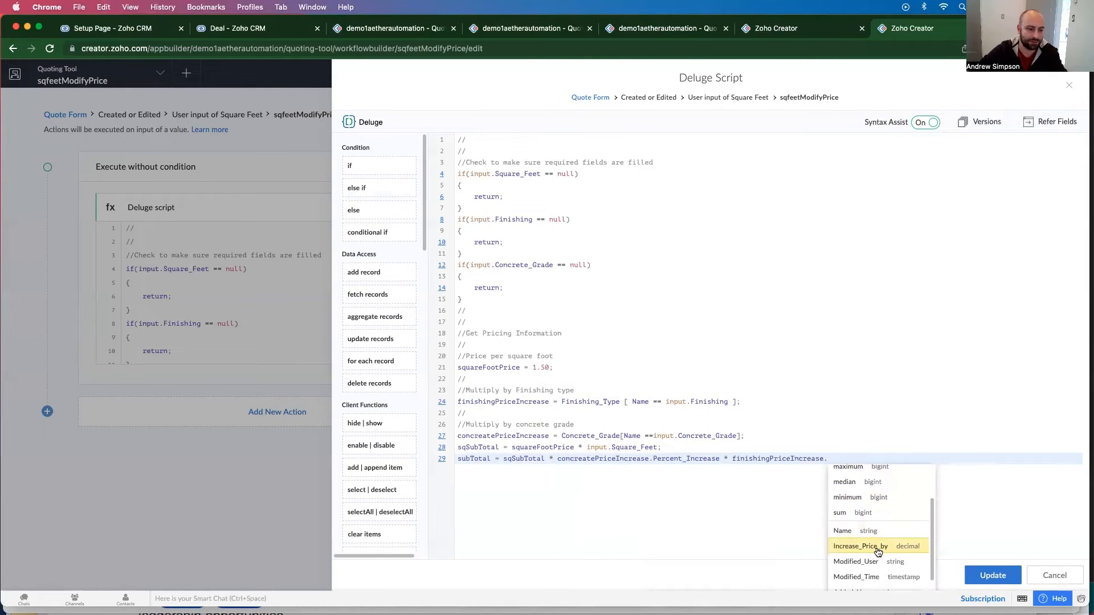
click(861, 546)
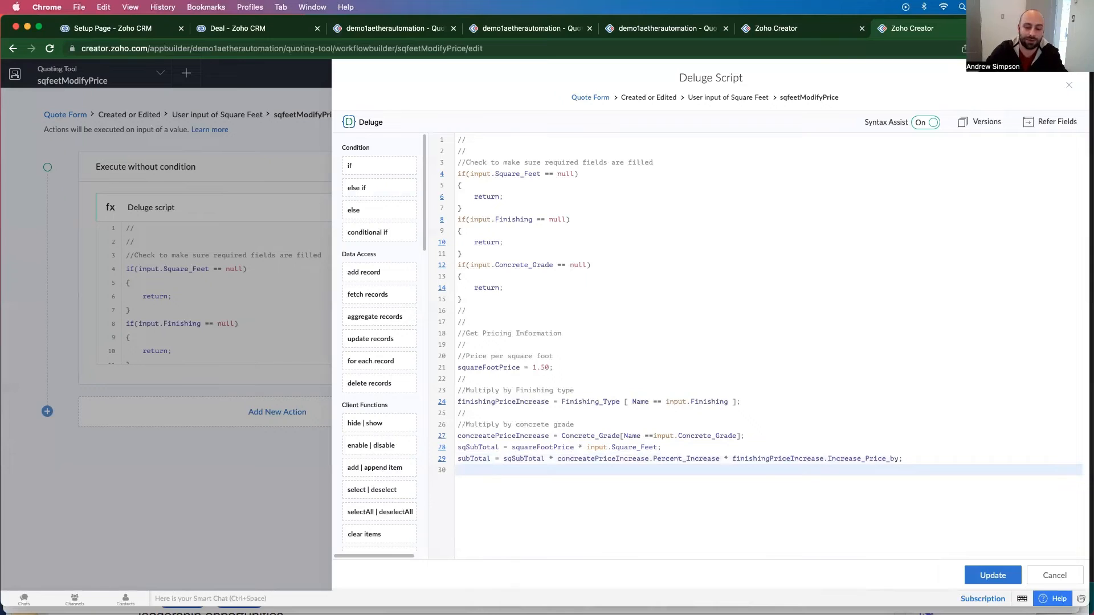
Assign subTotal to input.Sub_Total
text(input.su)
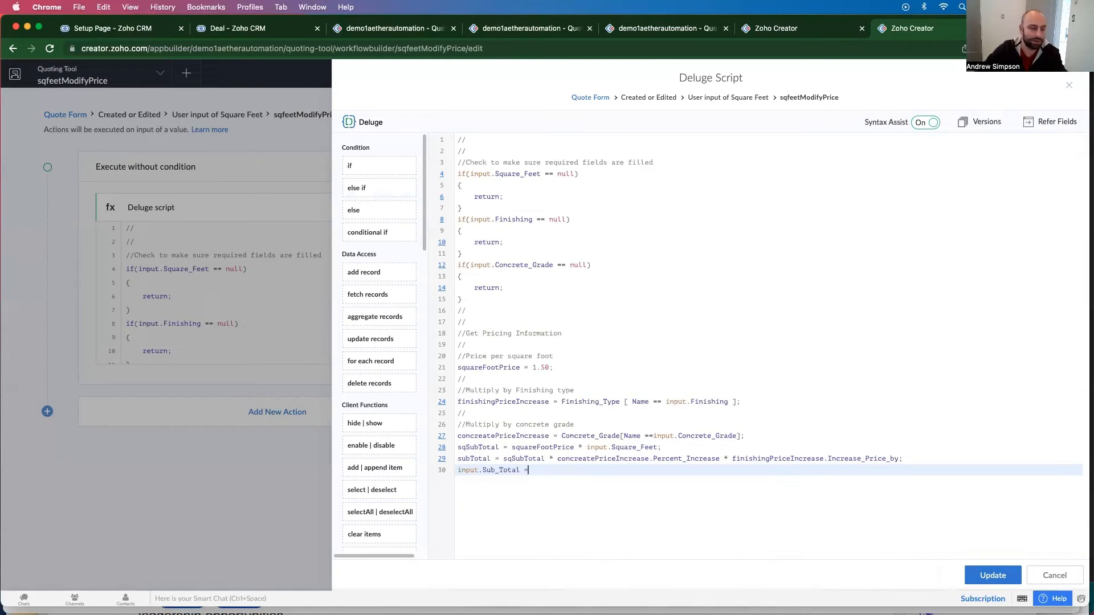
double_click(474, 459)
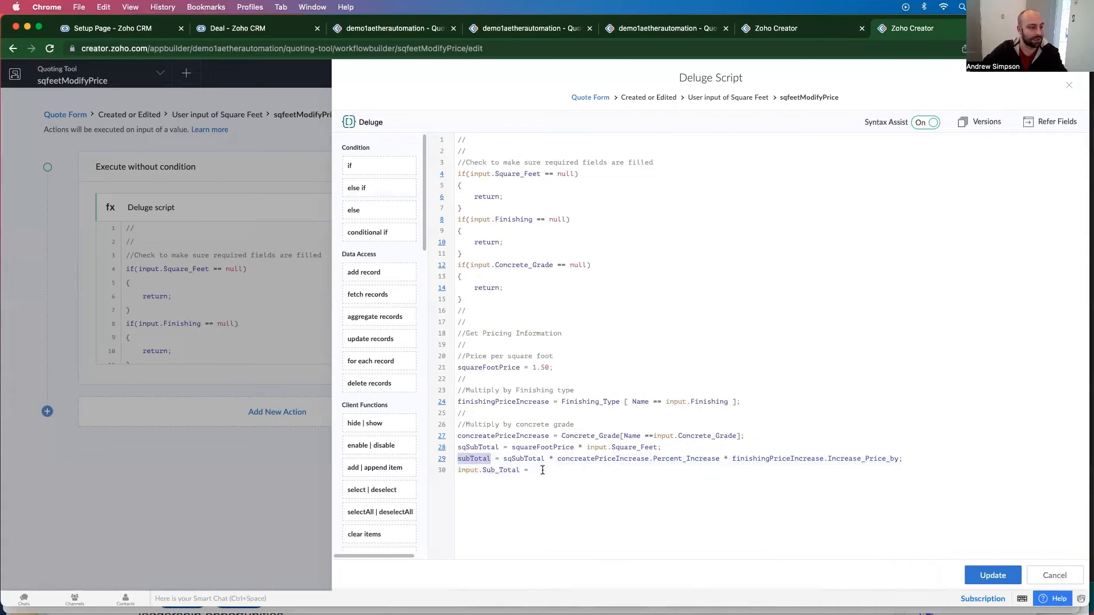
text(subTotal;)
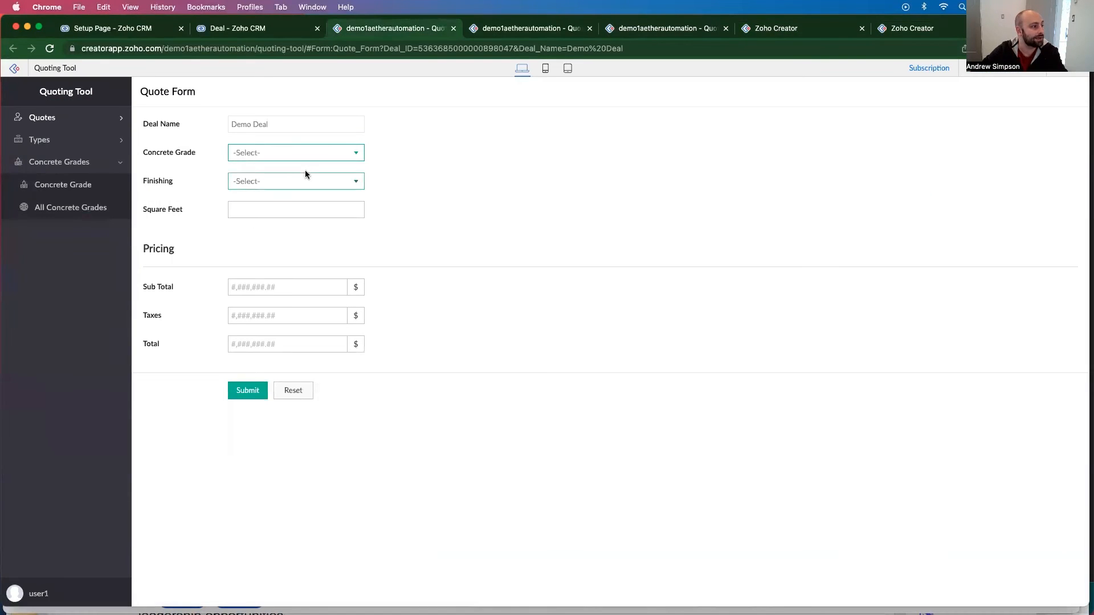
Fill the test quote, dismiss the null-value error, and add alert statements
click(296, 181)
text(1000)
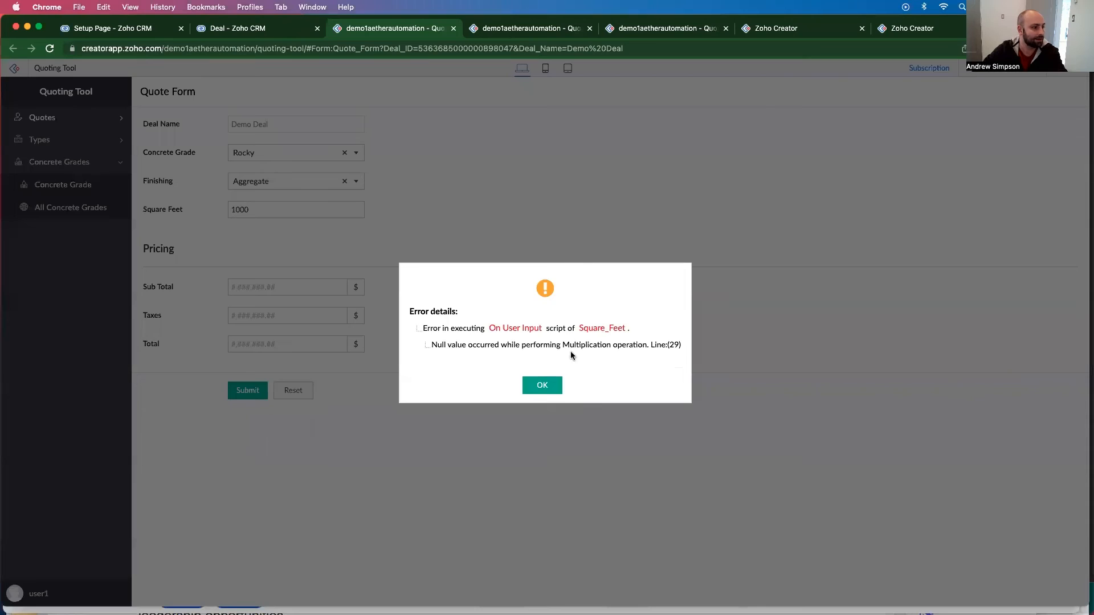
mouse_move(457, 370)
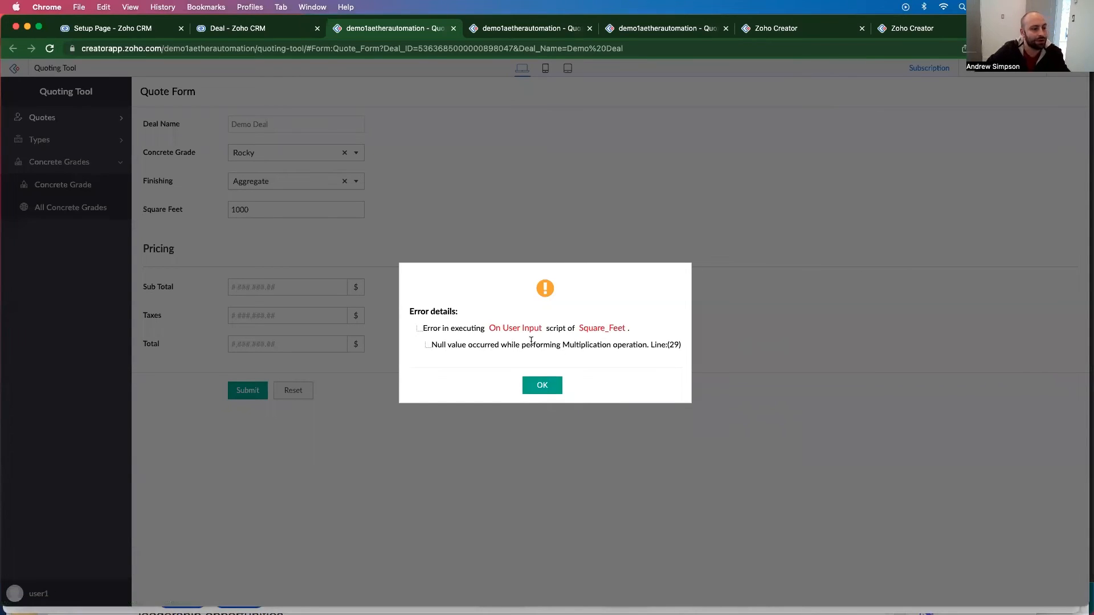
mouse_move(580, 336)
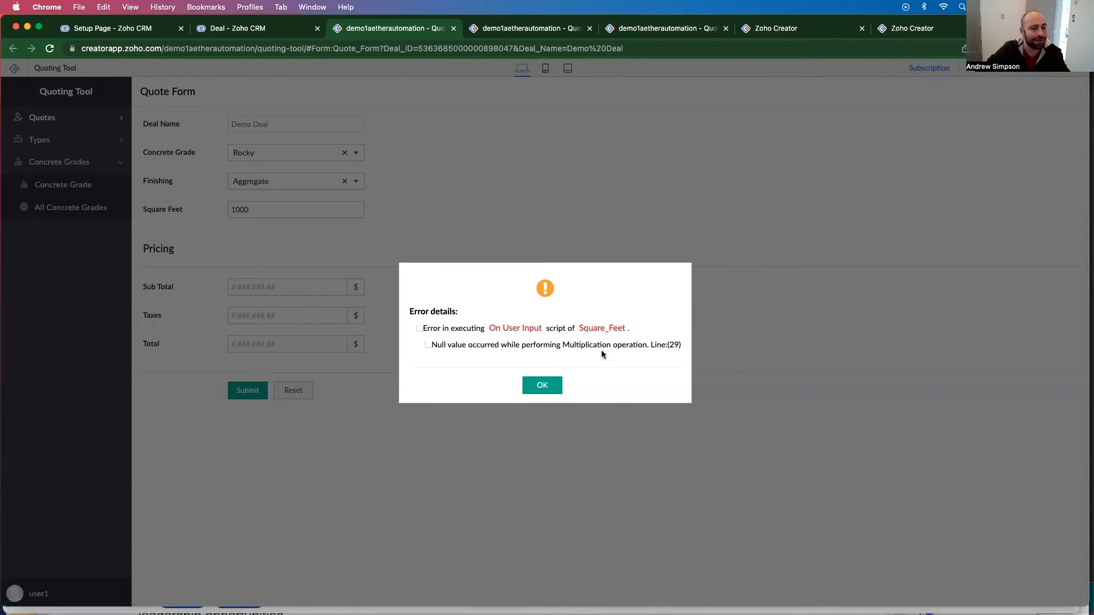
click(910, 28)
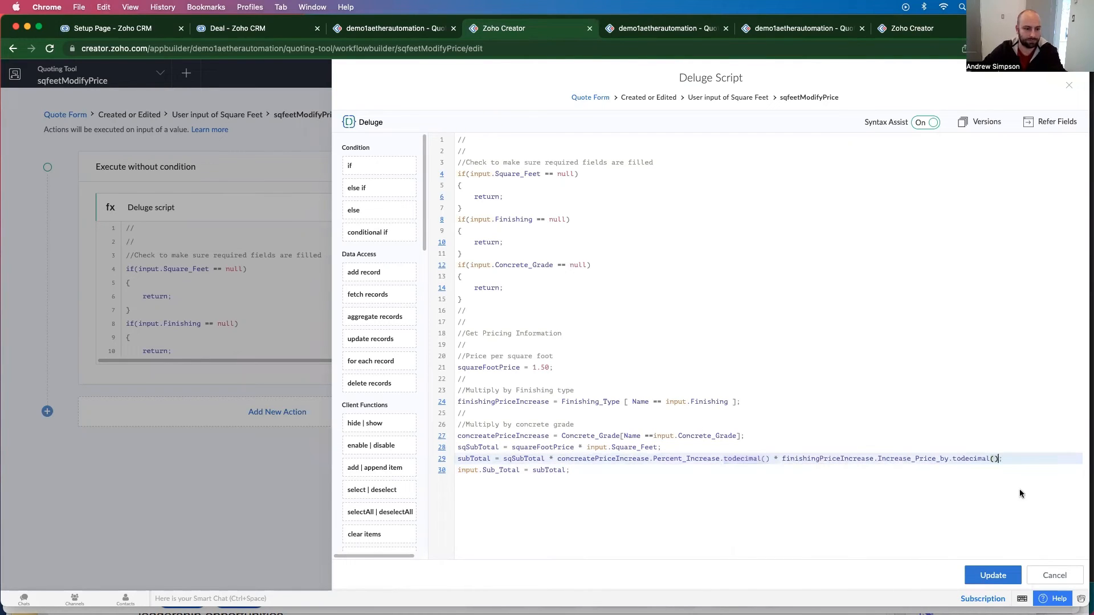
text(alert)
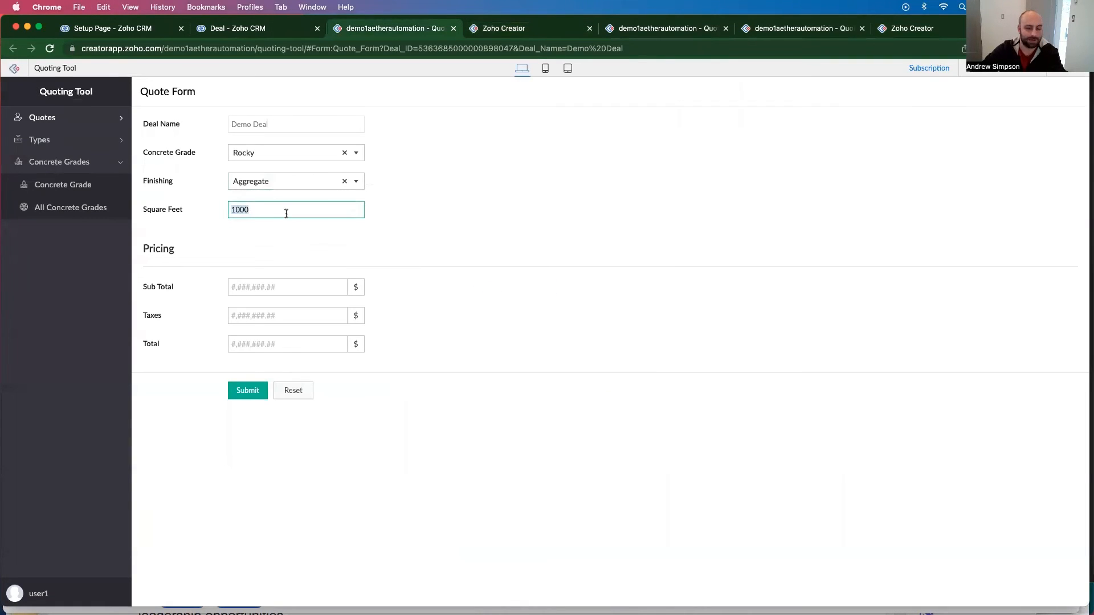
Resubmit the test quote and dismiss the todecimal error and both alerts
click(247, 390)
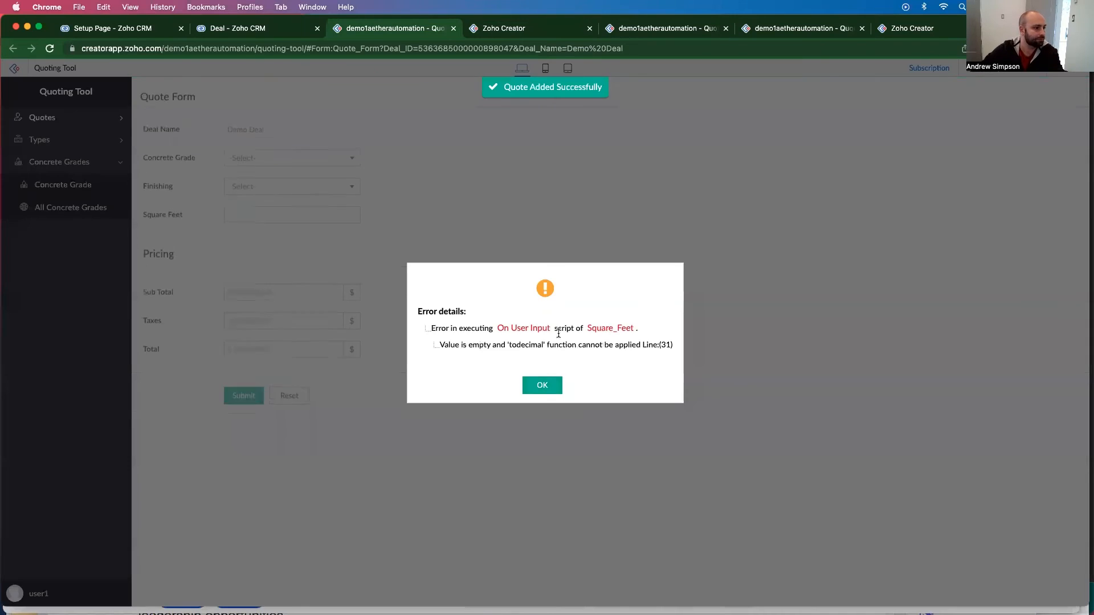
click(541, 385)
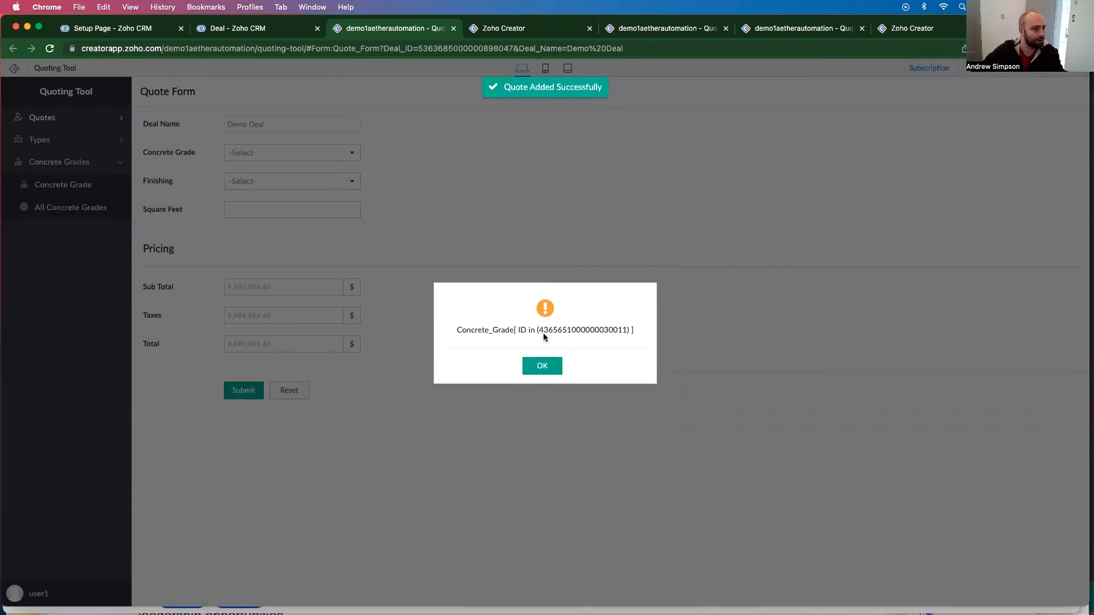
click(541, 365)
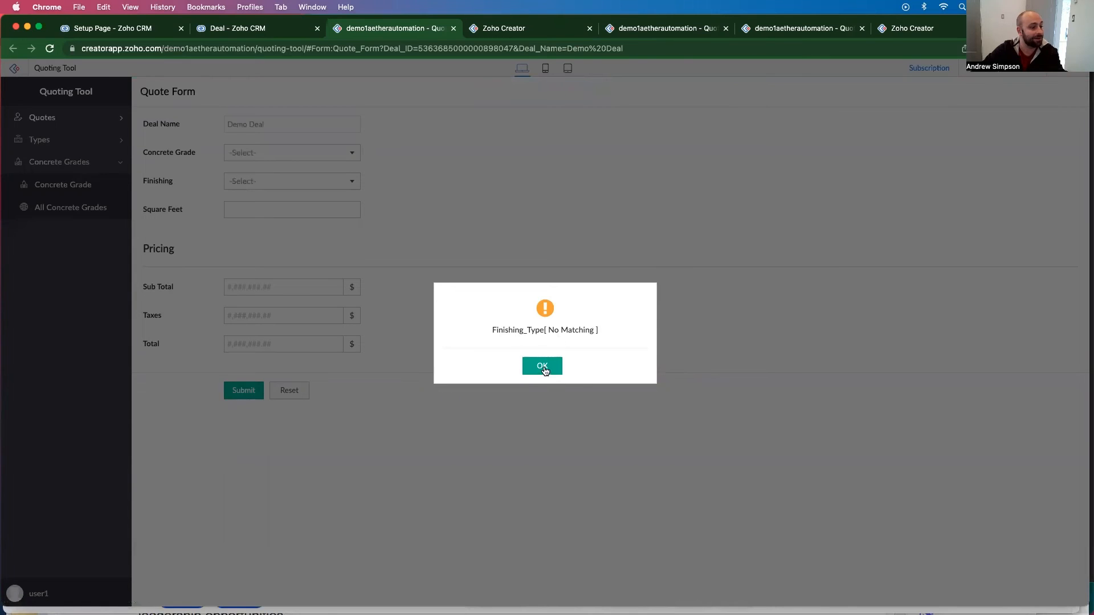
click(542, 366)
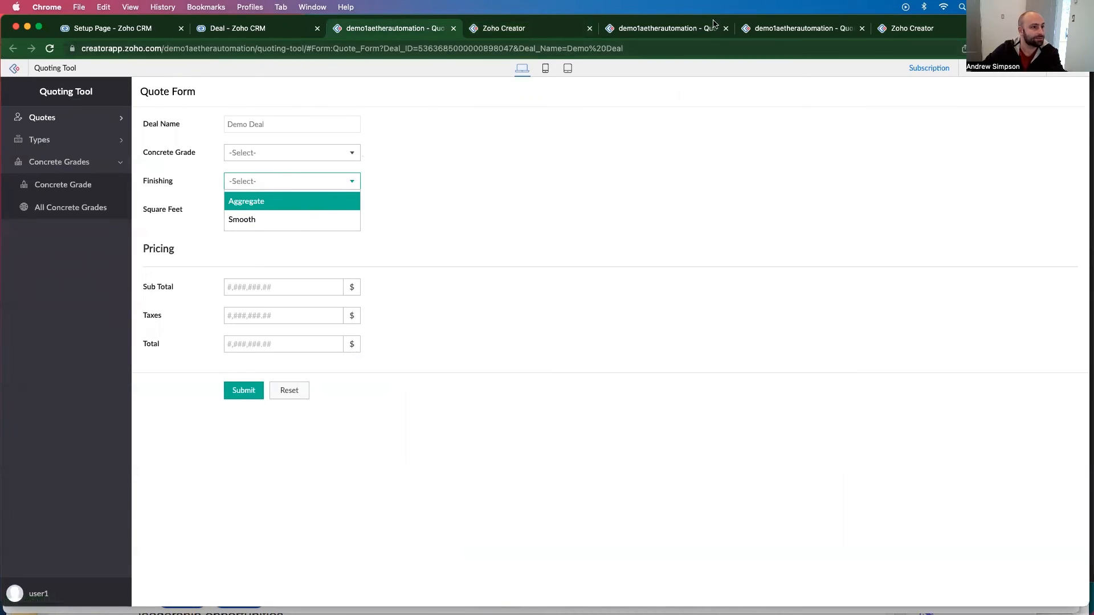
Retest the Quote Form after reviewing concrete grades and finishing options, dismissing the grade alert
click(503, 28)
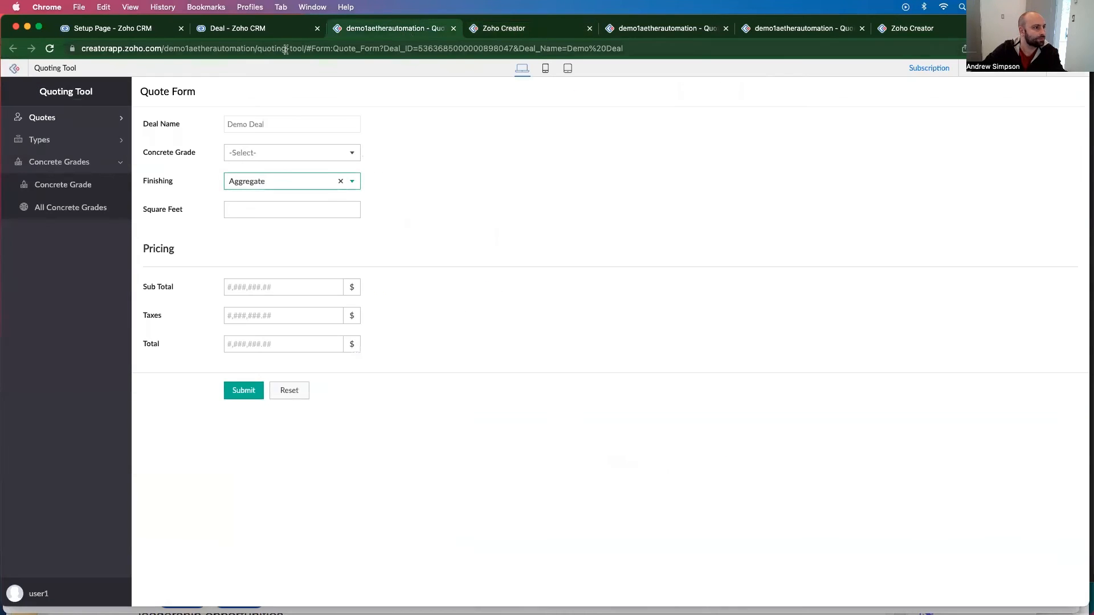
click(71, 207)
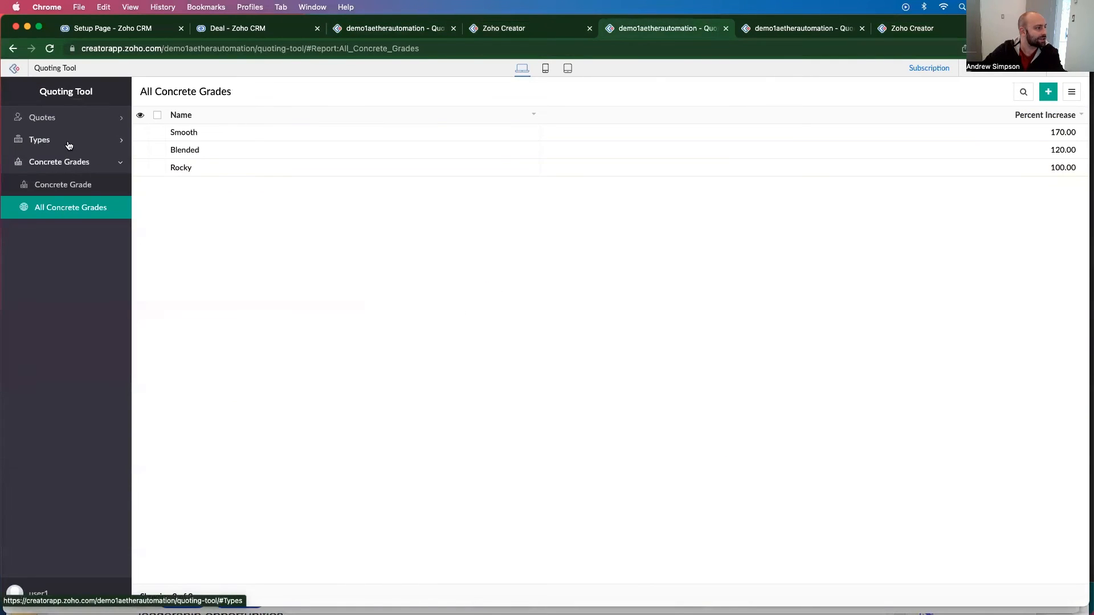
click(40, 140)
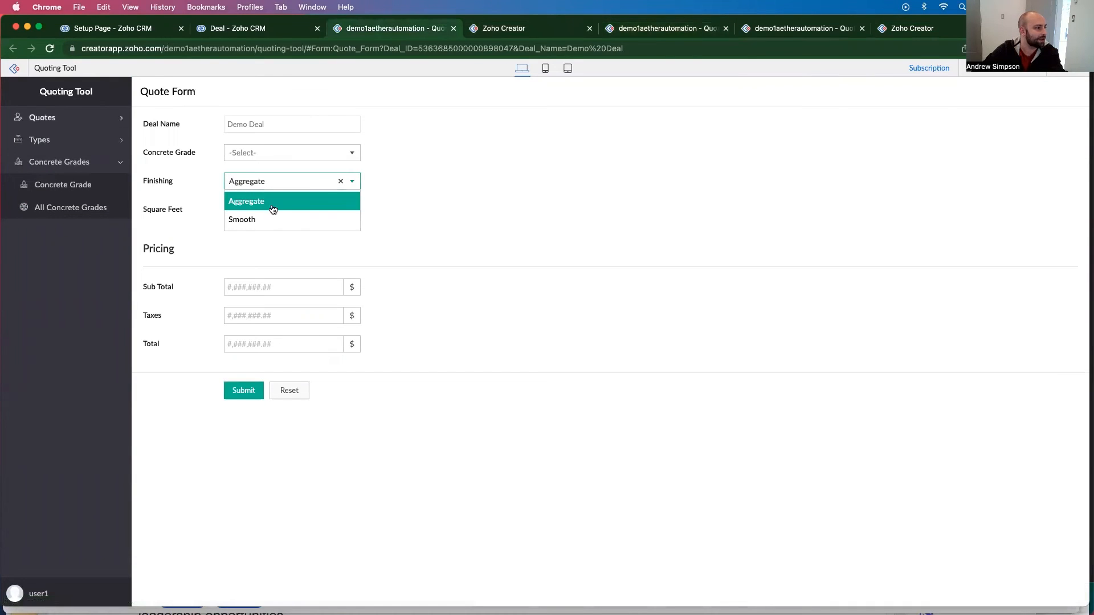
click(246, 201)
text(100)
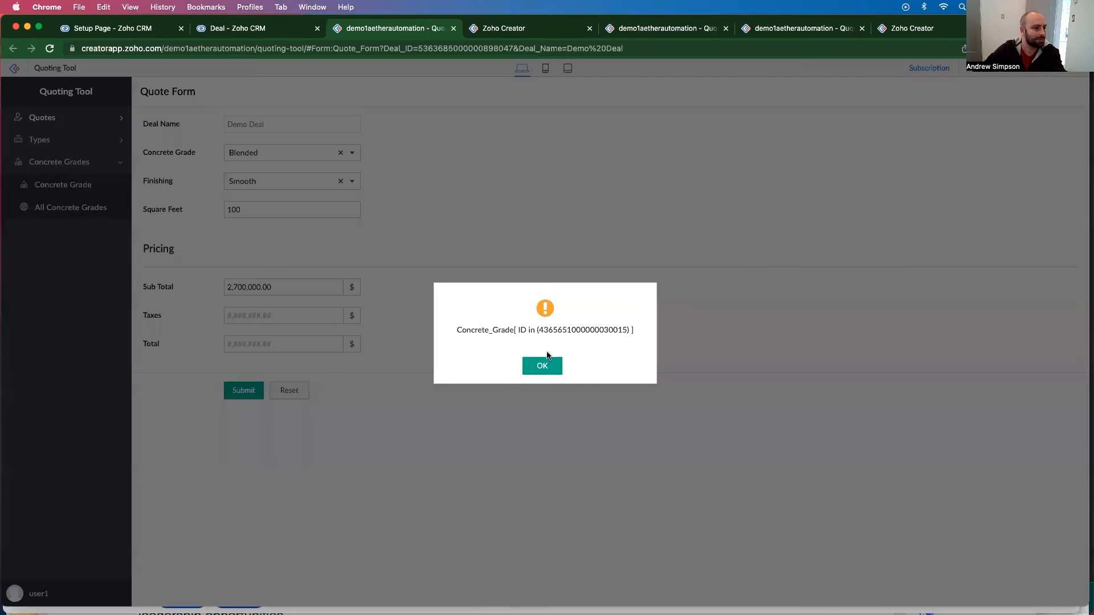
click(541, 365)
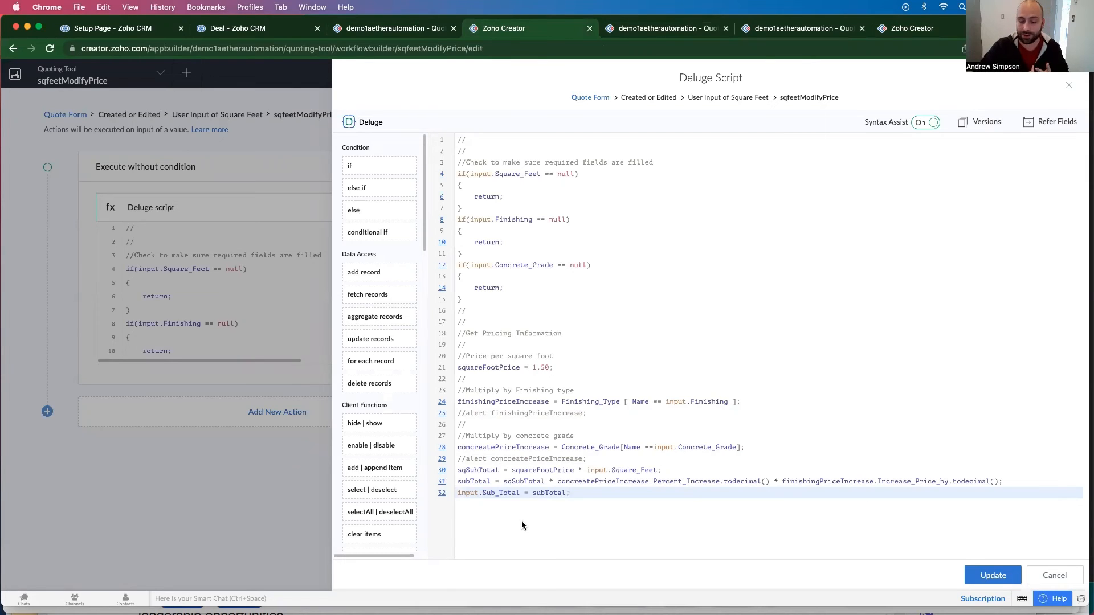
Add taxes = subTotal * 0.07 and begin an input. assignment line
text(tax)
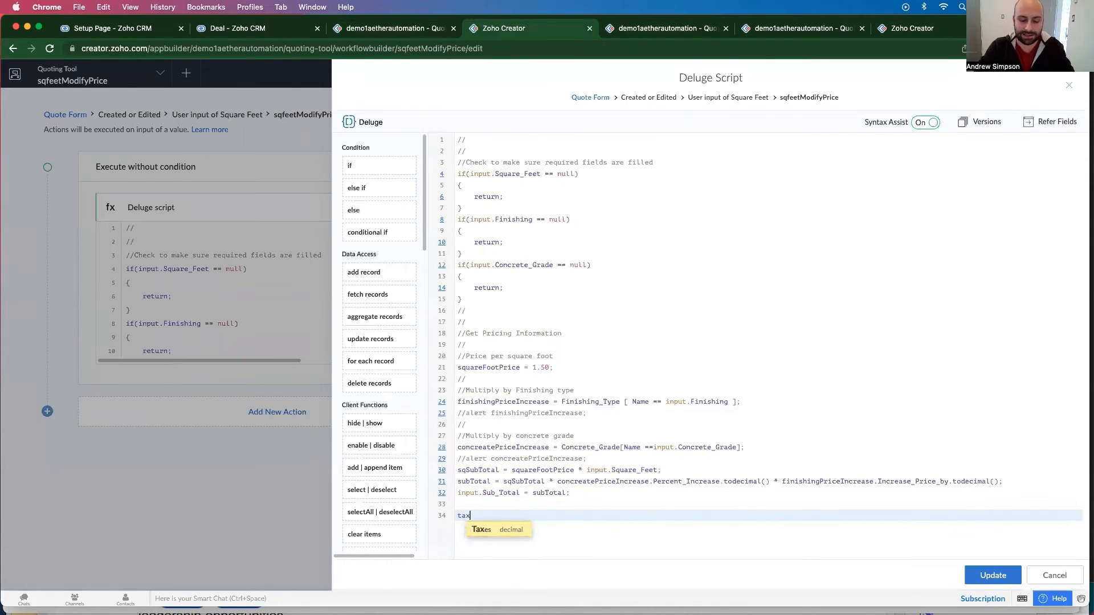
text(es =)
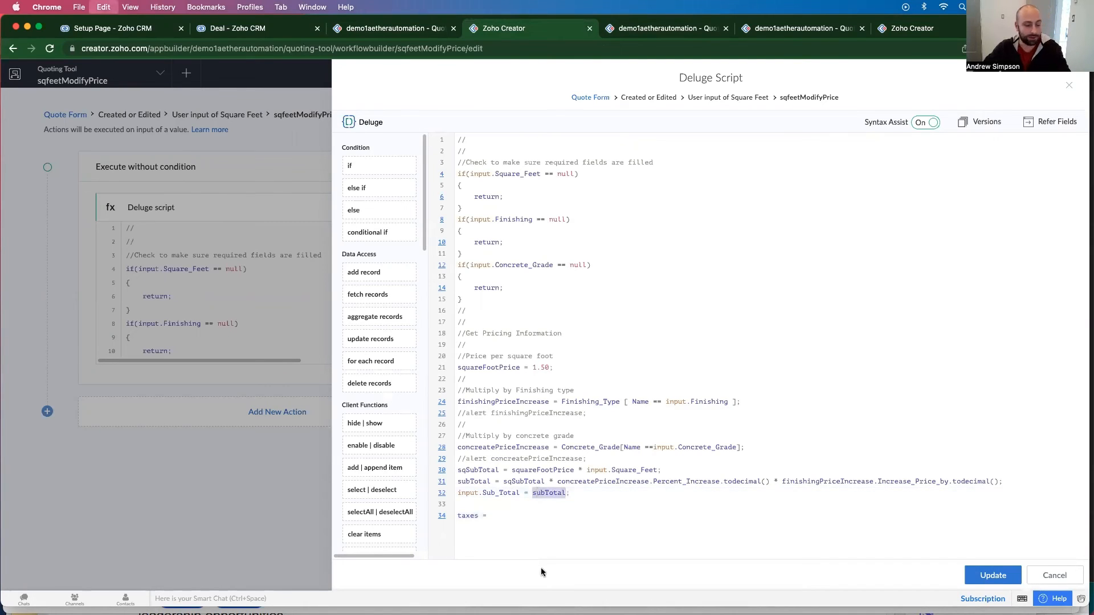
text(subTotal *)
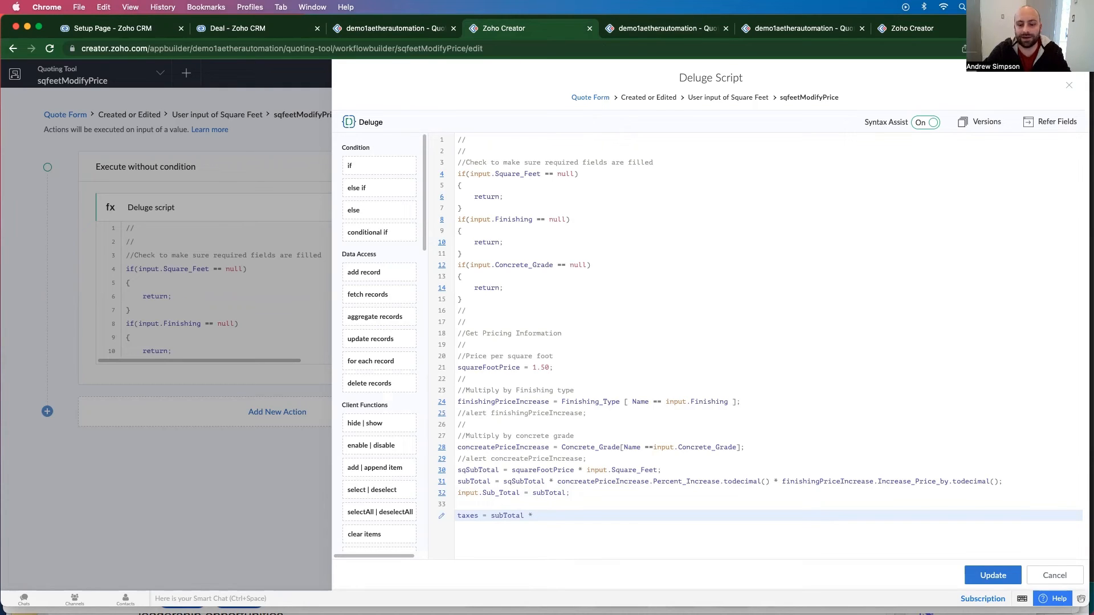
text(0)
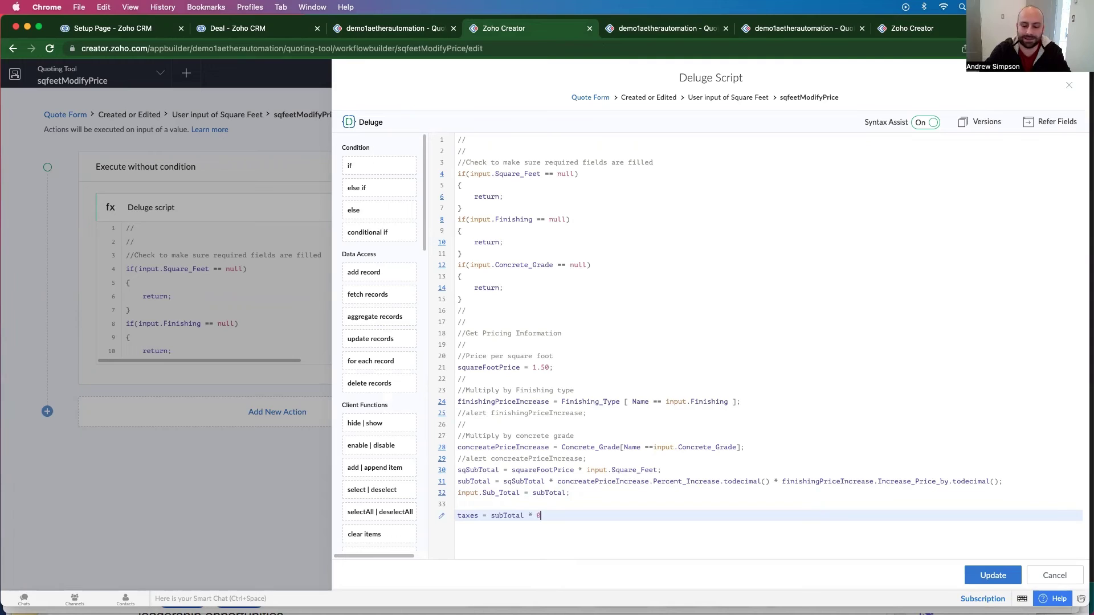
text(.078)
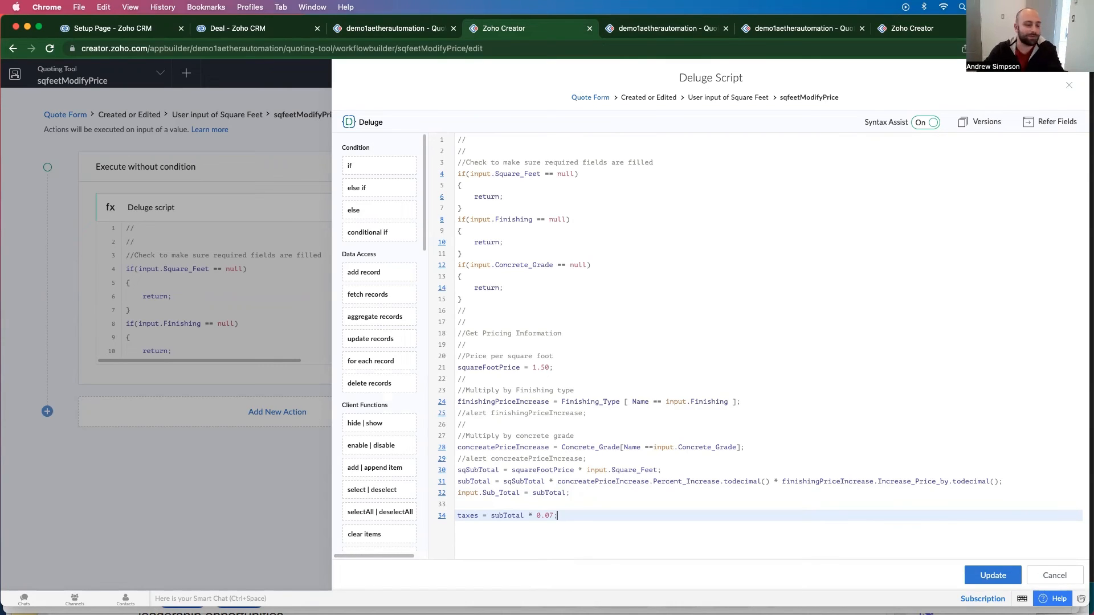
text(input. = taxes)
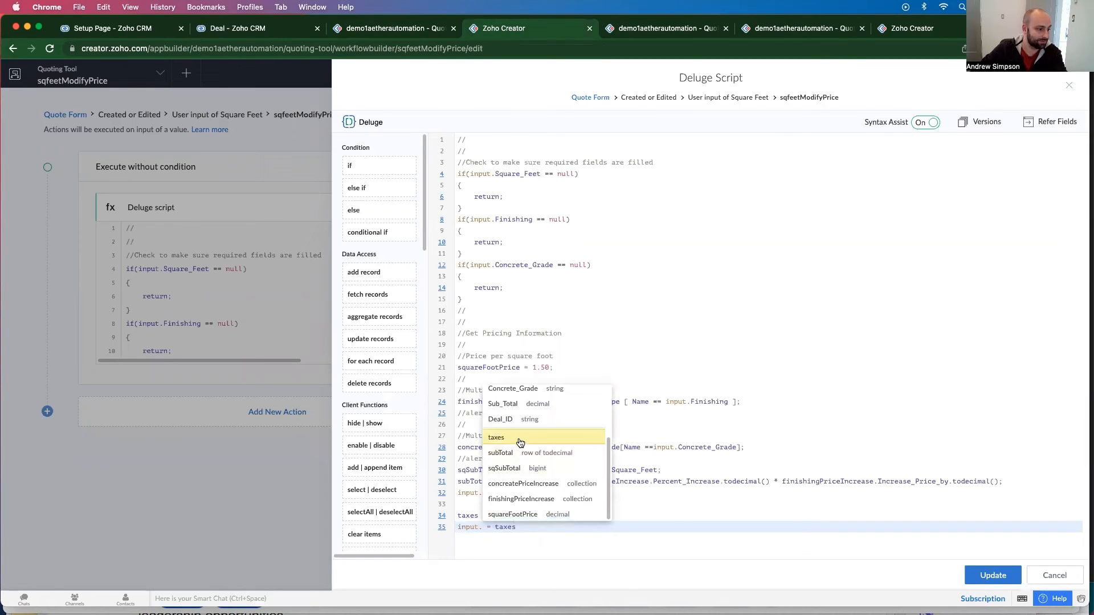
Assign taxes to its form field and compute totalAmount = taxes + subTotal
click(496, 437)
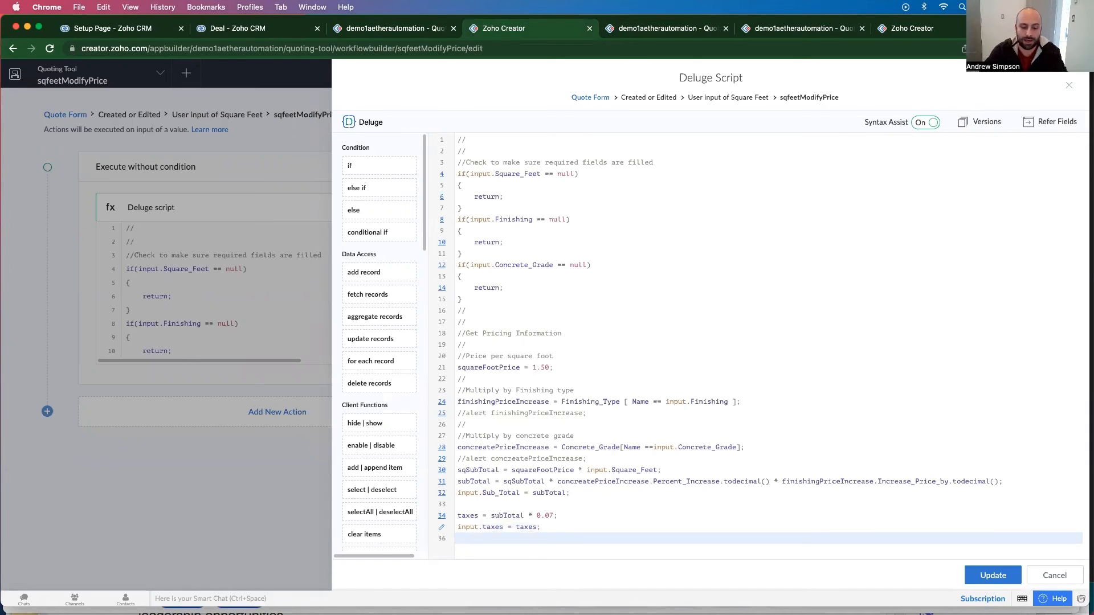
text(Total)
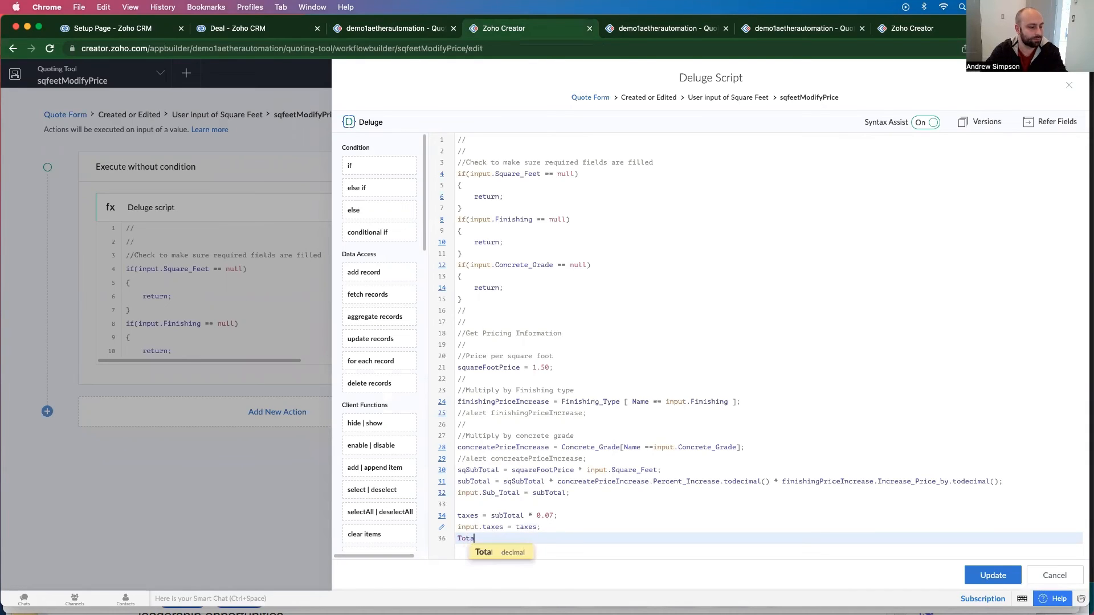
text(A)
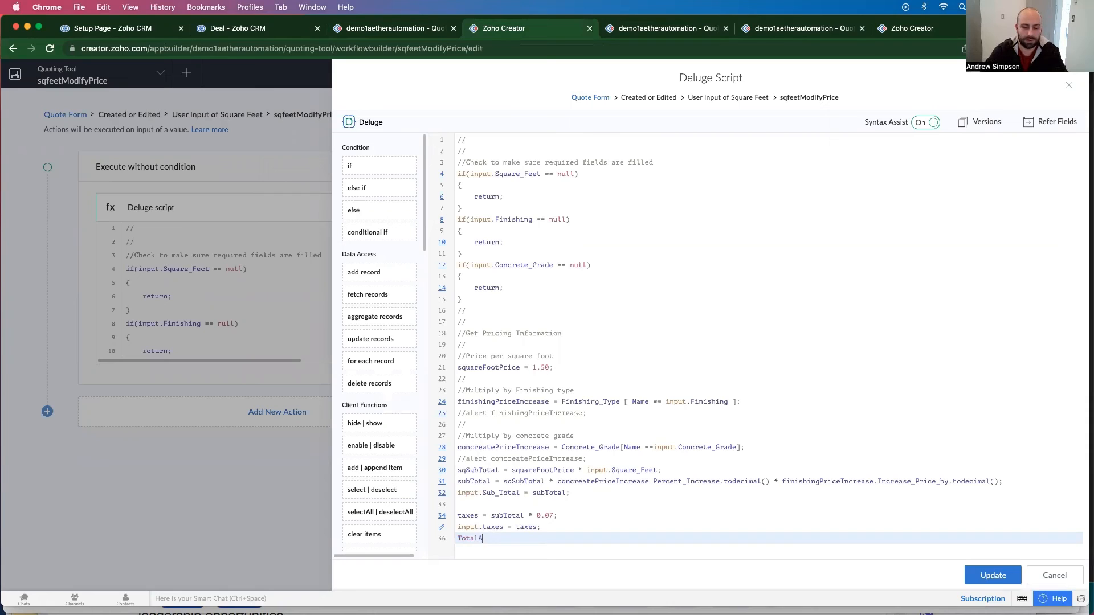
text(mount =)
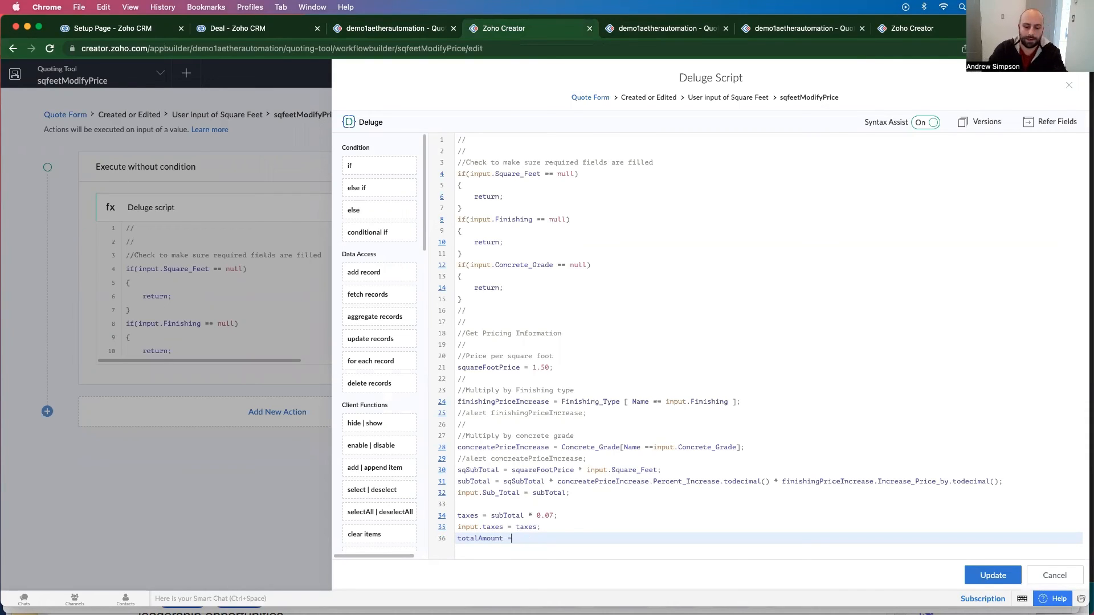
text(taxes +)
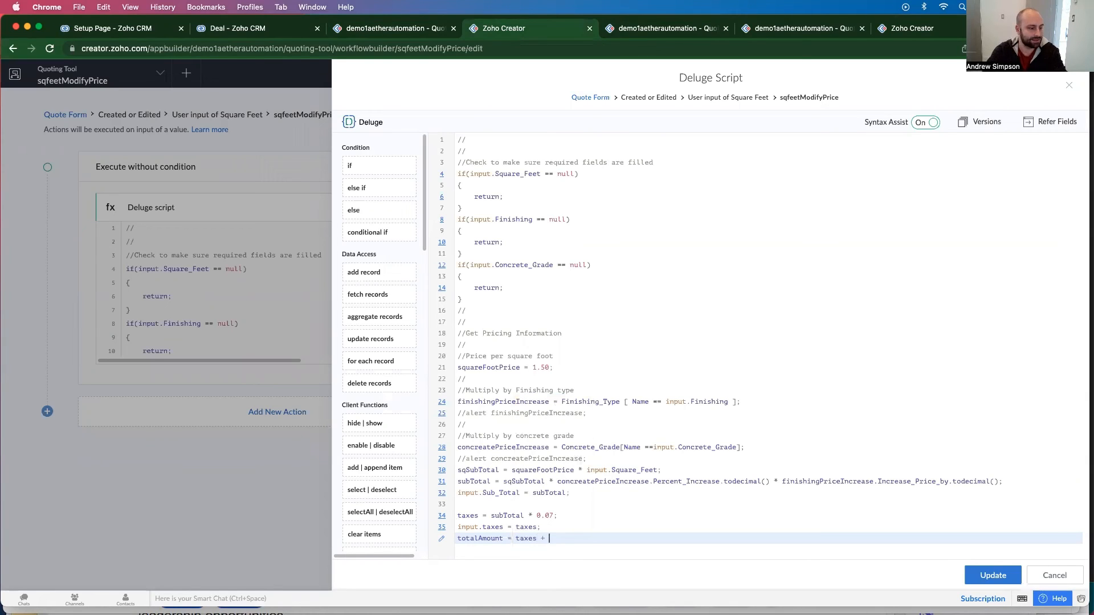
text(subTotal;)
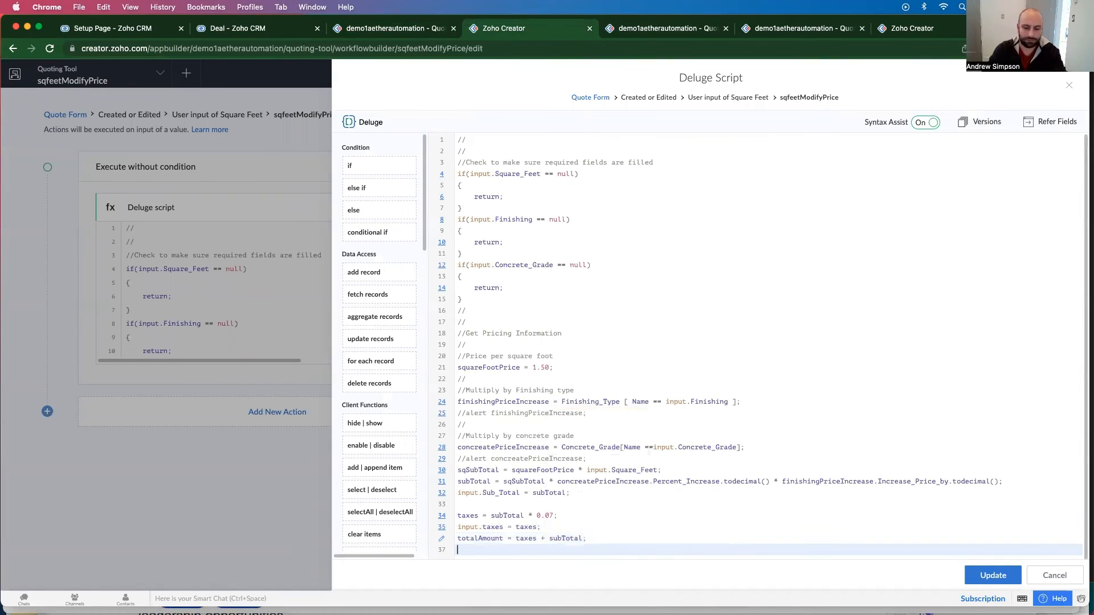
Set input.Total to totalAmount
text(input.)
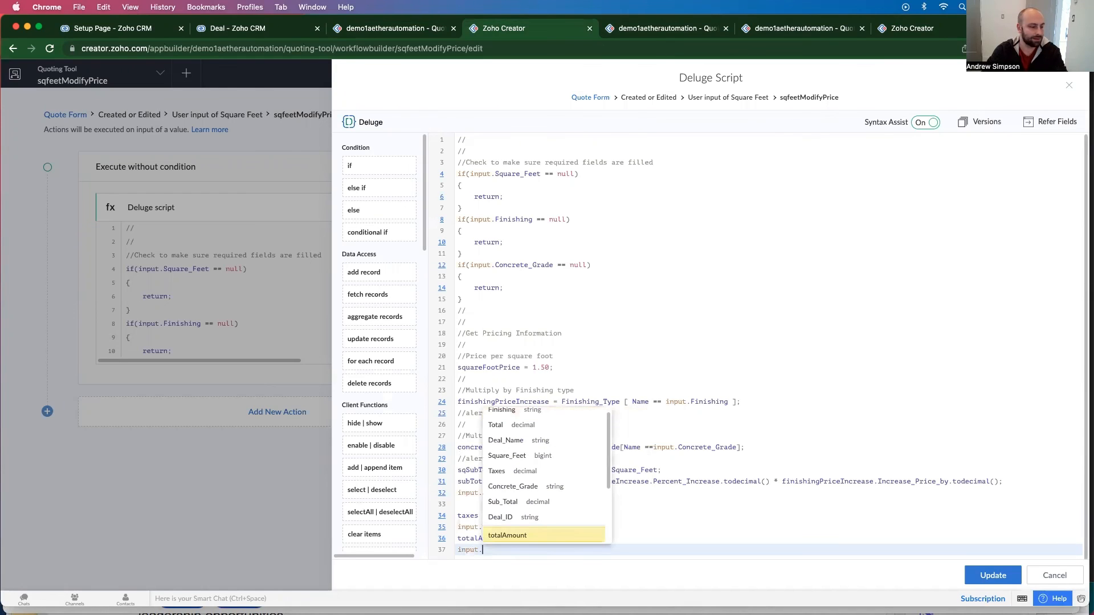
text(t)
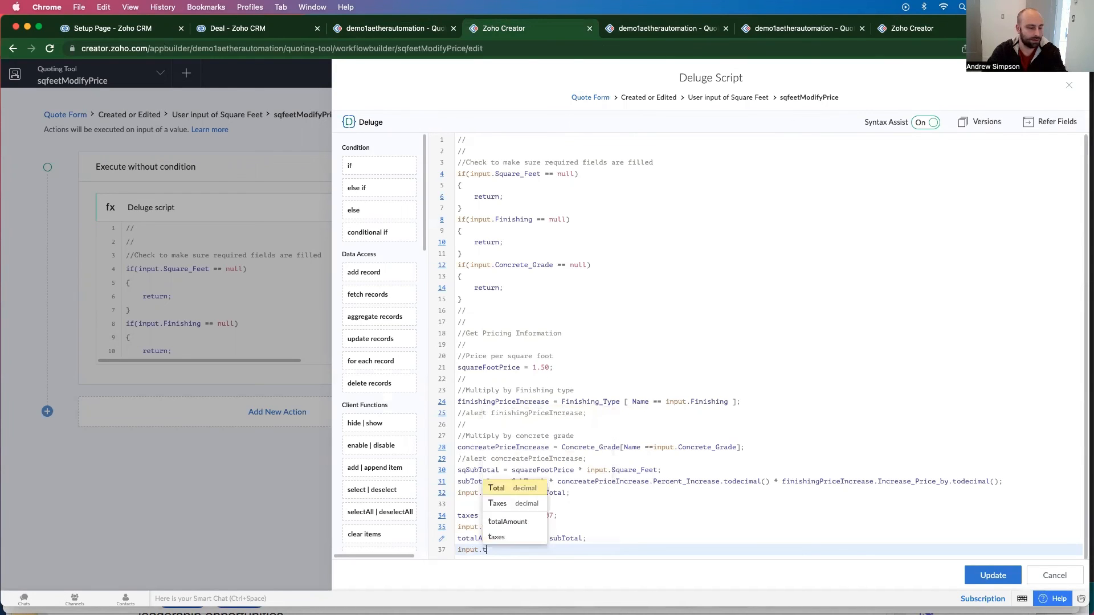
text(o)
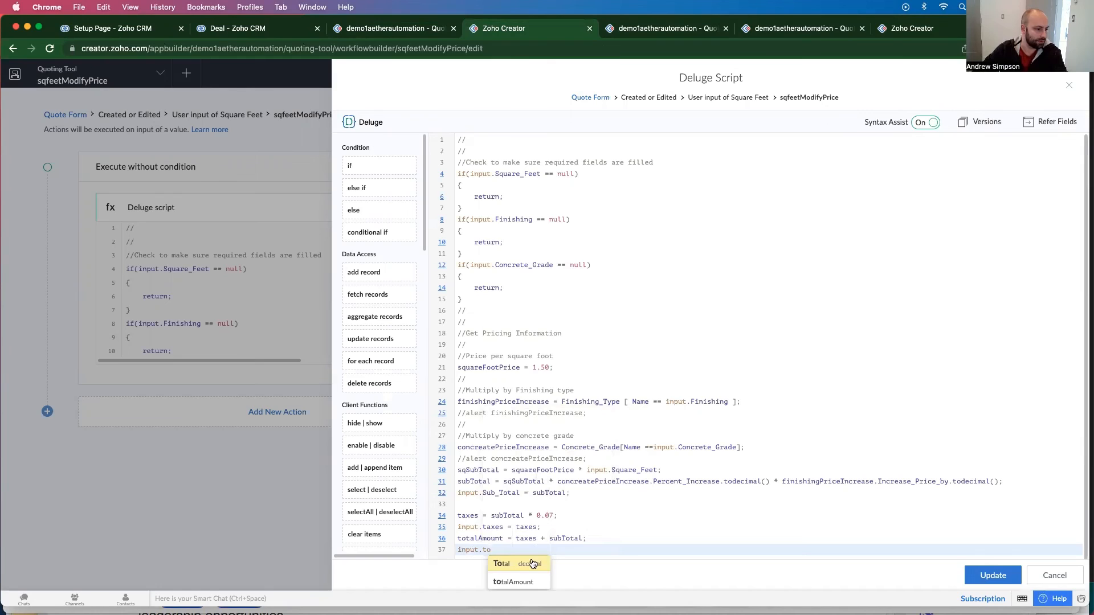
click(501, 564)
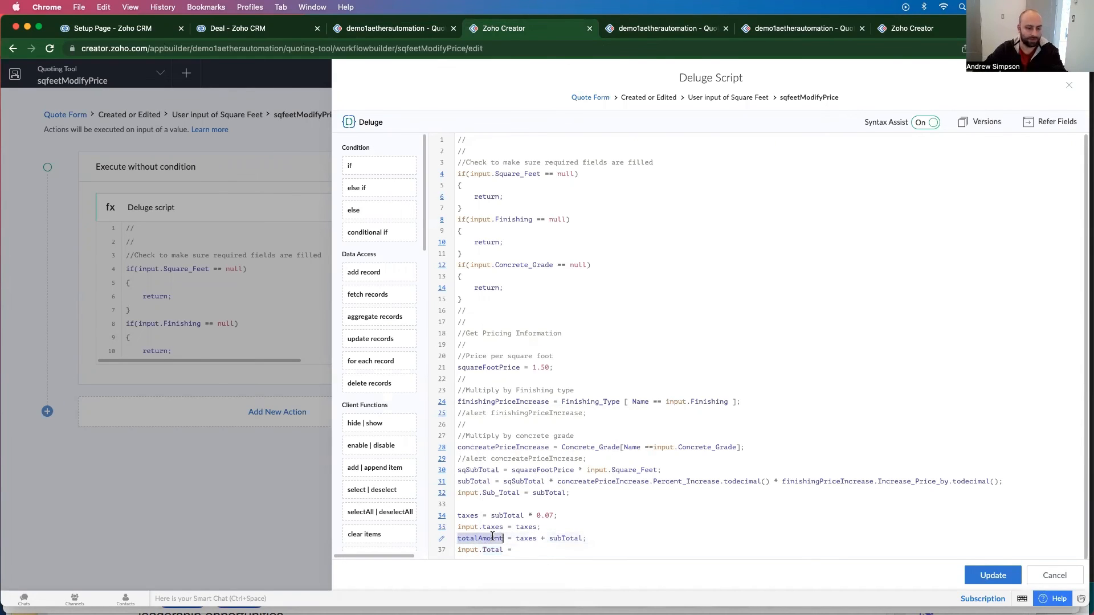
text(totalAmount;)
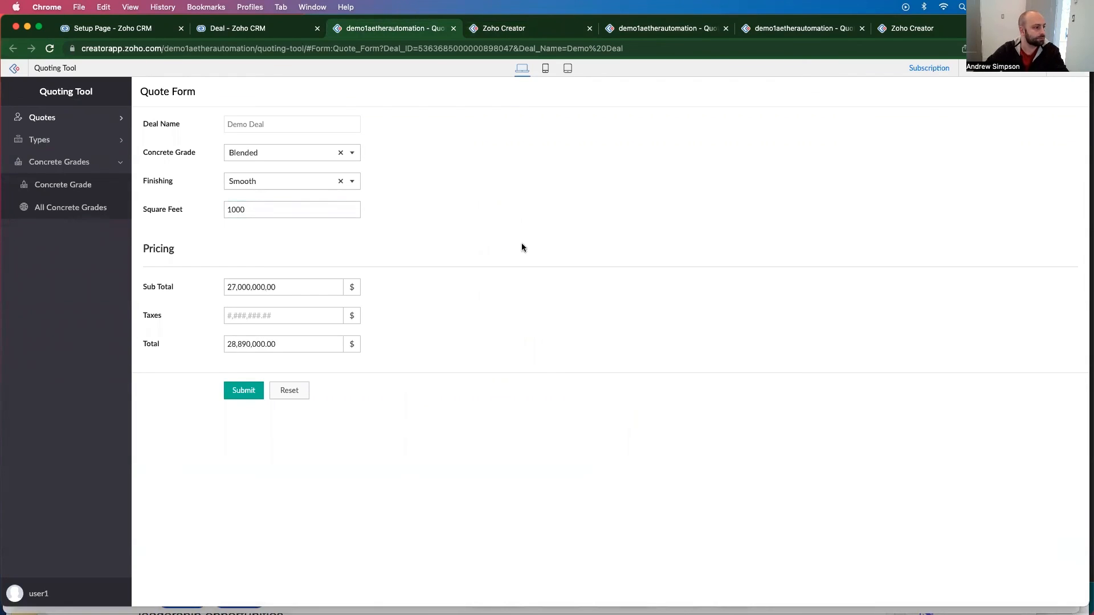
mouse_move(214, 320)
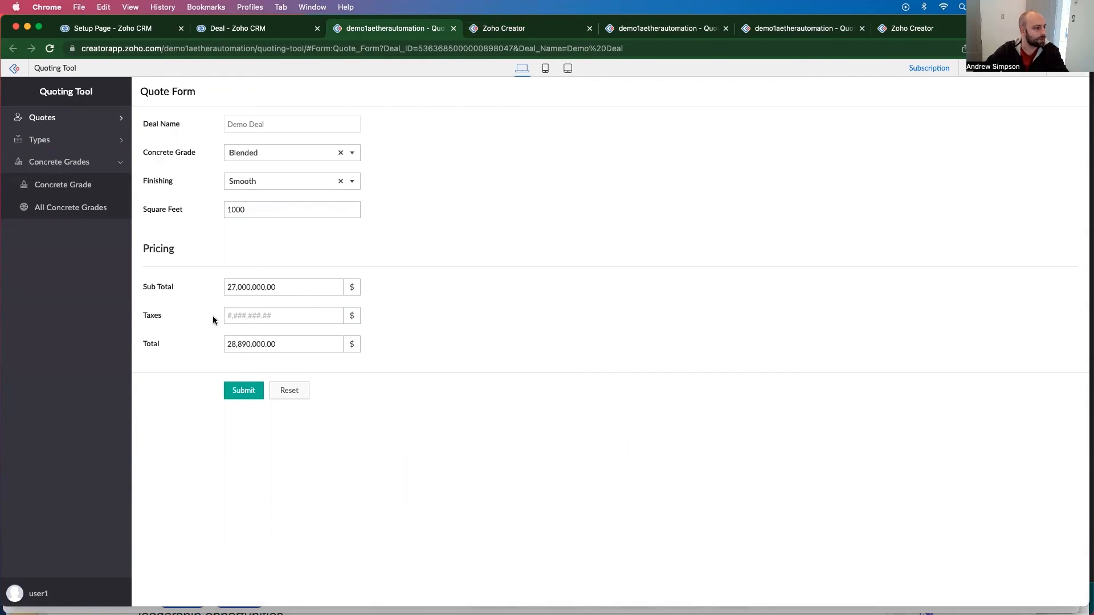
Check the Taxes 189,000.00, Total 2,889,000.00 and Sub Total values for 100 square feet
click(503, 28)
text(100)
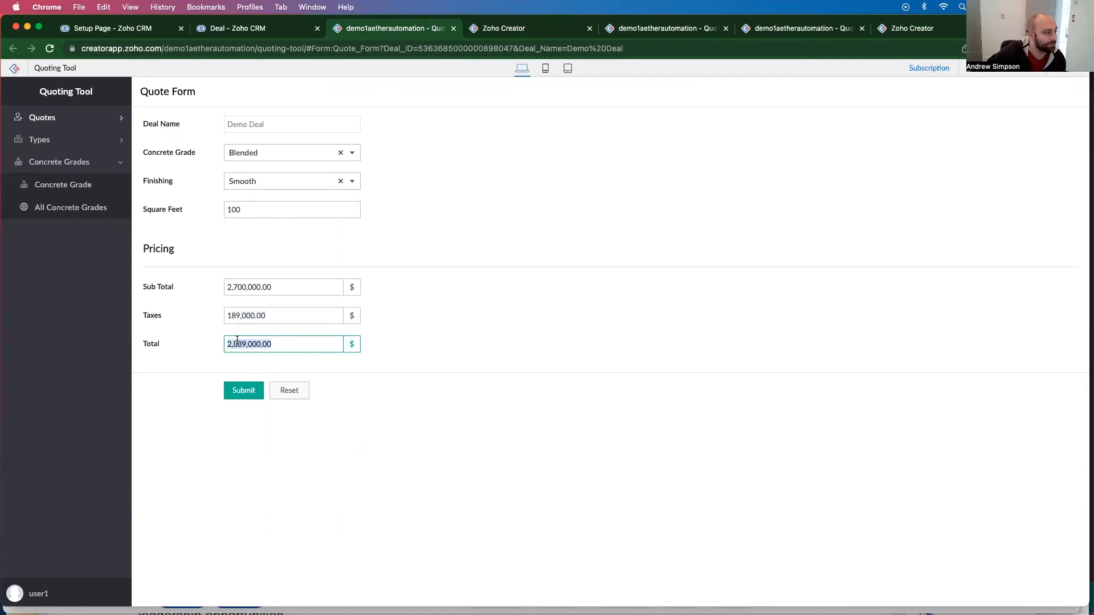
click(282, 316)
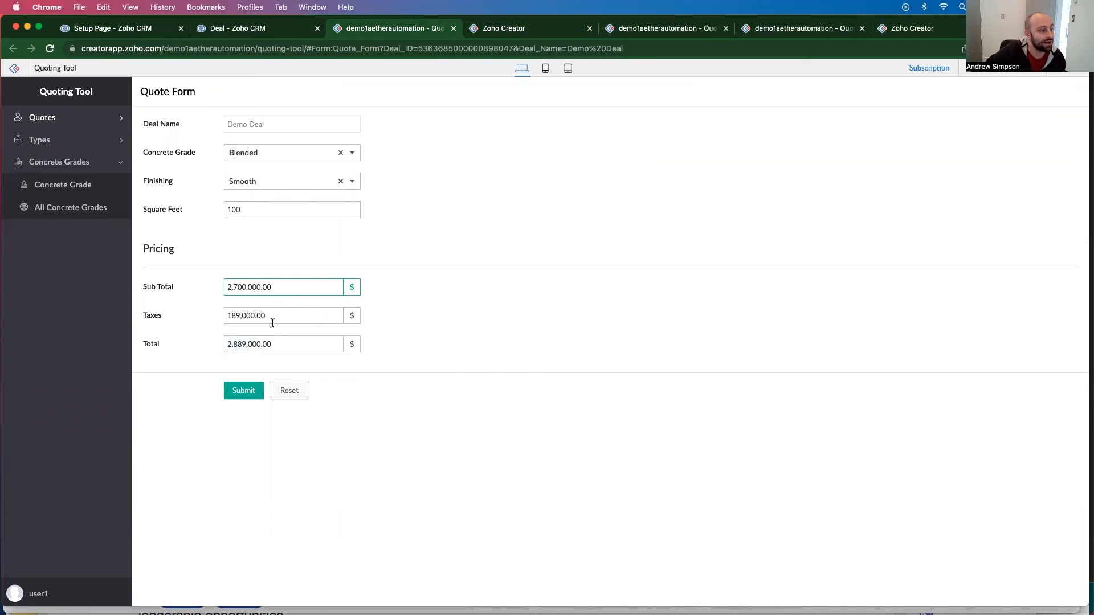
click(282, 315)
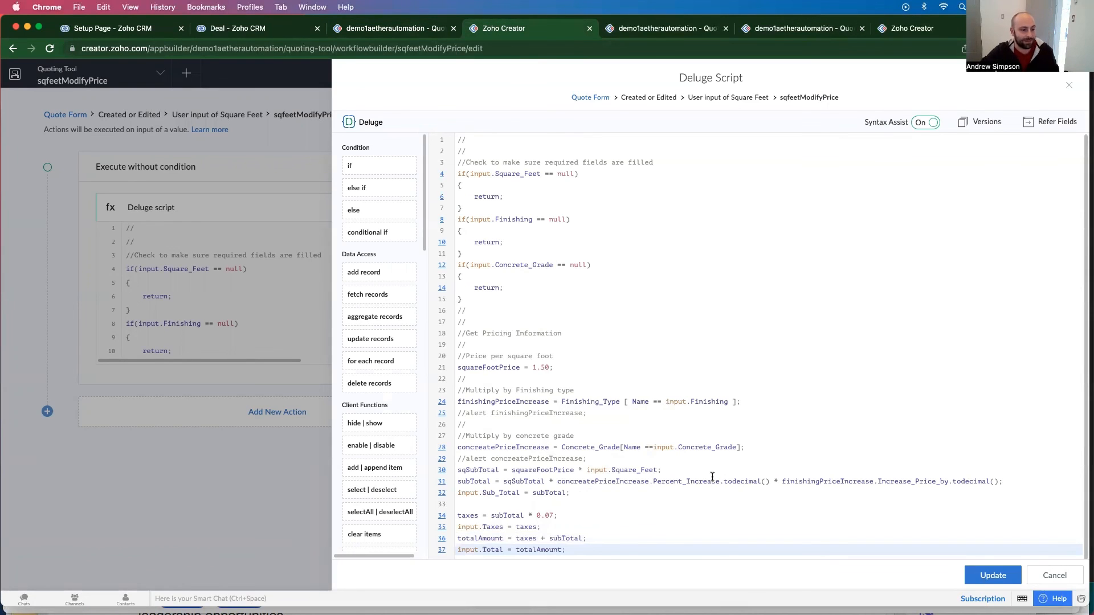
Replace the .todecimal() calls on line 31 with parenthesized increases divided by 100
double_click(743, 482)
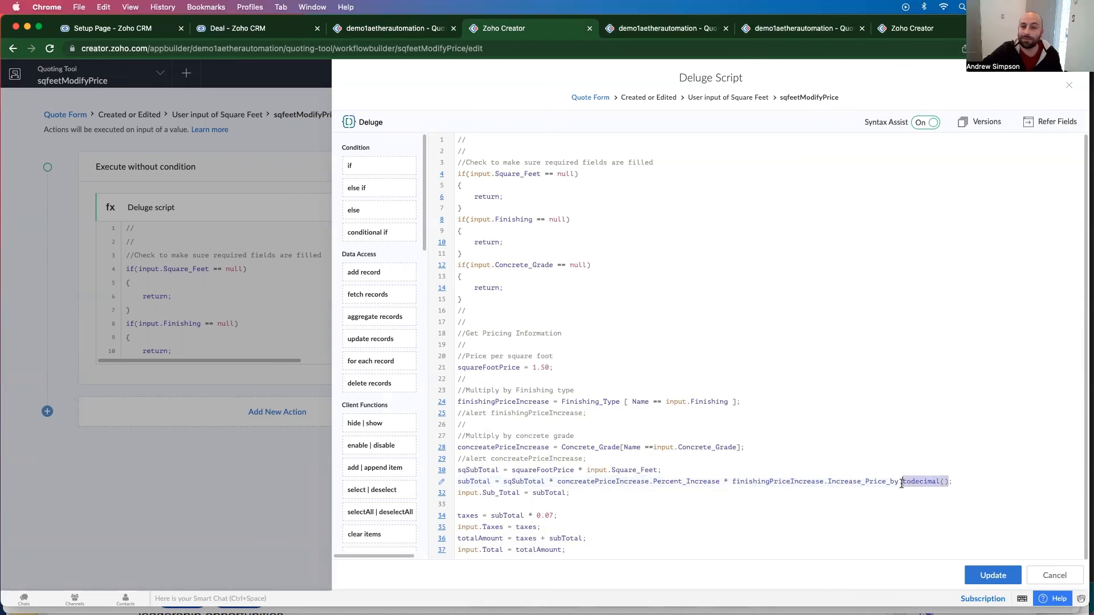
key(Backspace)
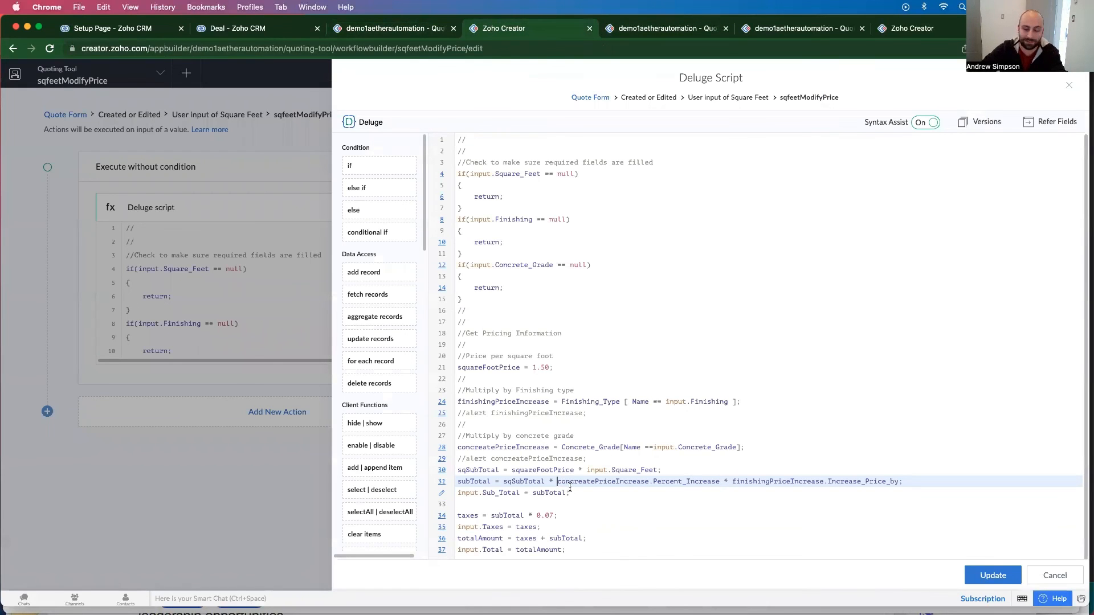
text(()
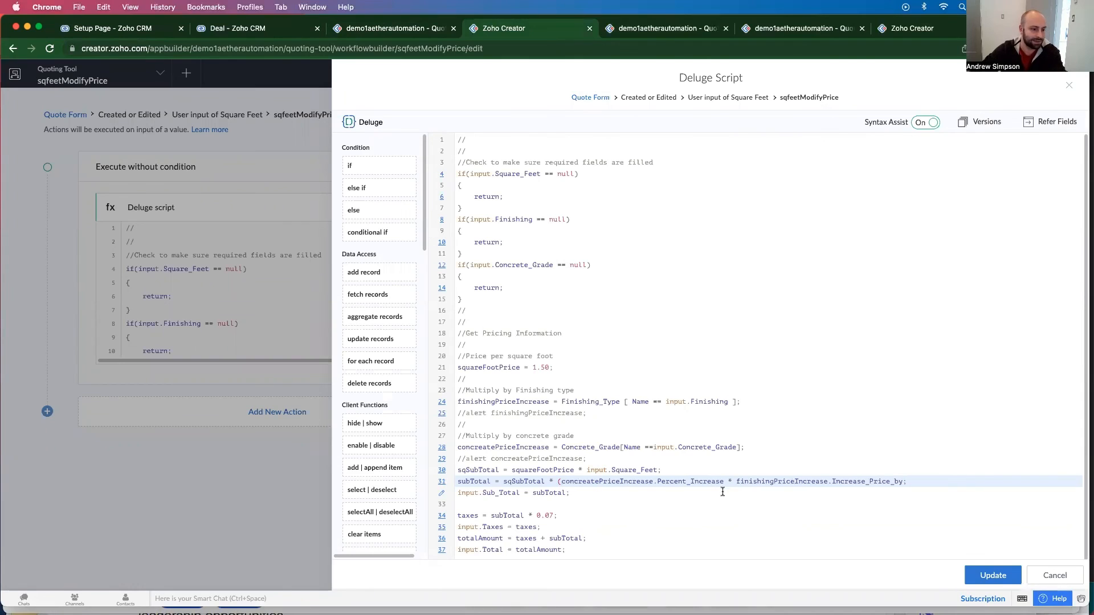
text(/100)
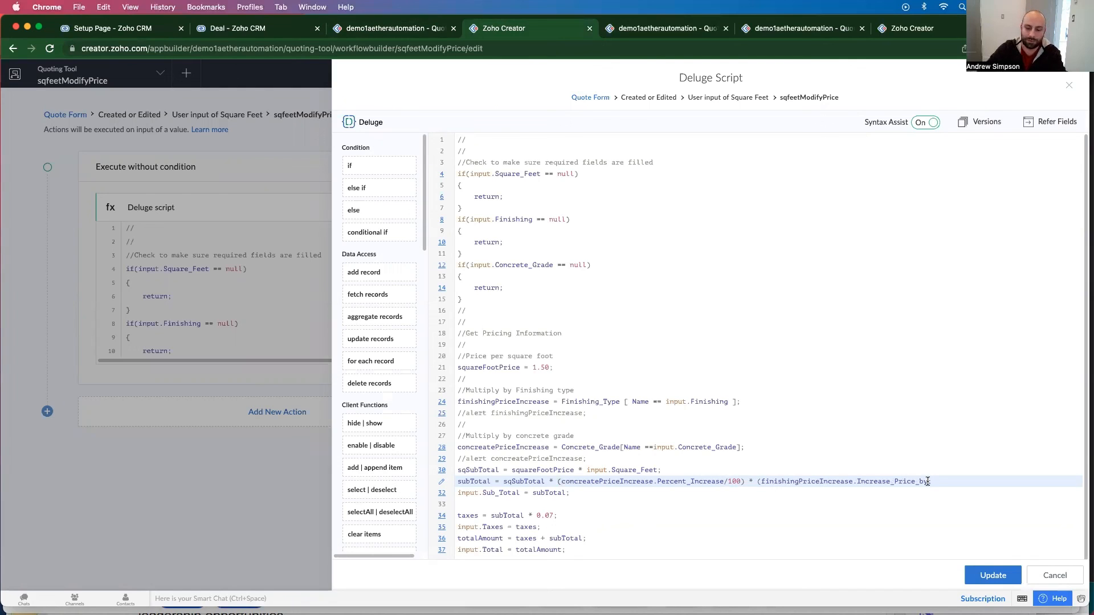
text(/100);)
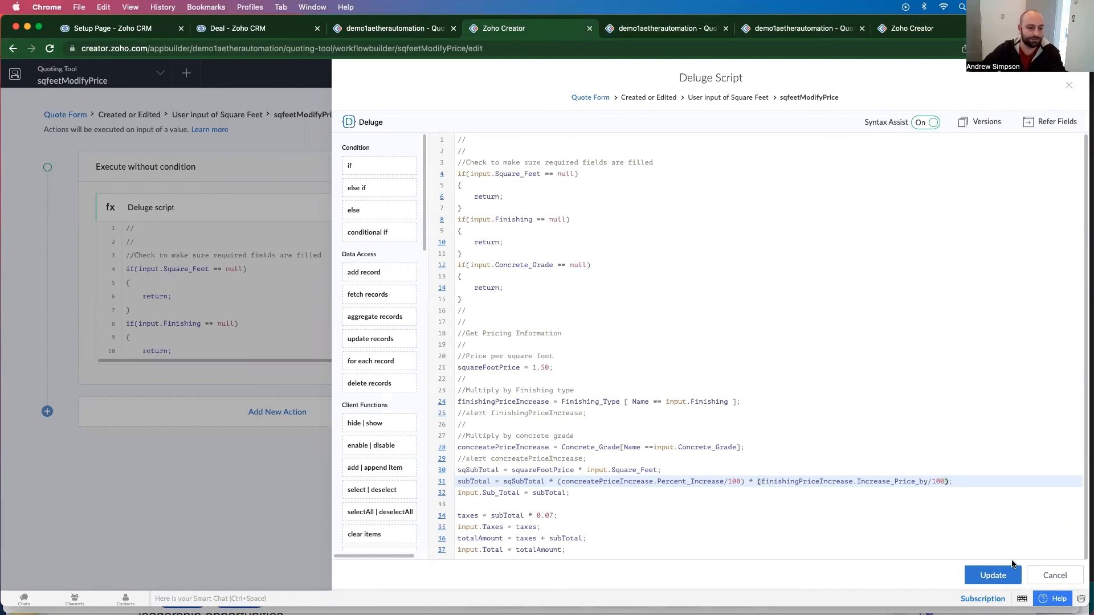